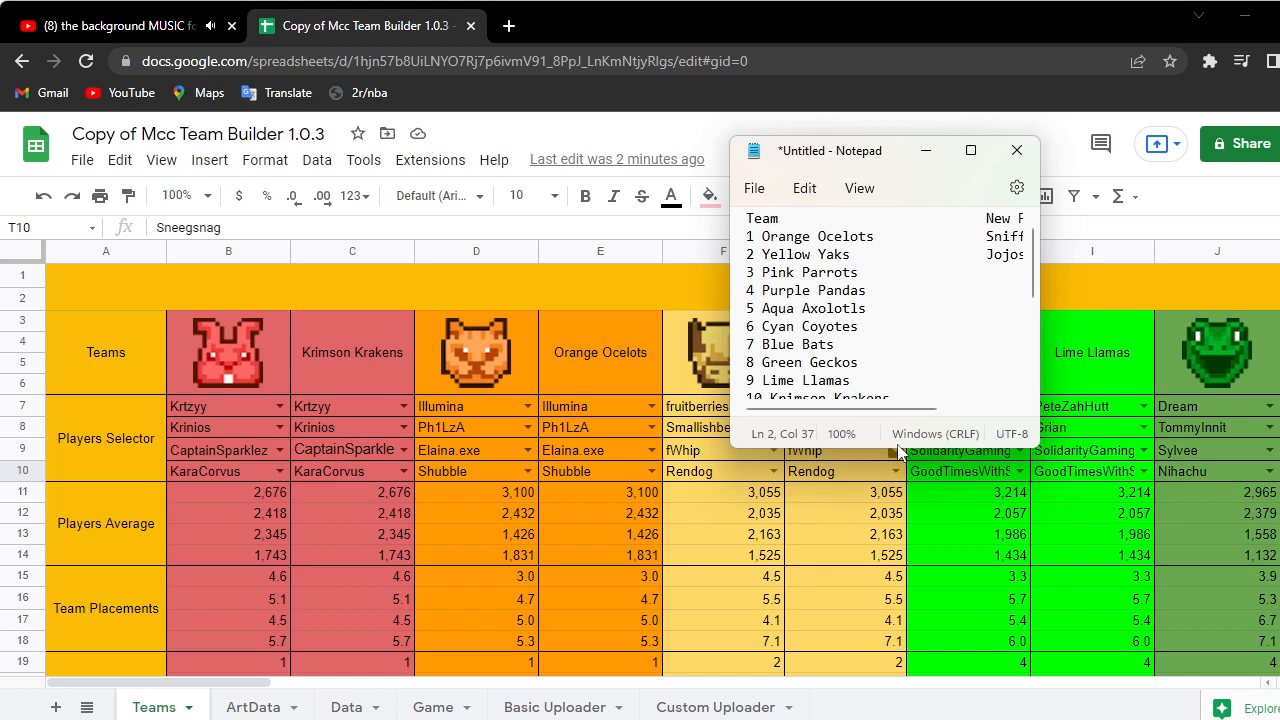
pyautogui.moveTo(890, 450)
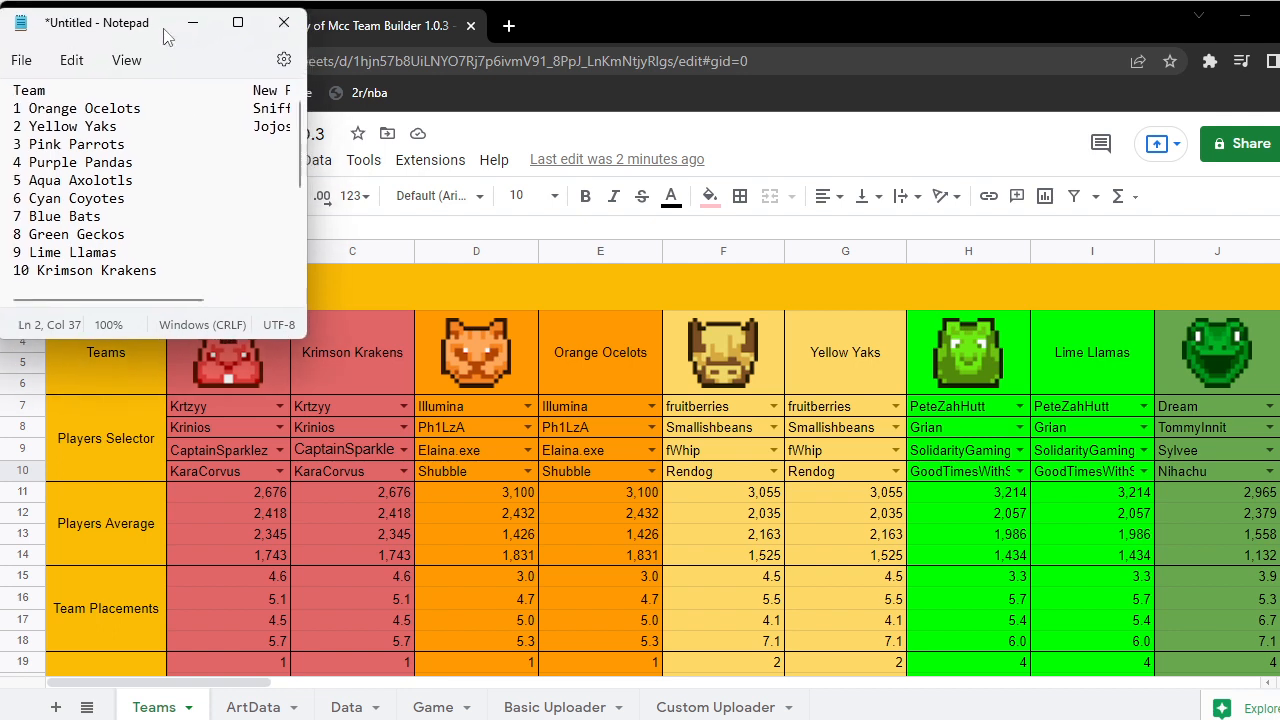
pyautogui.moveTo(632, 372)
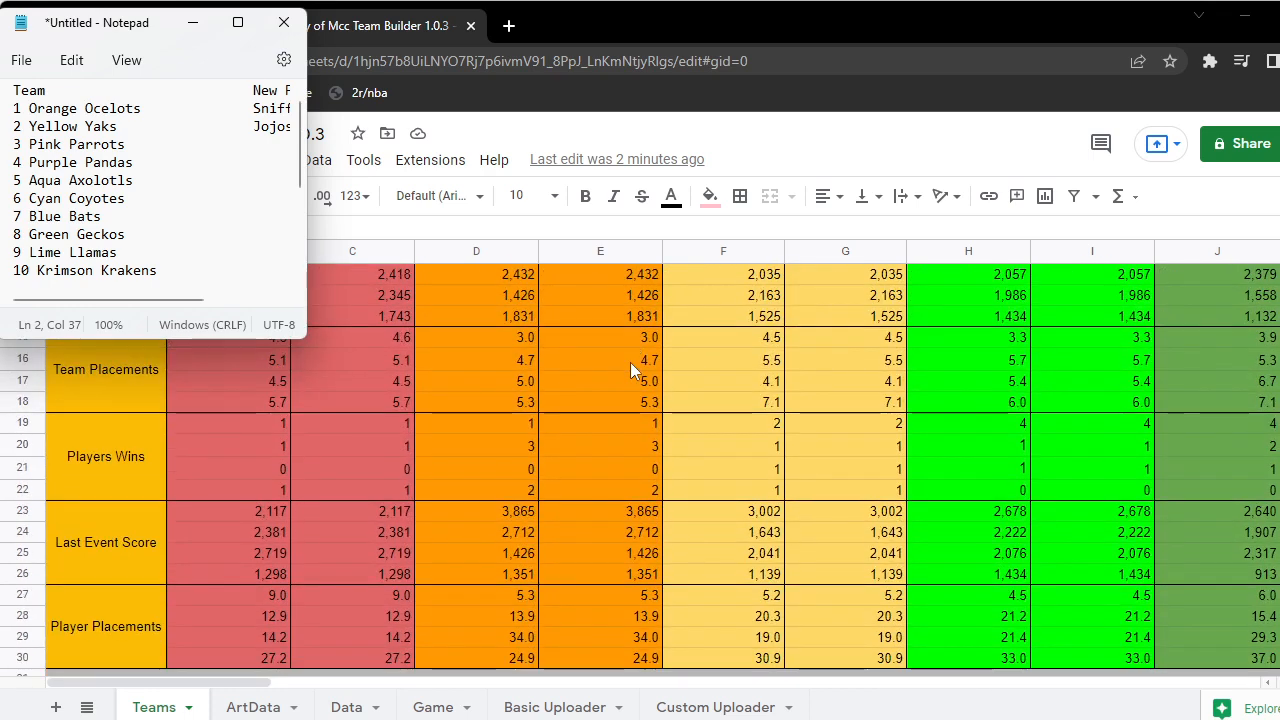
# - Choose CaptainSparklez from the player list for Aqua Axolotls' fourth slot in cell O10
pyautogui.scroll(-3)
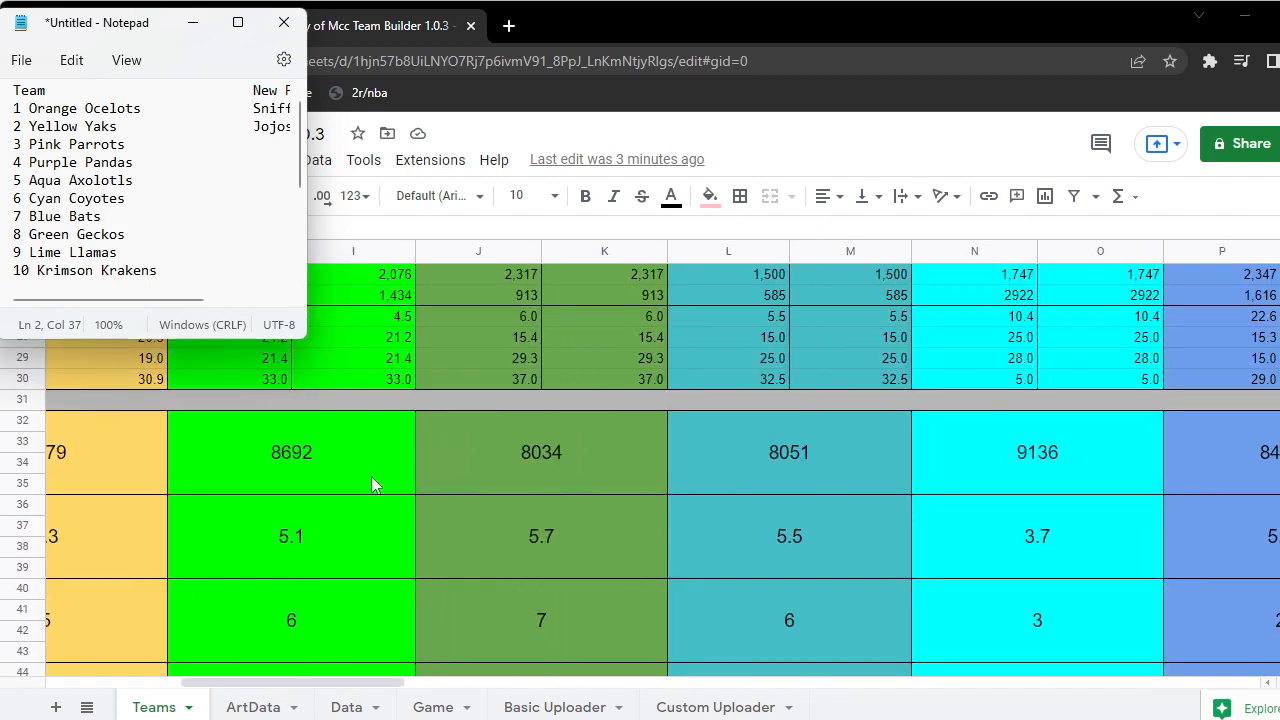
pyautogui.hscroll(3)
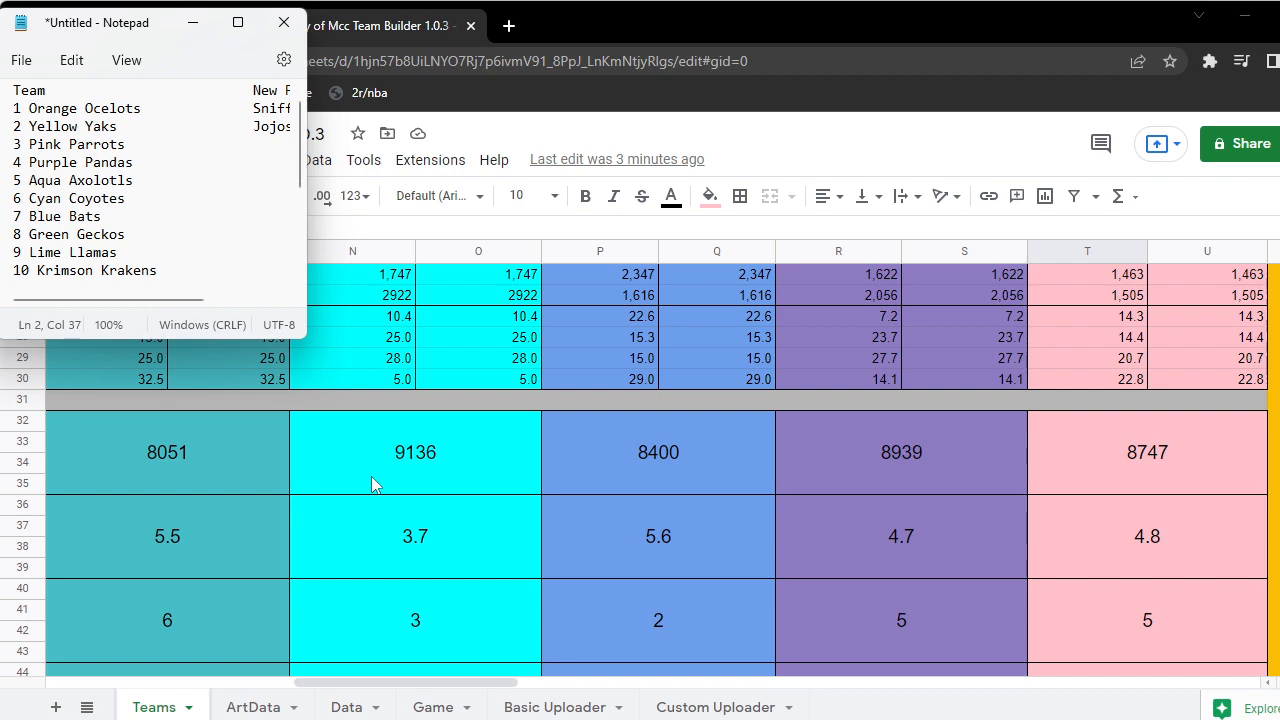
pyautogui.hscroll(-3)
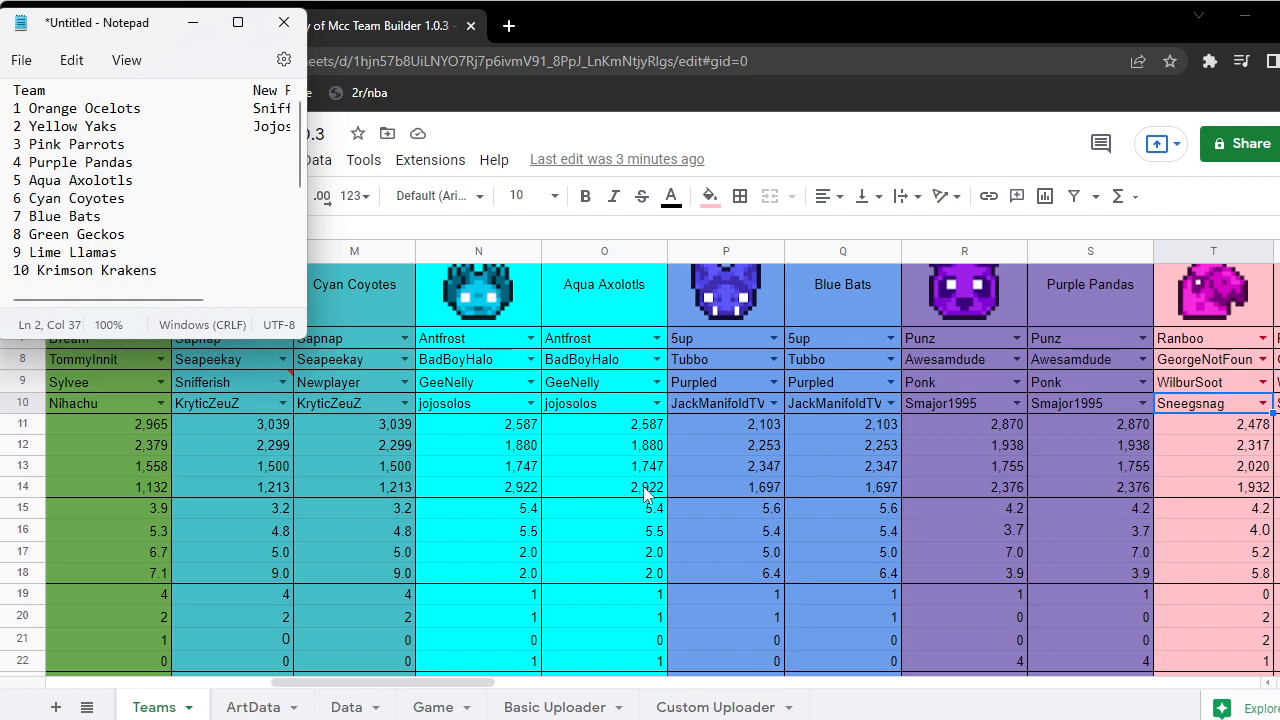
pyautogui.scroll(-3)
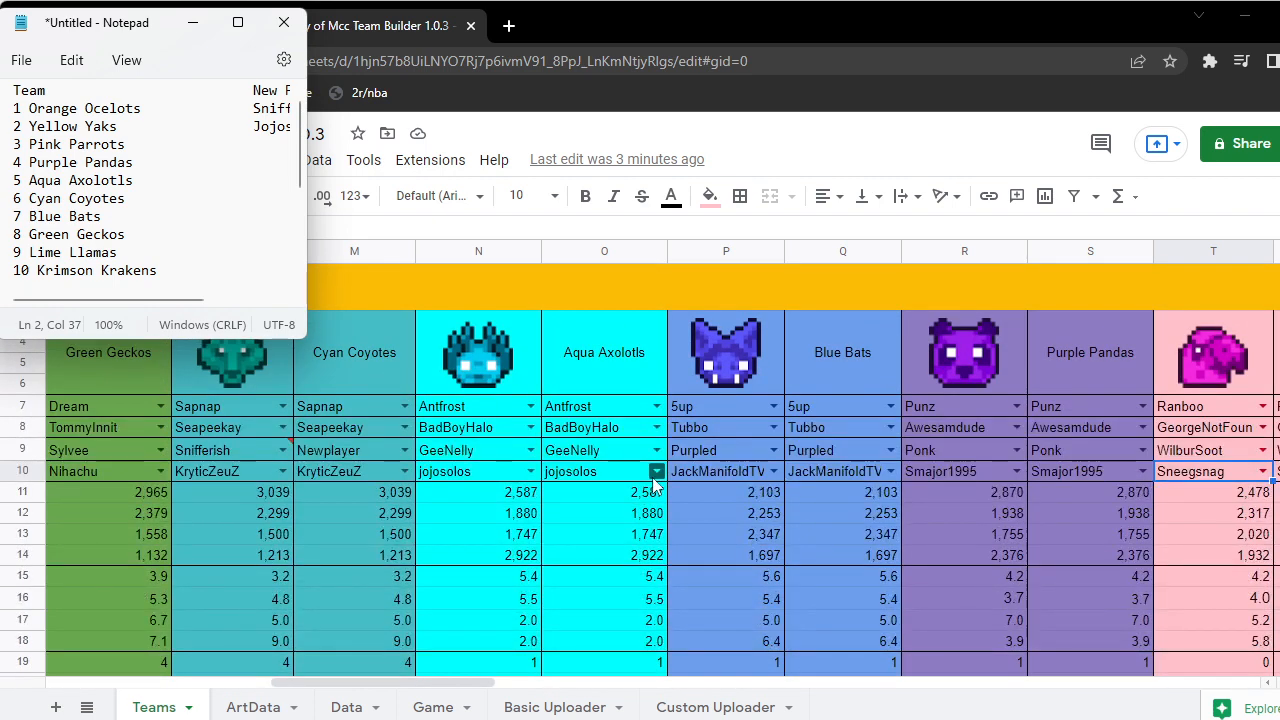
pyautogui.click(656, 472)
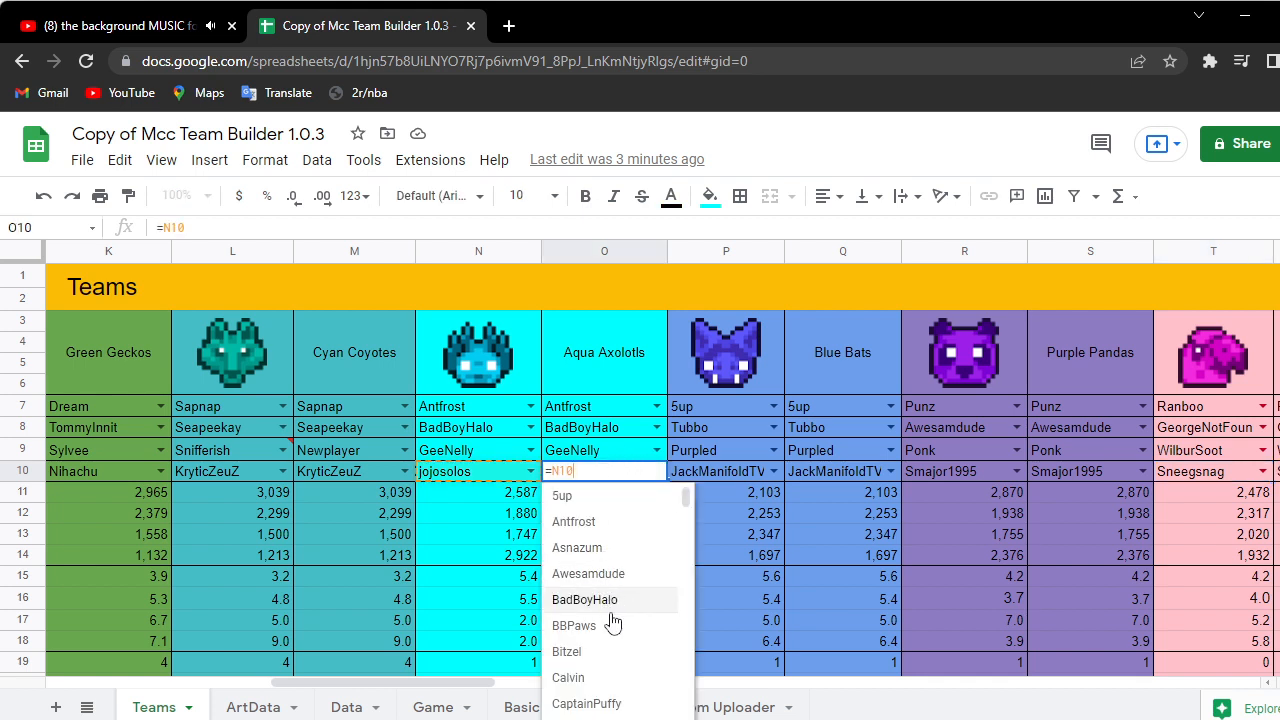
pyautogui.scroll(-3)
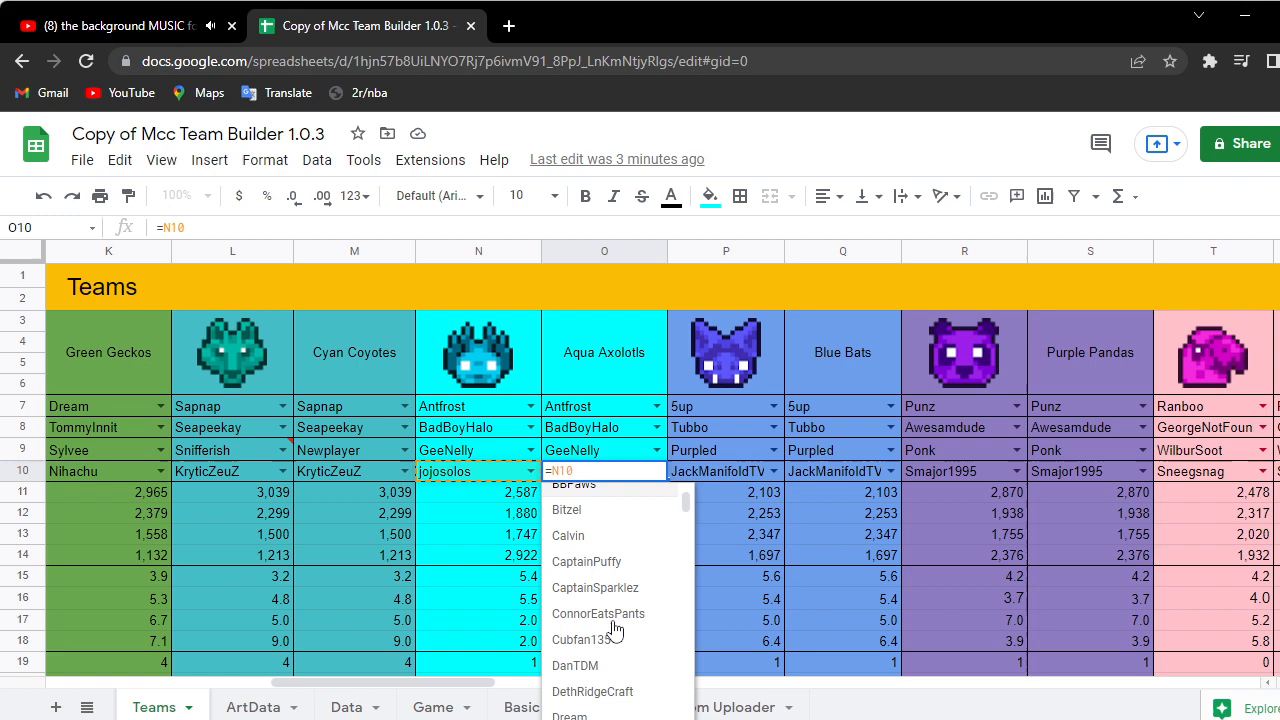
pyautogui.click(596, 588)
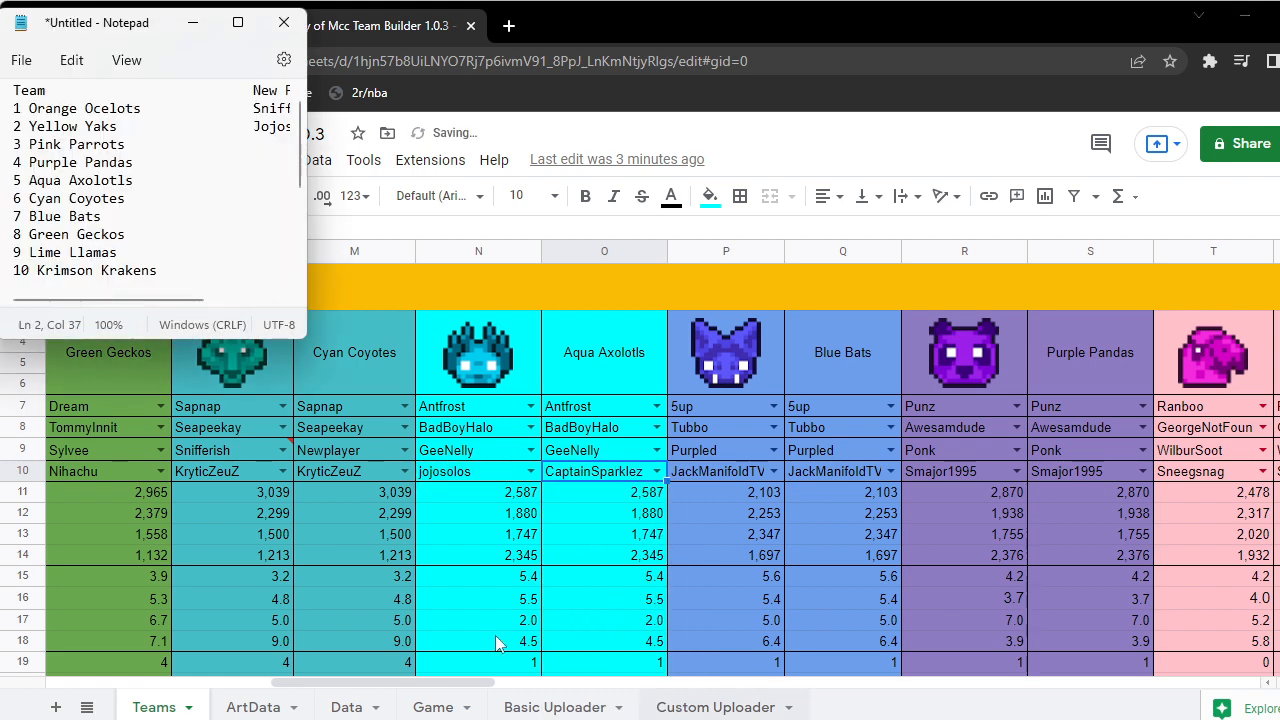
pyautogui.scroll(-3)
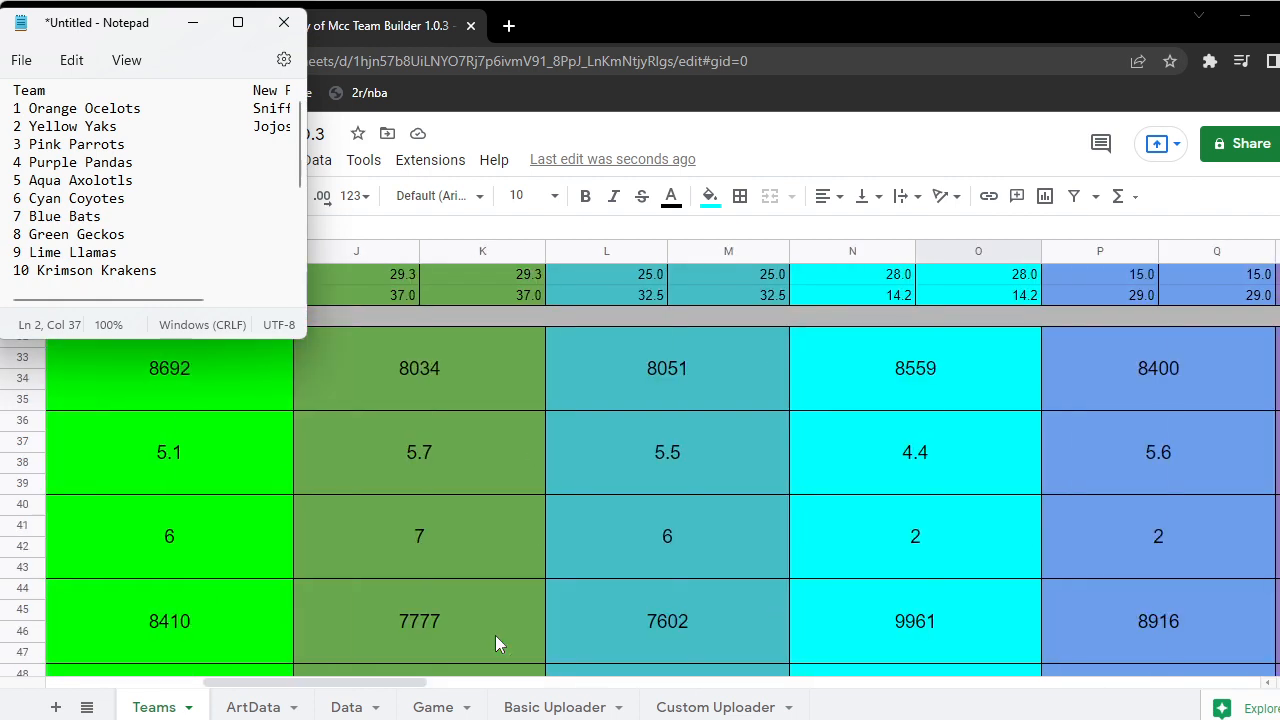
pyautogui.hscroll(-3)
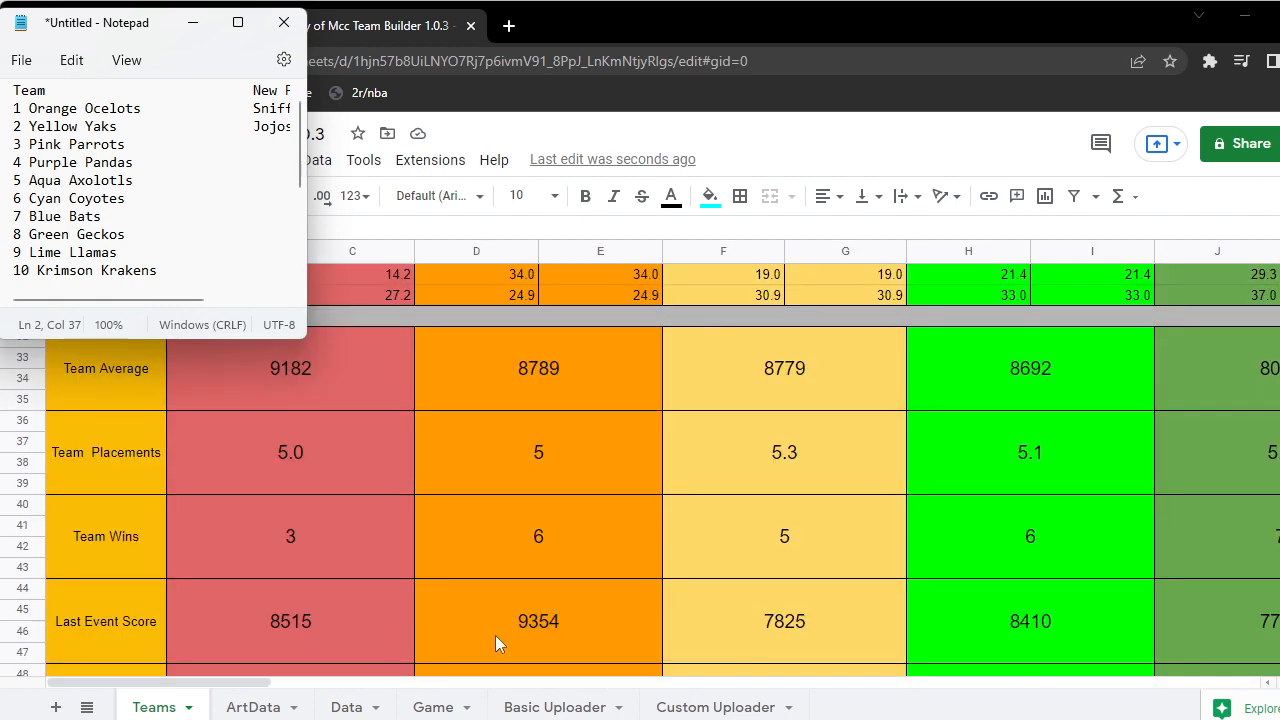
pyautogui.scroll(-3)
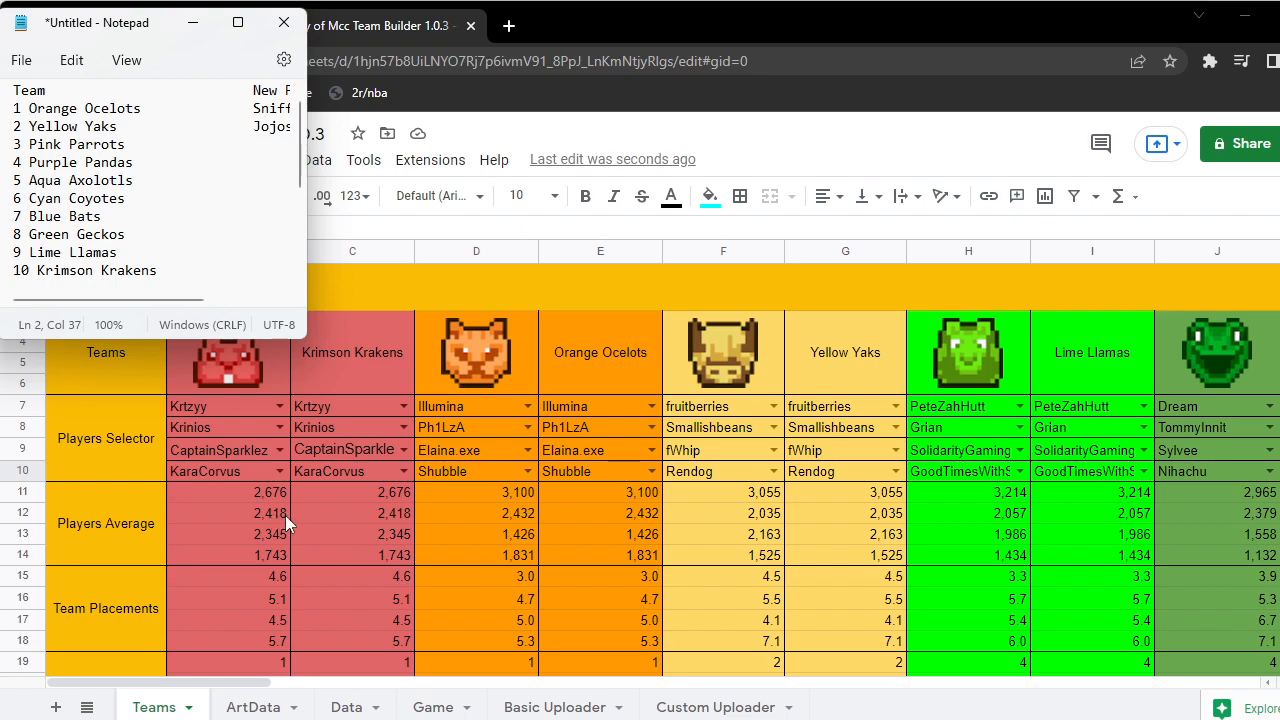
pyautogui.scroll(-3)
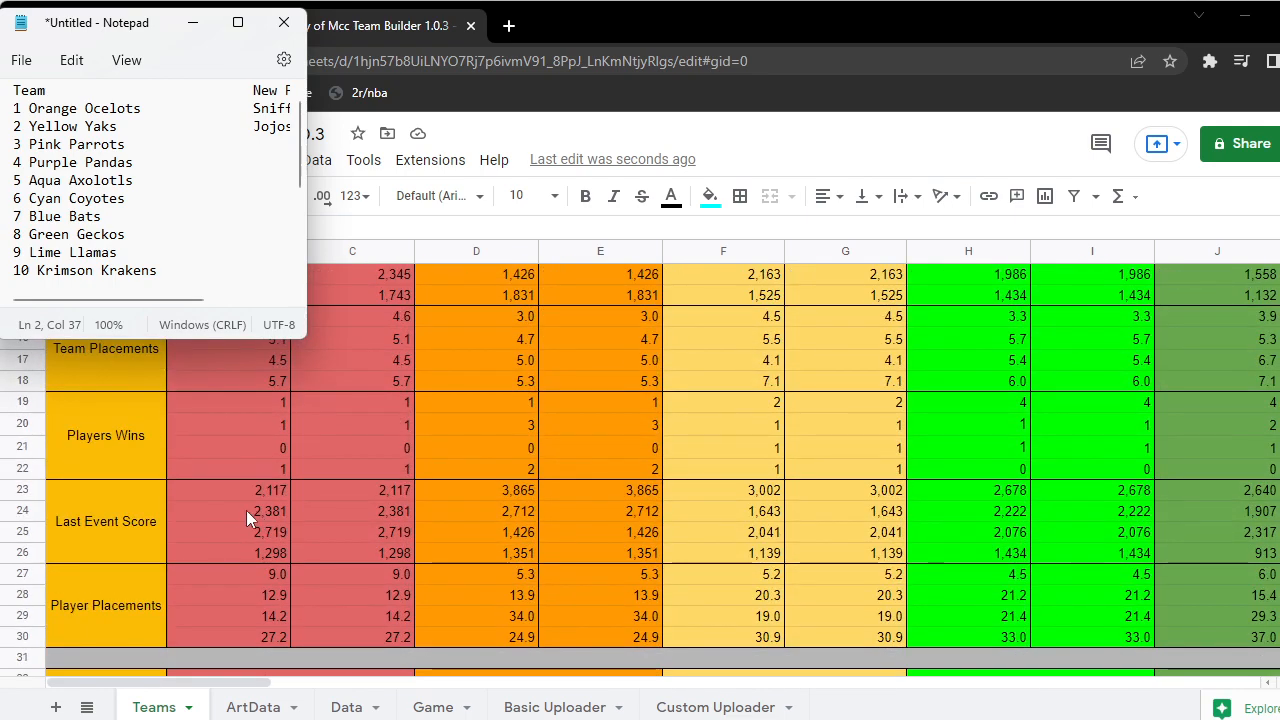
pyautogui.moveTo(310, 530)
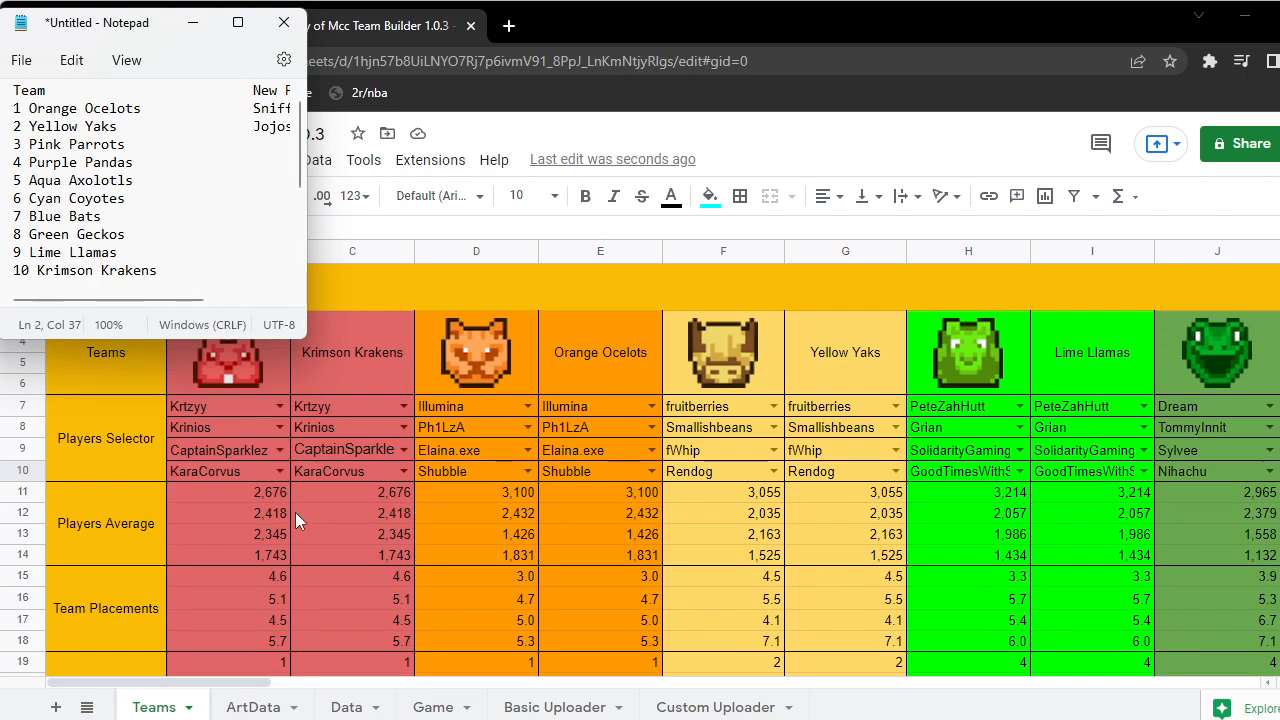
pyautogui.scroll(-3)
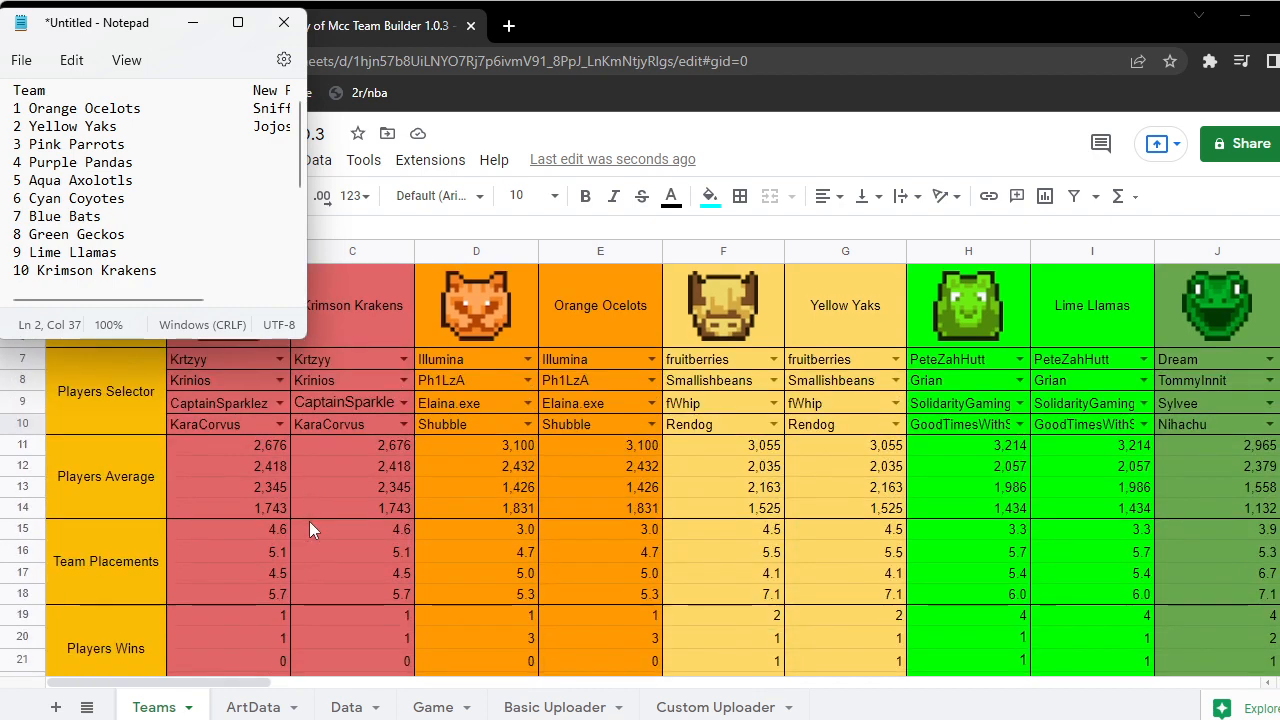
pyautogui.scroll(-3)
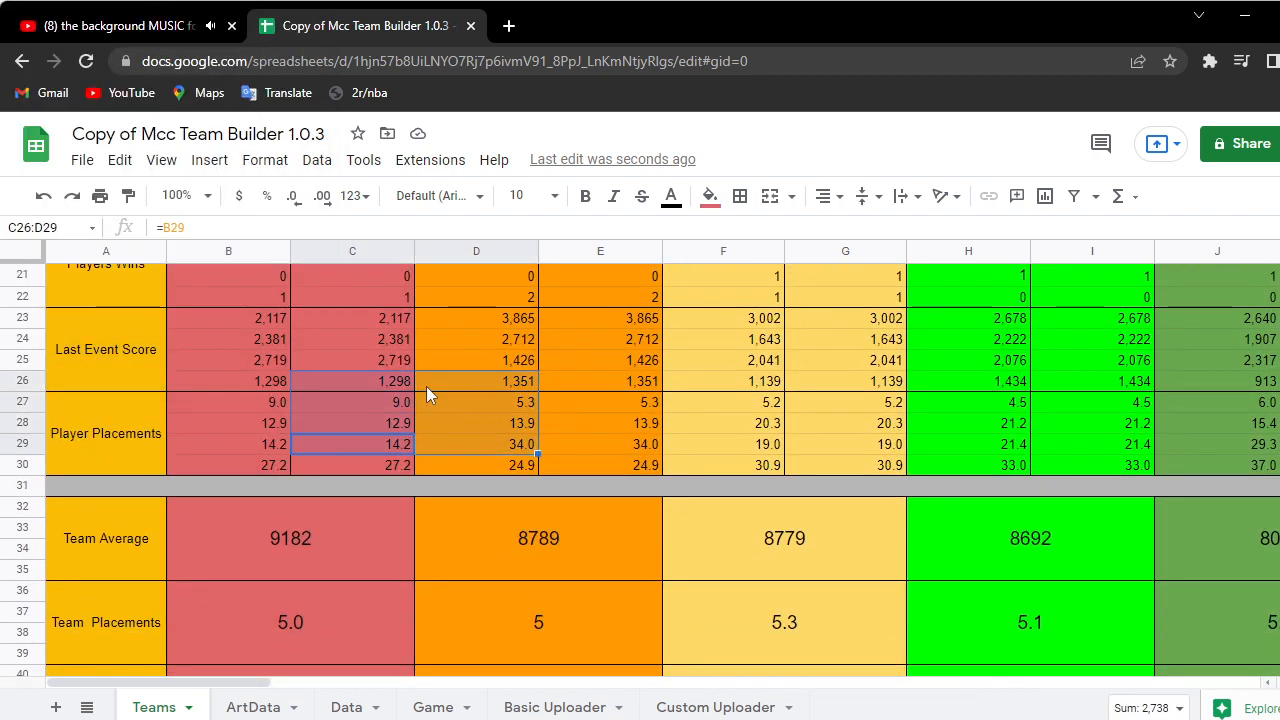
pyautogui.moveTo(490, 588)
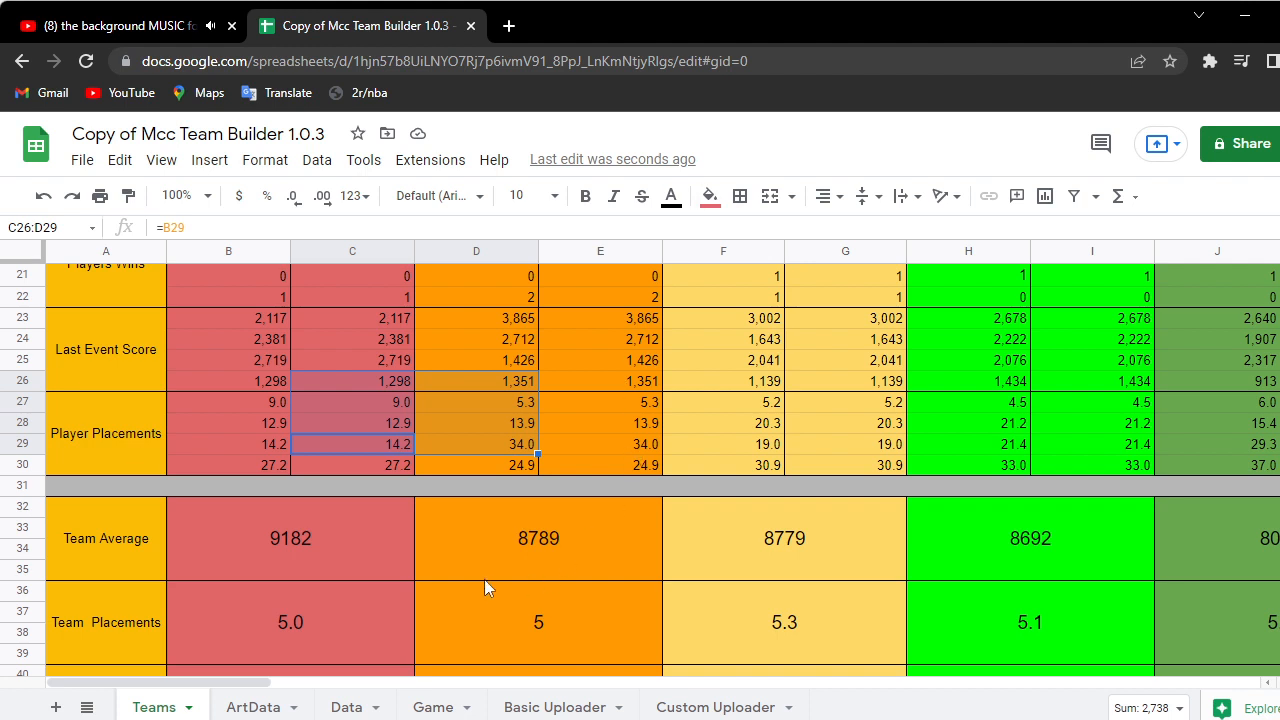
pyautogui.click(190, 486)
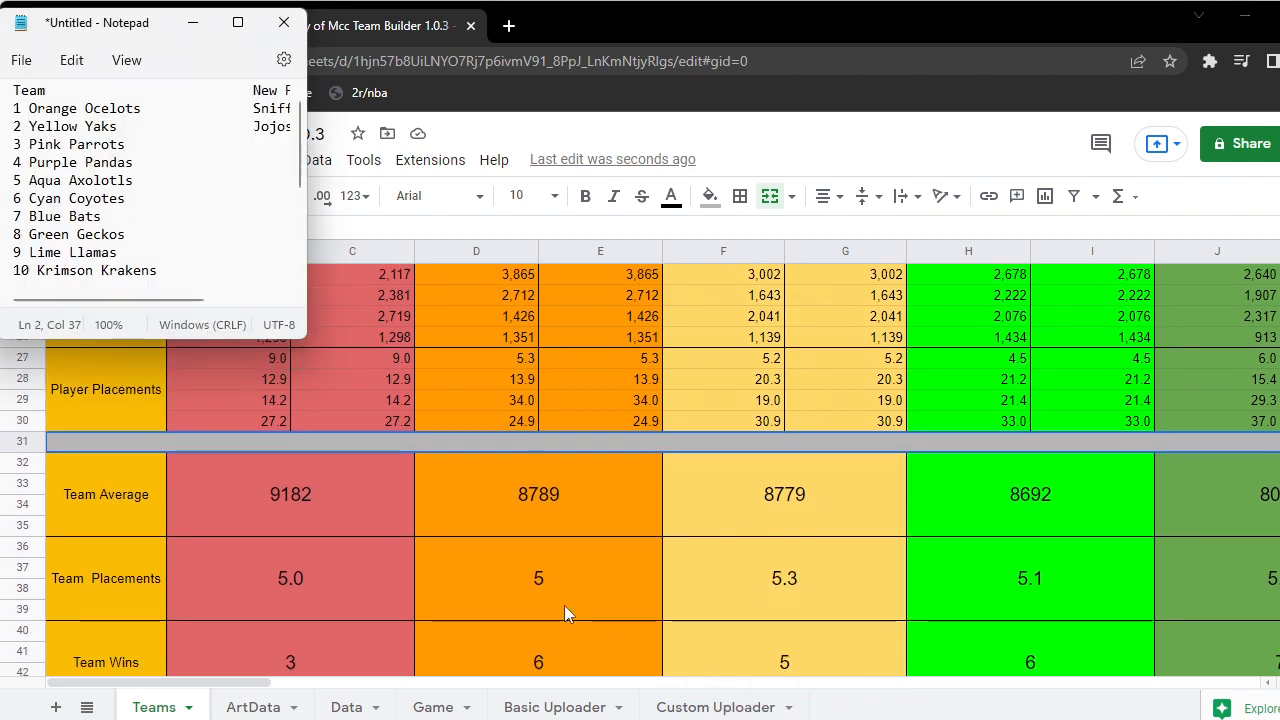
pyautogui.scroll(-3)
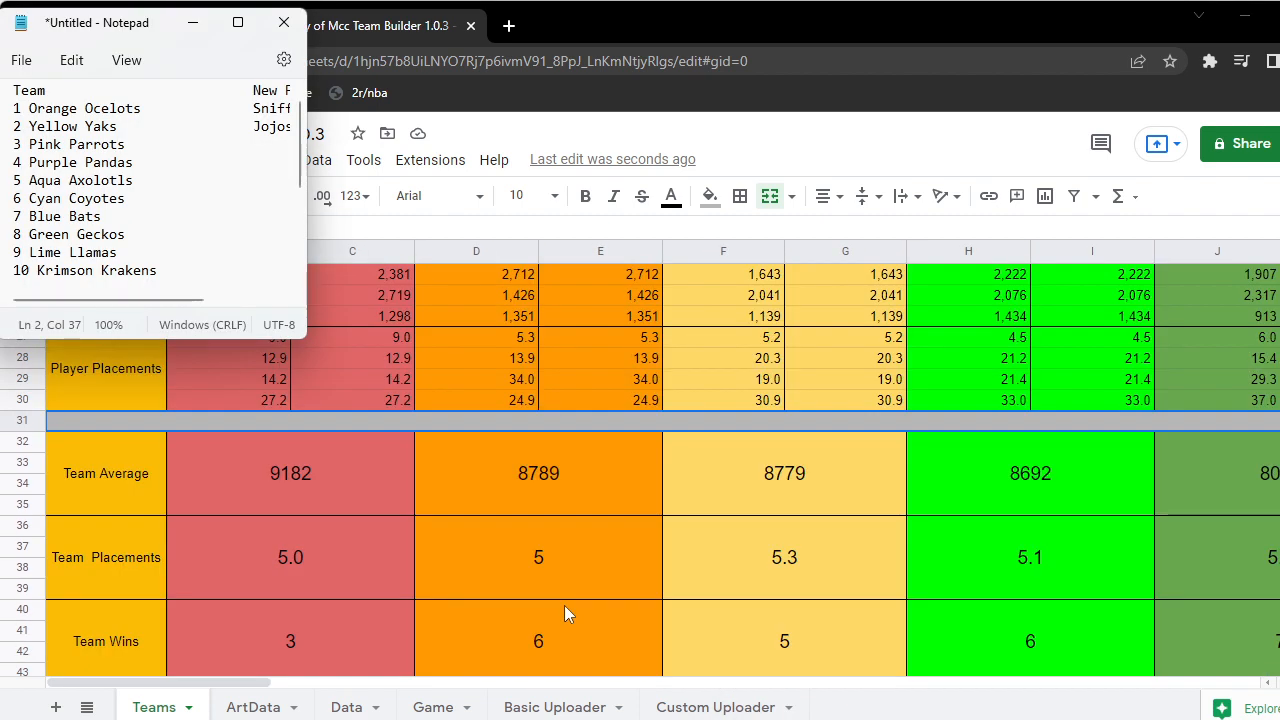
pyautogui.hscroll(3)
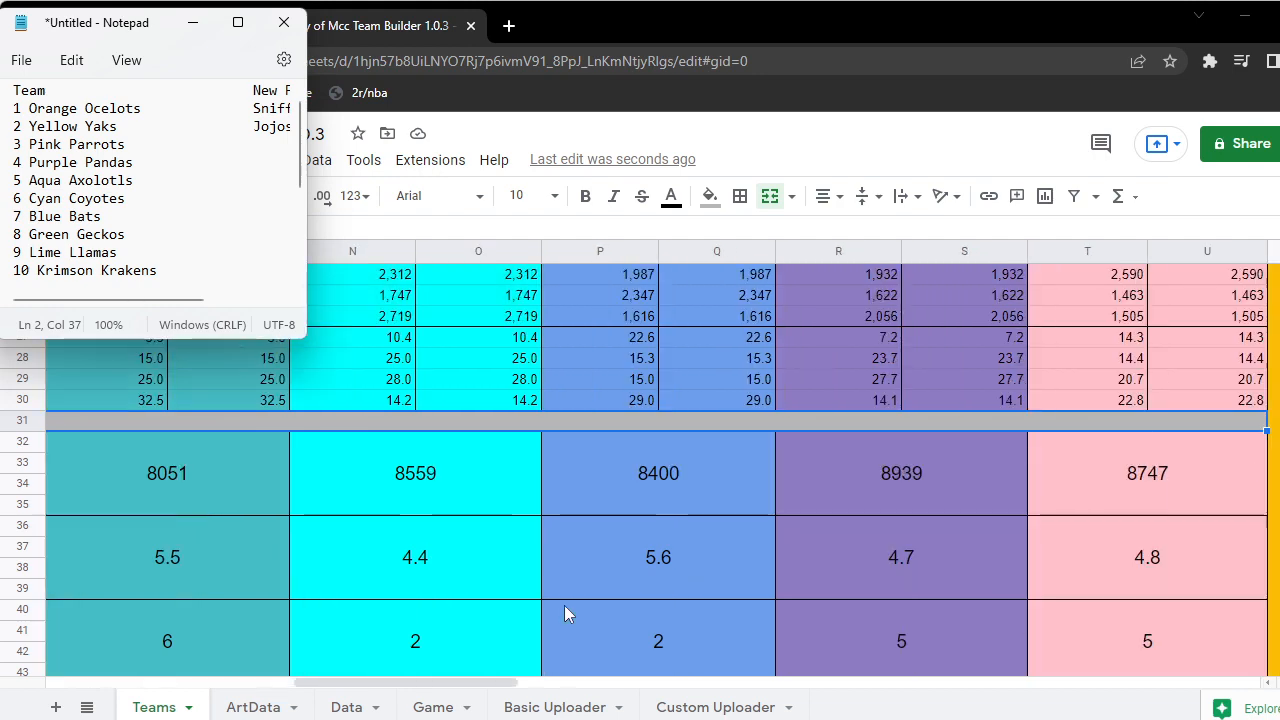
pyautogui.hscroll(-3)
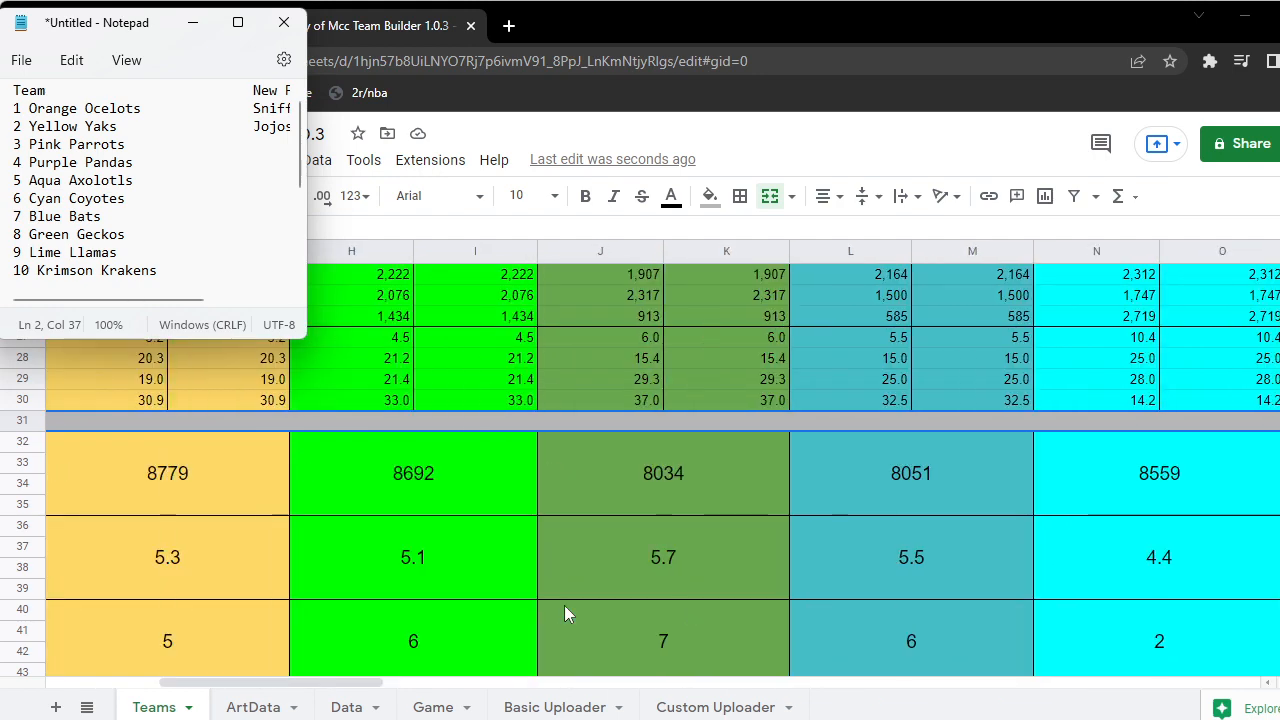
pyautogui.moveTo(884, 492)
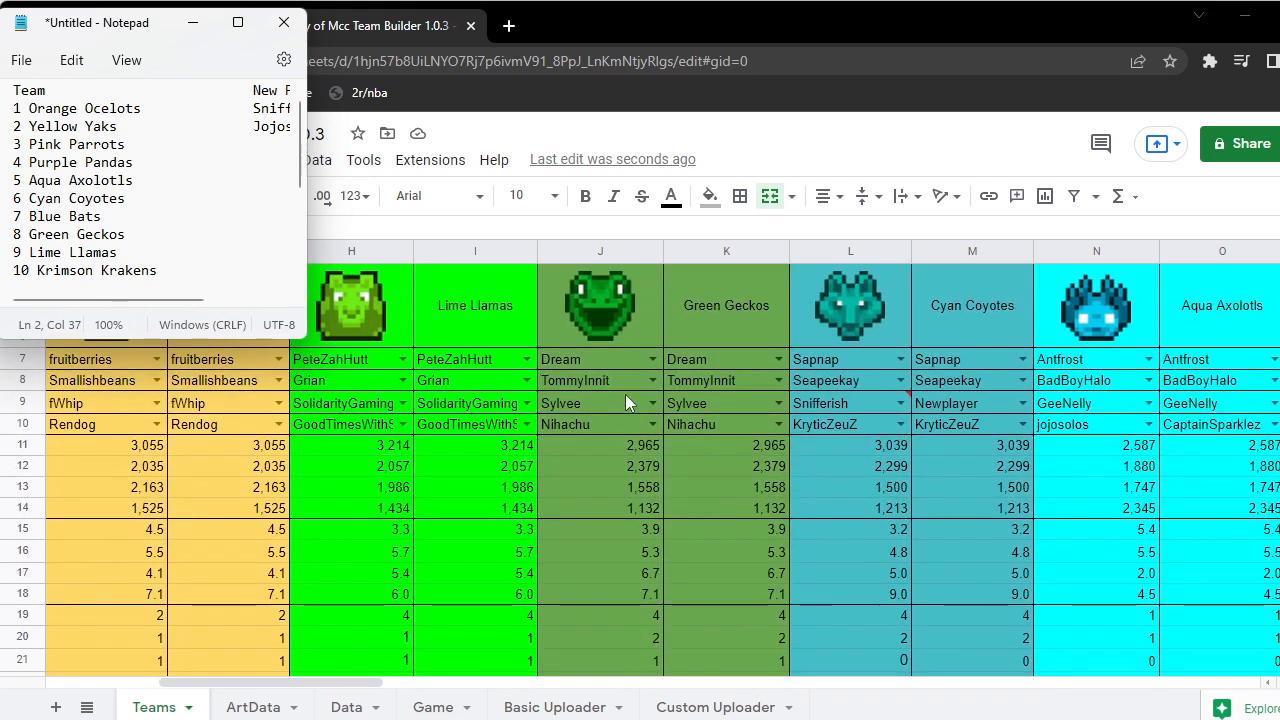
pyautogui.moveTo(644, 422)
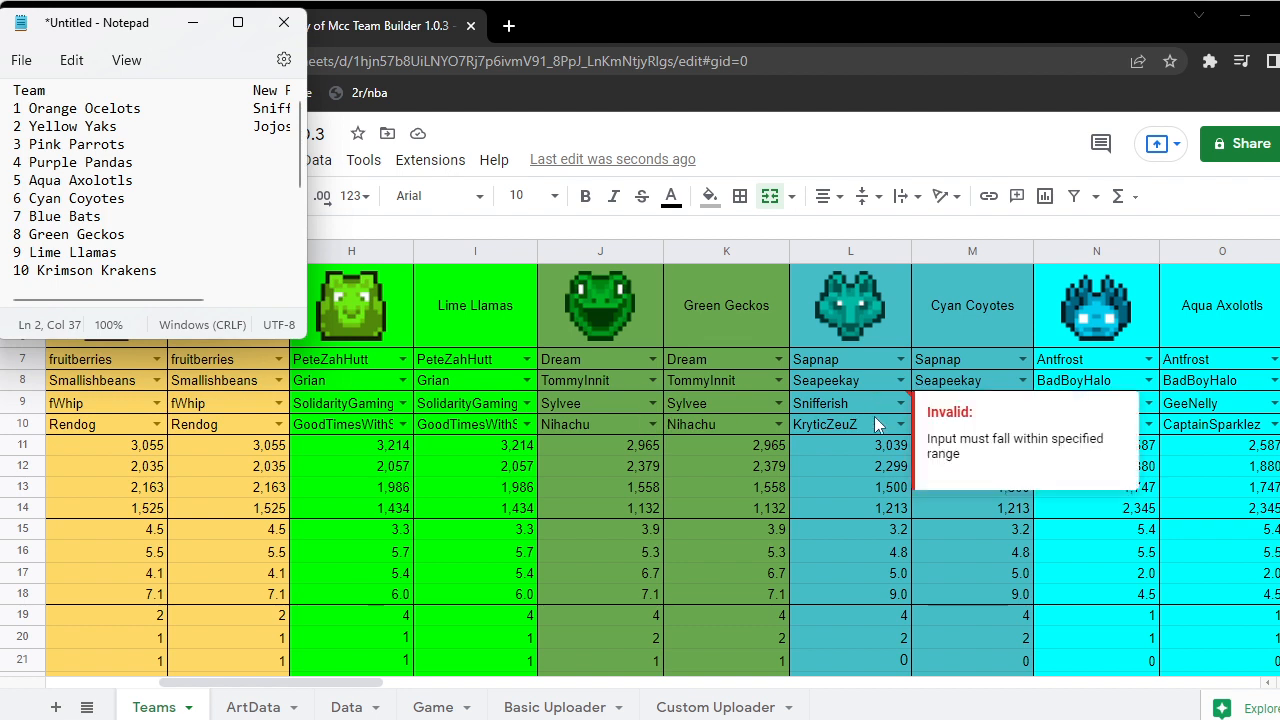
pyautogui.moveTo(978, 346)
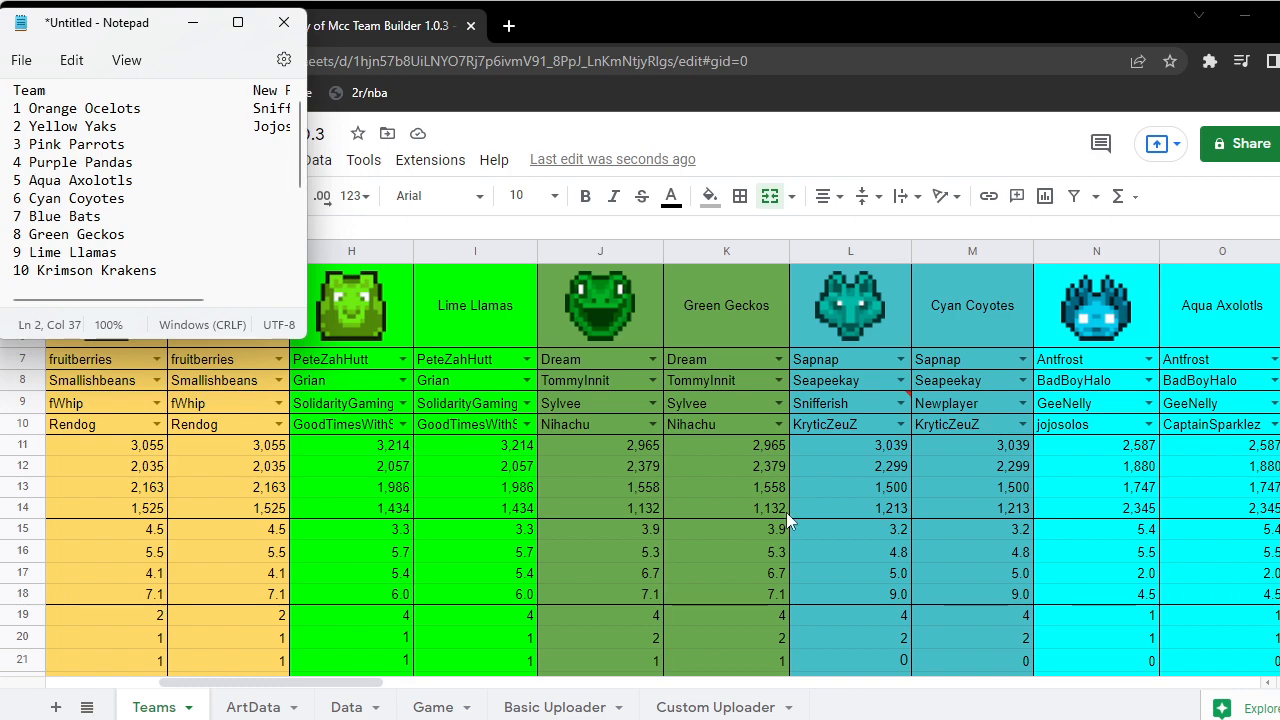
pyautogui.scroll(-3)
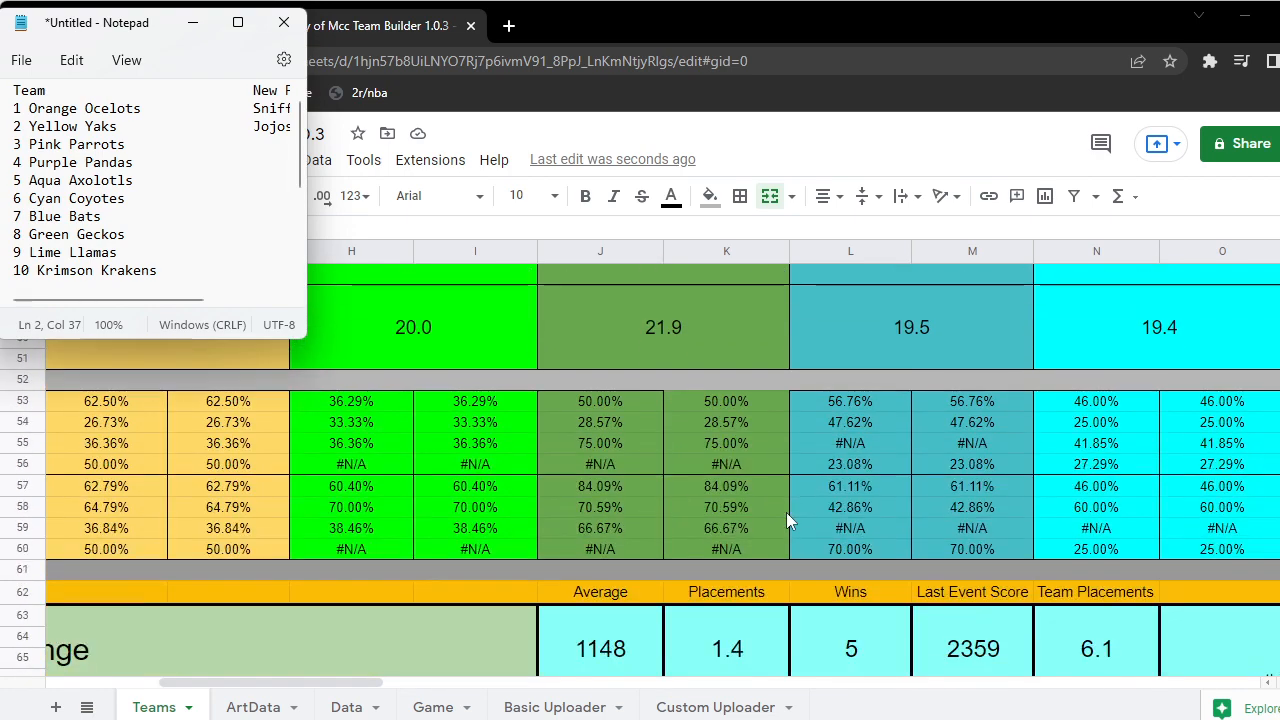
pyautogui.scroll(-3)
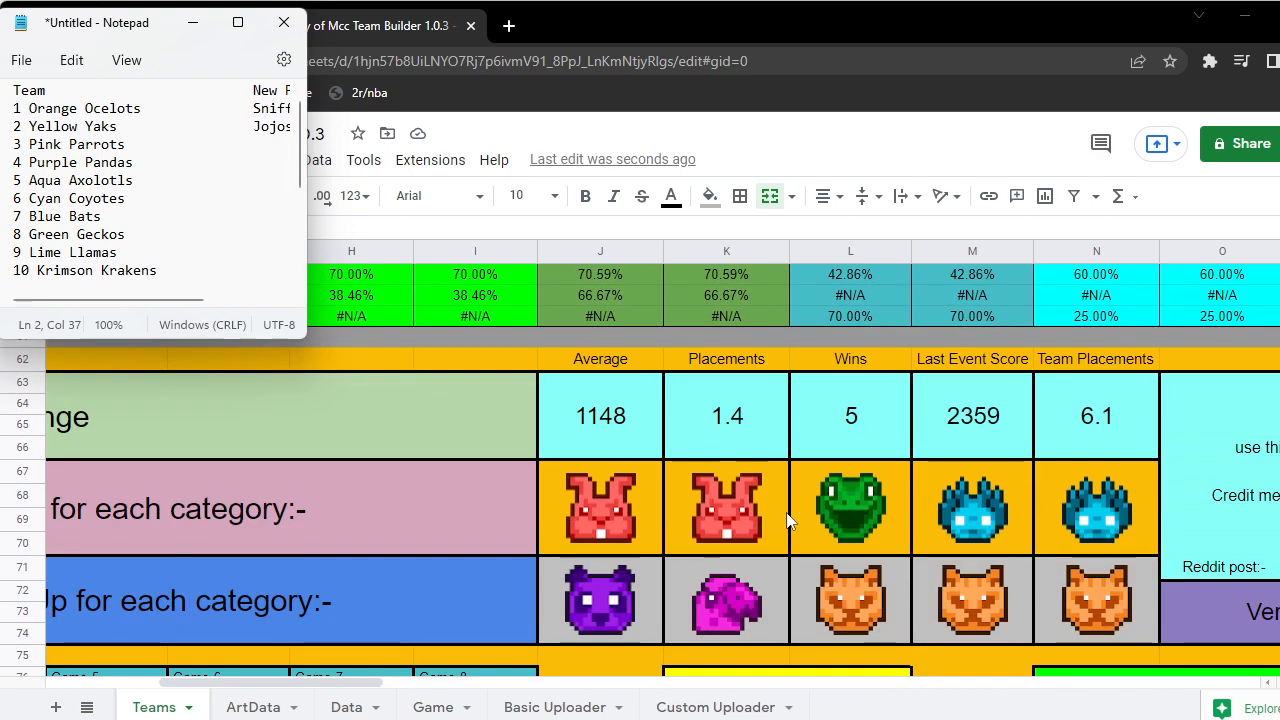
pyautogui.hscroll(3)
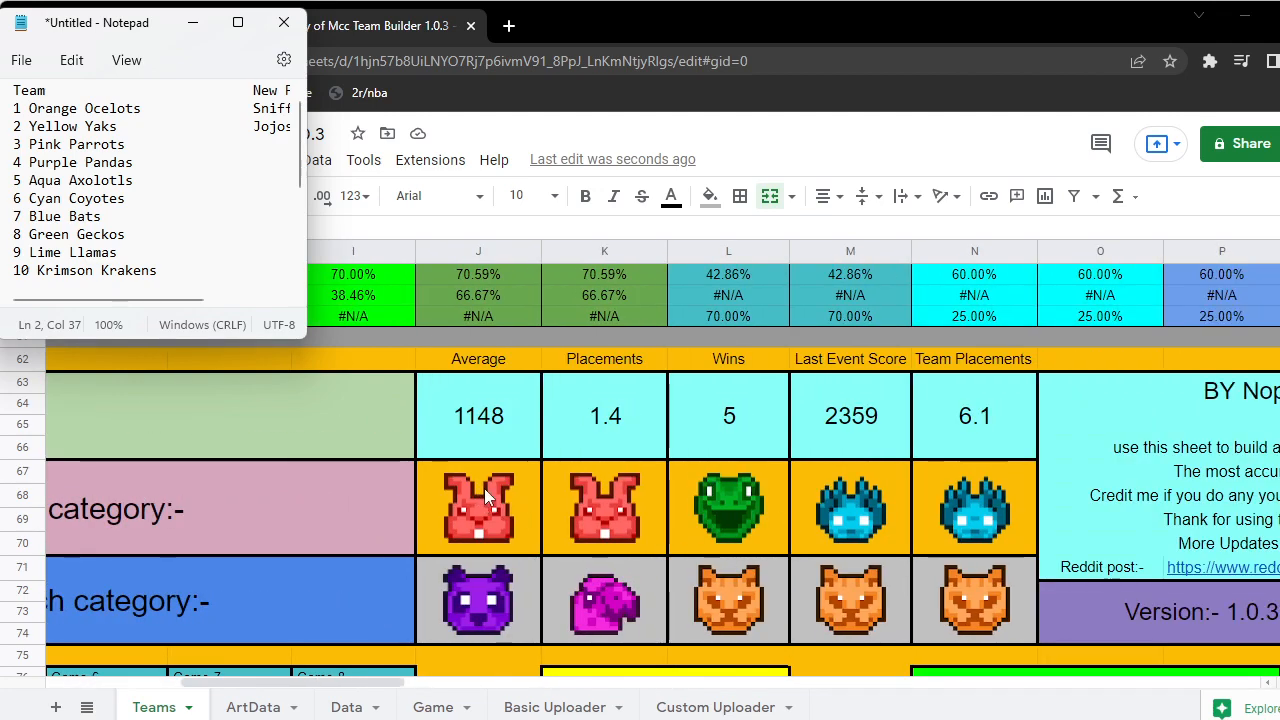
pyautogui.scroll(-3)
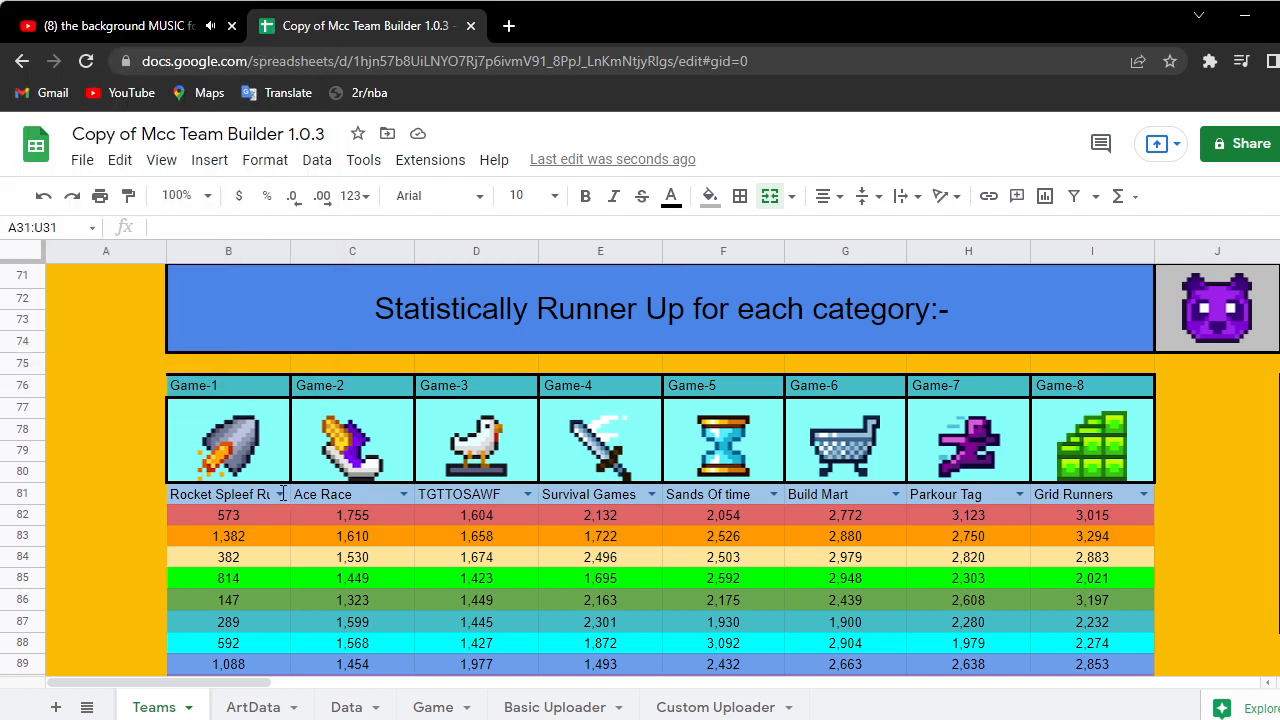
# - Set Game-2 to Sky Battle, Game-3 to Grid Runners and Game-4 provisionally to Rocket Spleef Rush
pyautogui.click(228, 492)
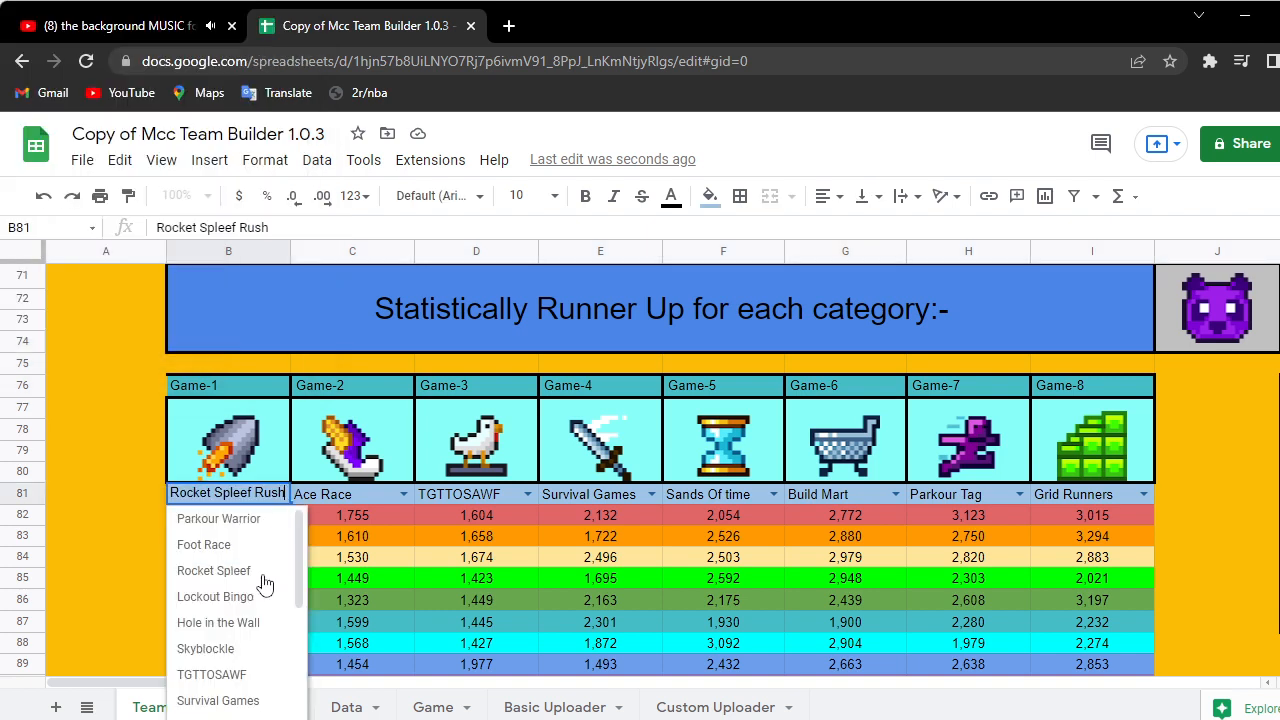
pyautogui.scroll(-3)
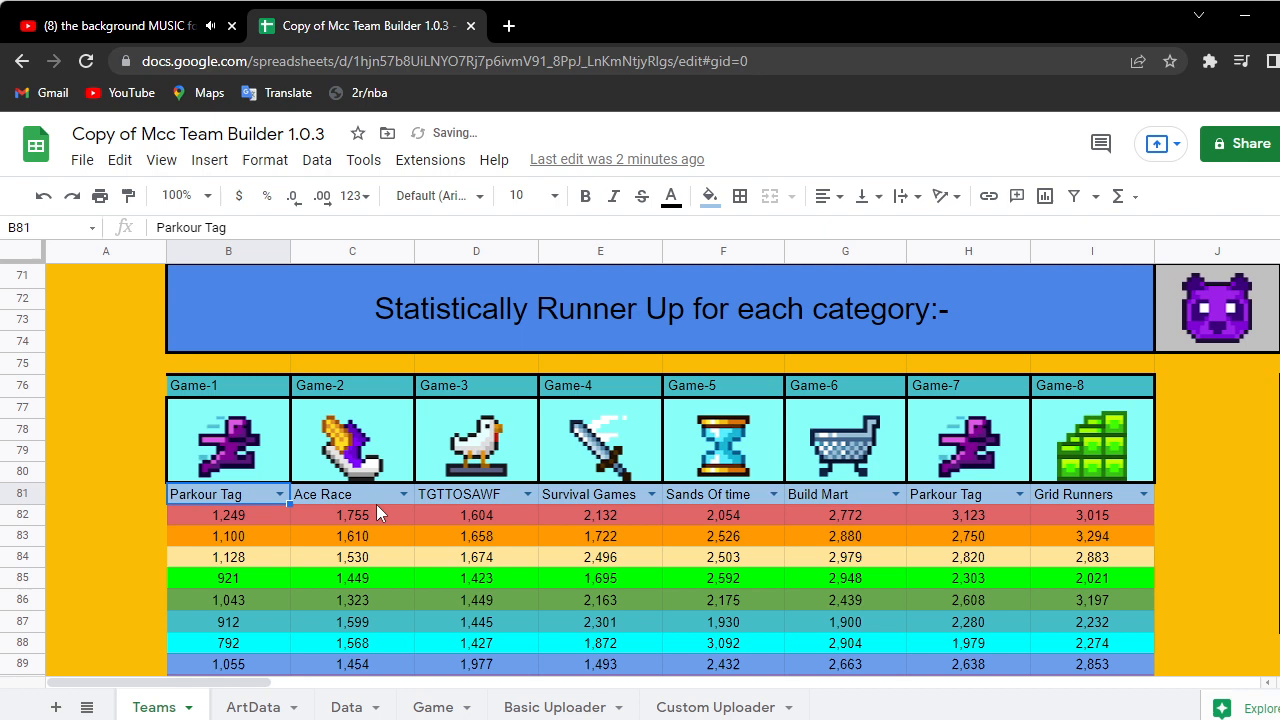
pyautogui.click(402, 492)
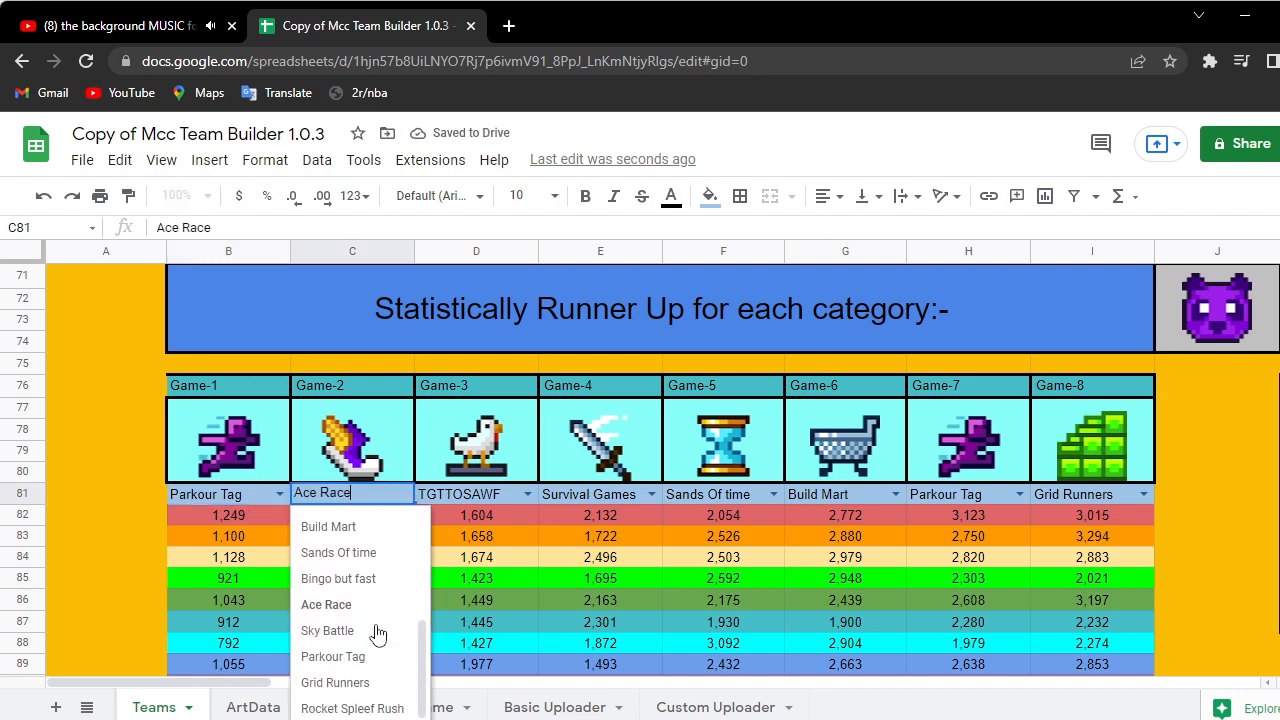
pyautogui.moveTo(328, 630)
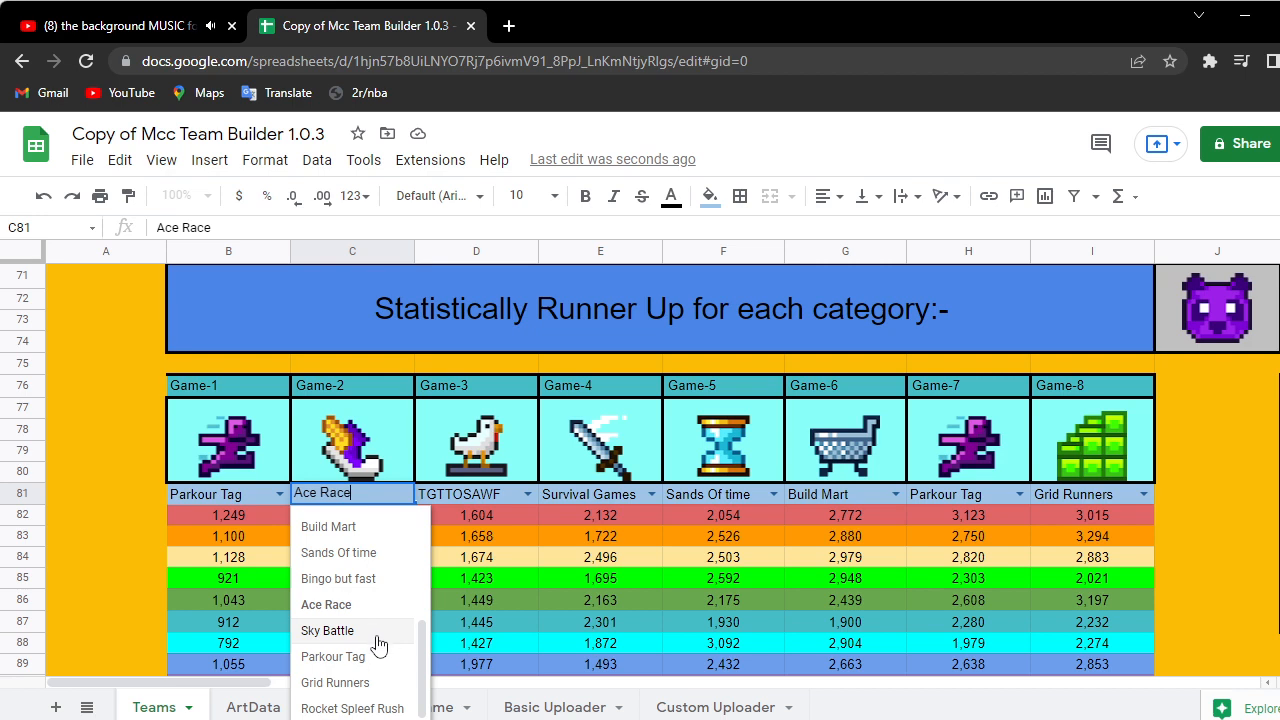
pyautogui.click(328, 630)
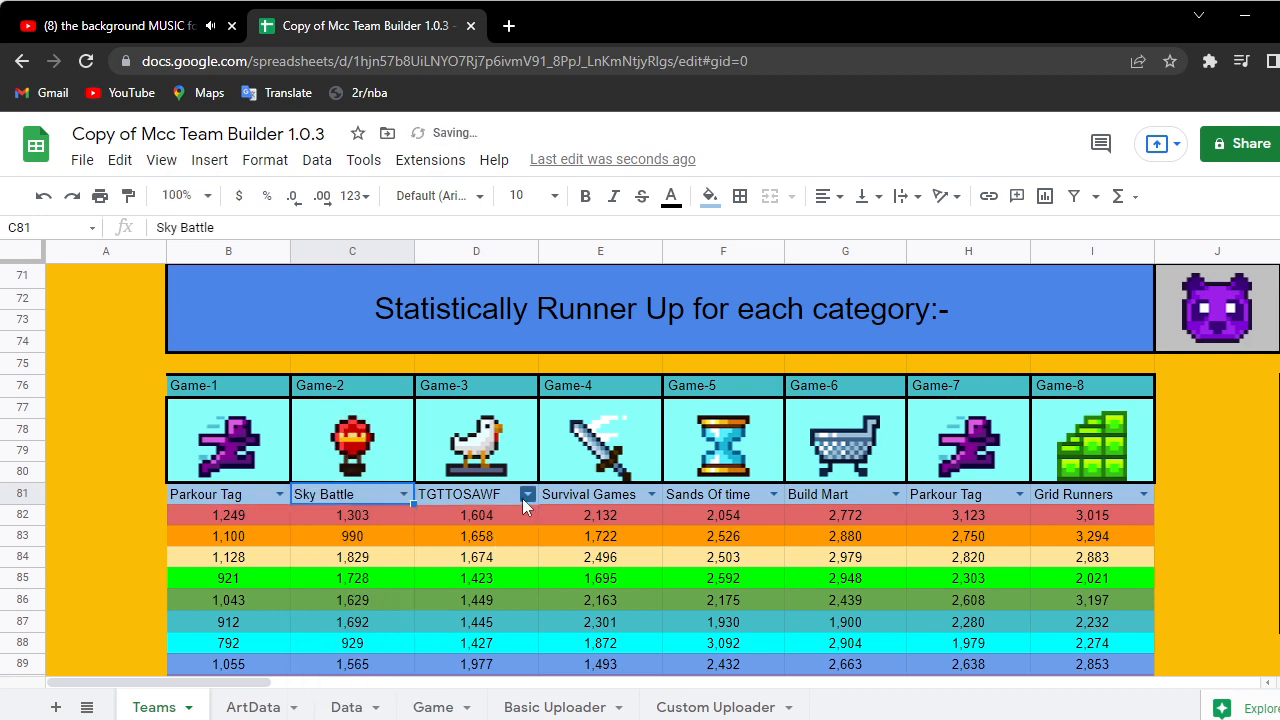
pyautogui.click(528, 494)
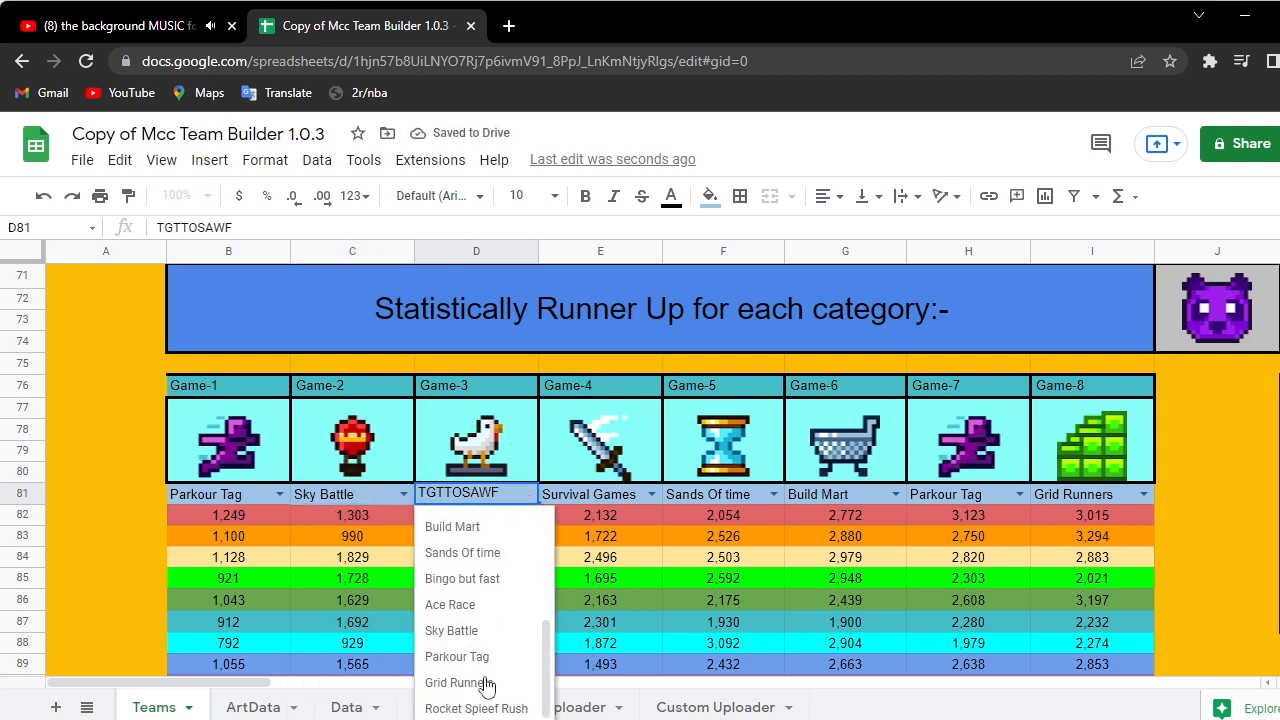
pyautogui.click(460, 684)
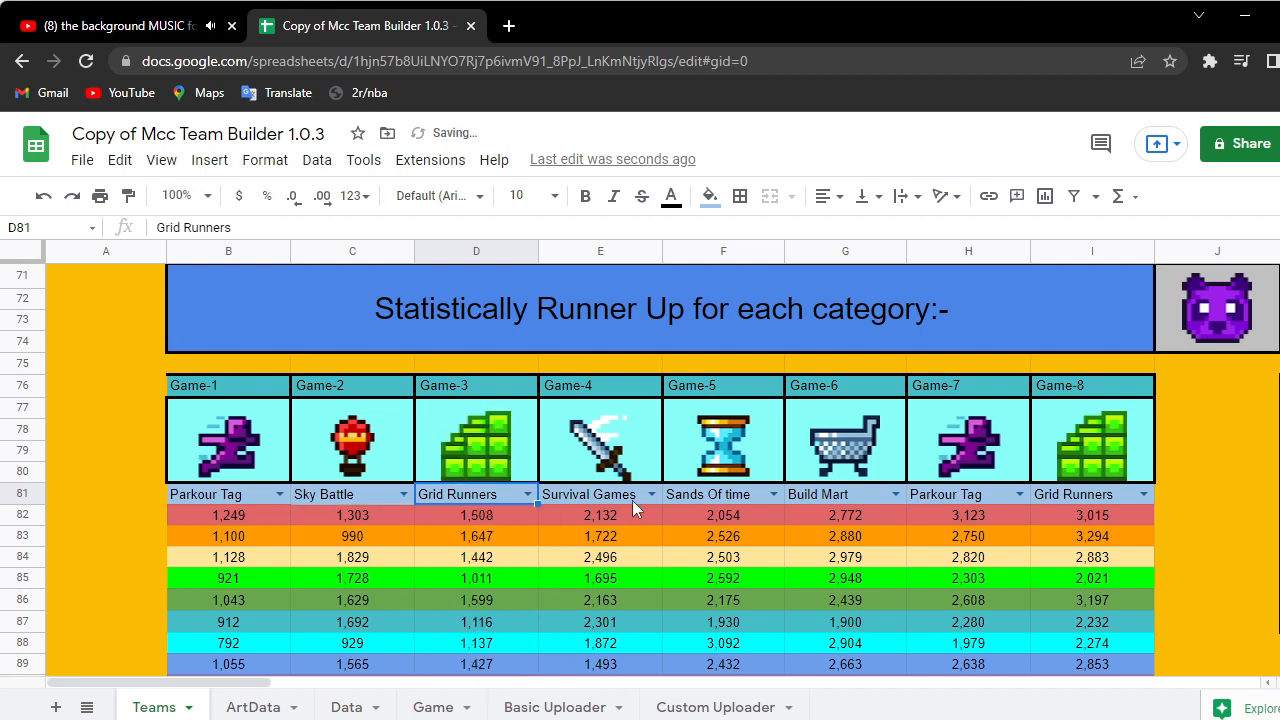
pyautogui.click(652, 492)
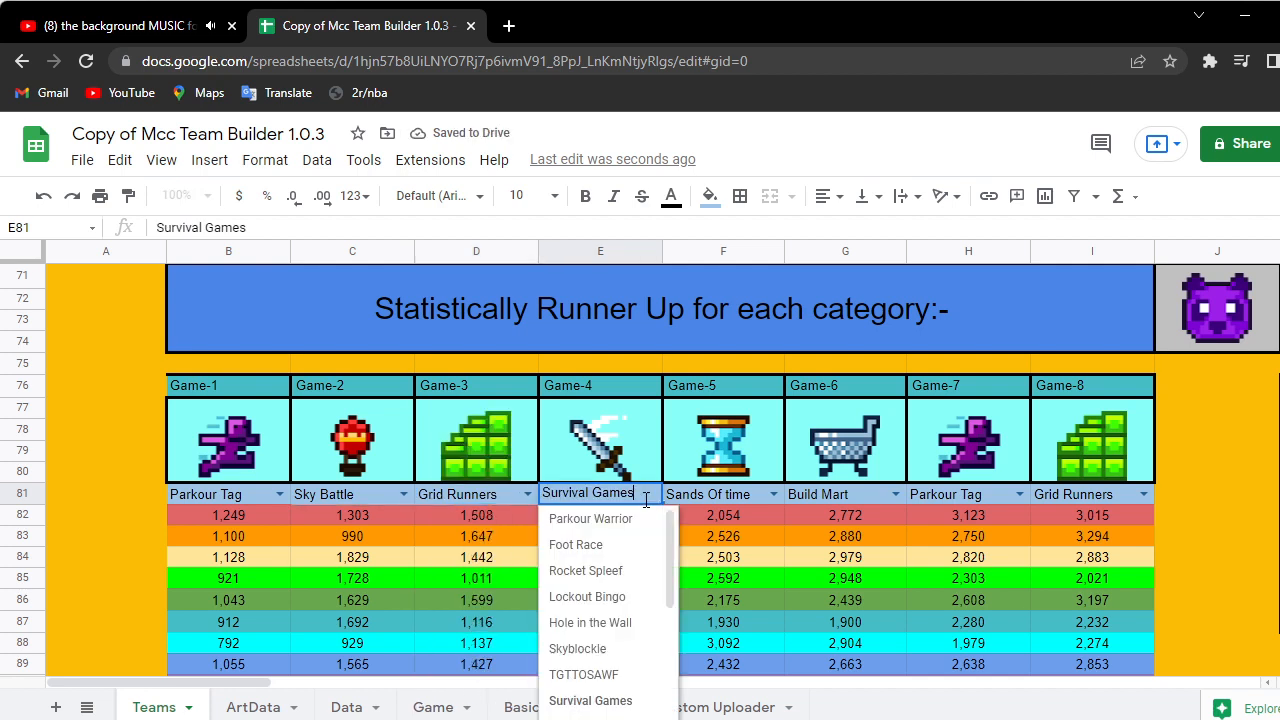
pyautogui.moveTo(596, 622)
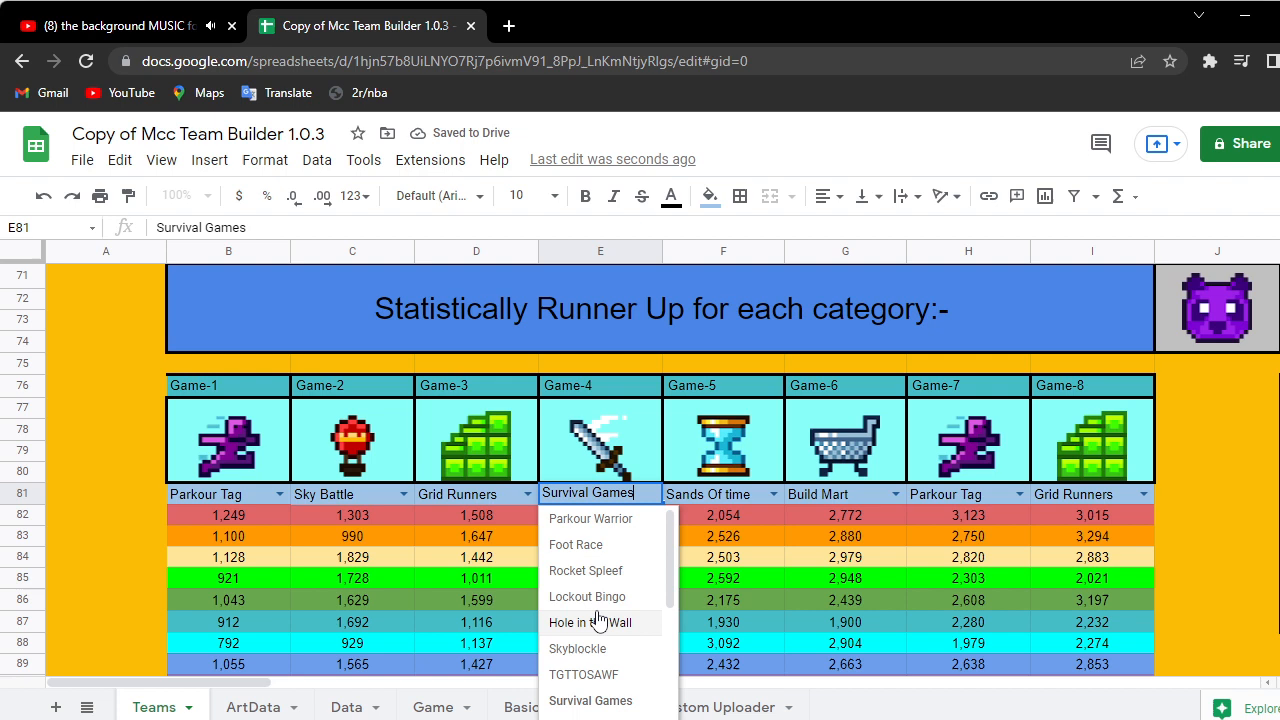
pyautogui.scroll(-3)
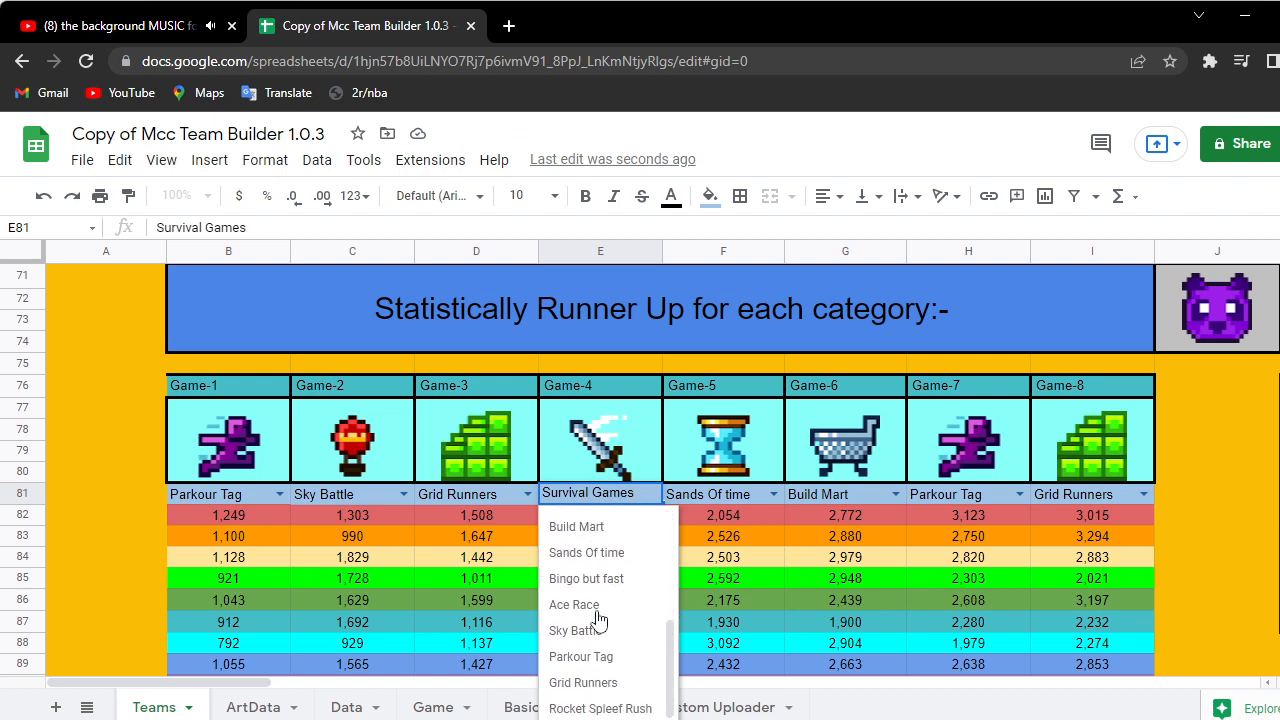
pyautogui.click(600, 708)
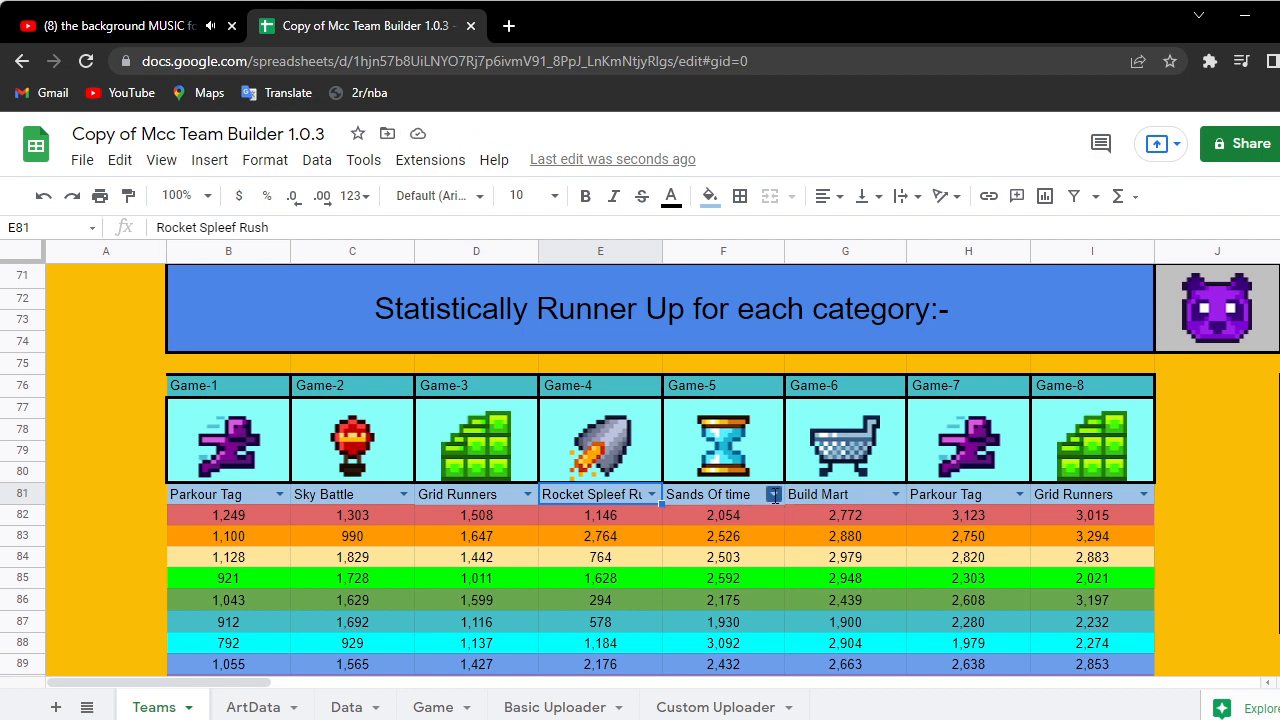
# - Fill Games 5-8 with TGTTOSAWF, Ace Race, Build Mart and Sands Of time
pyautogui.click(772, 492)
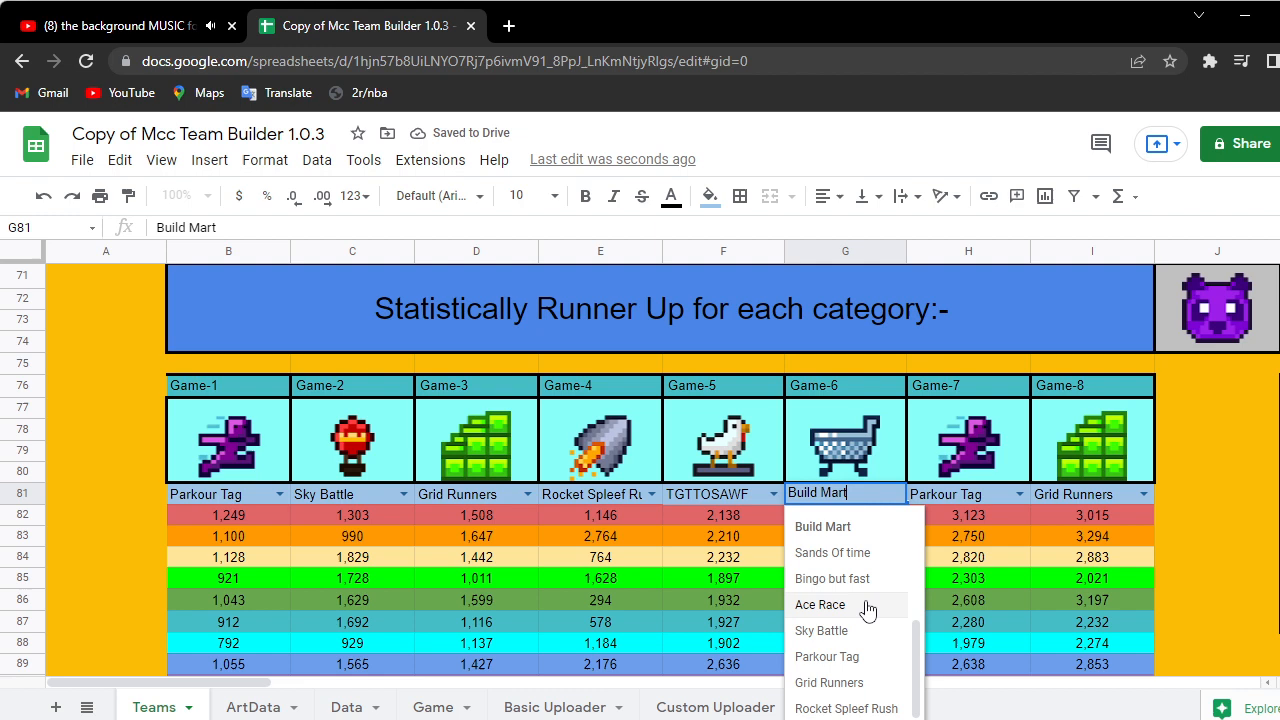
pyautogui.click(820, 604)
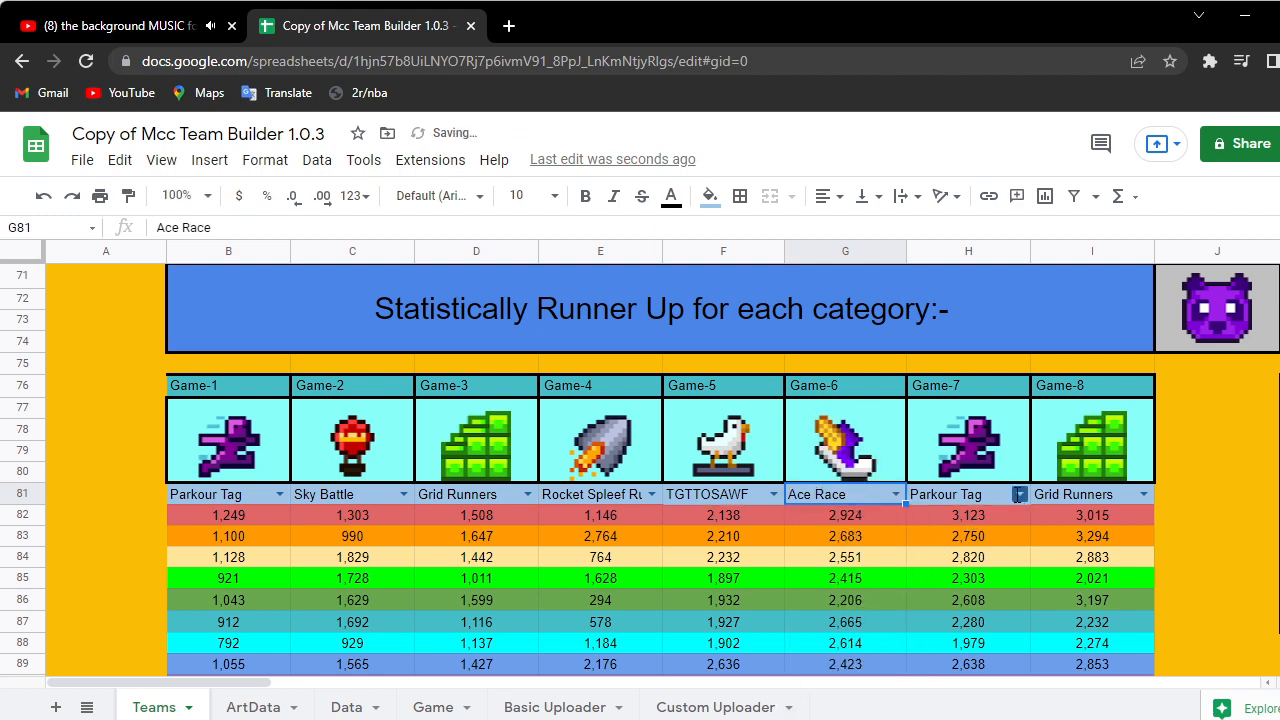
pyautogui.click(1018, 492)
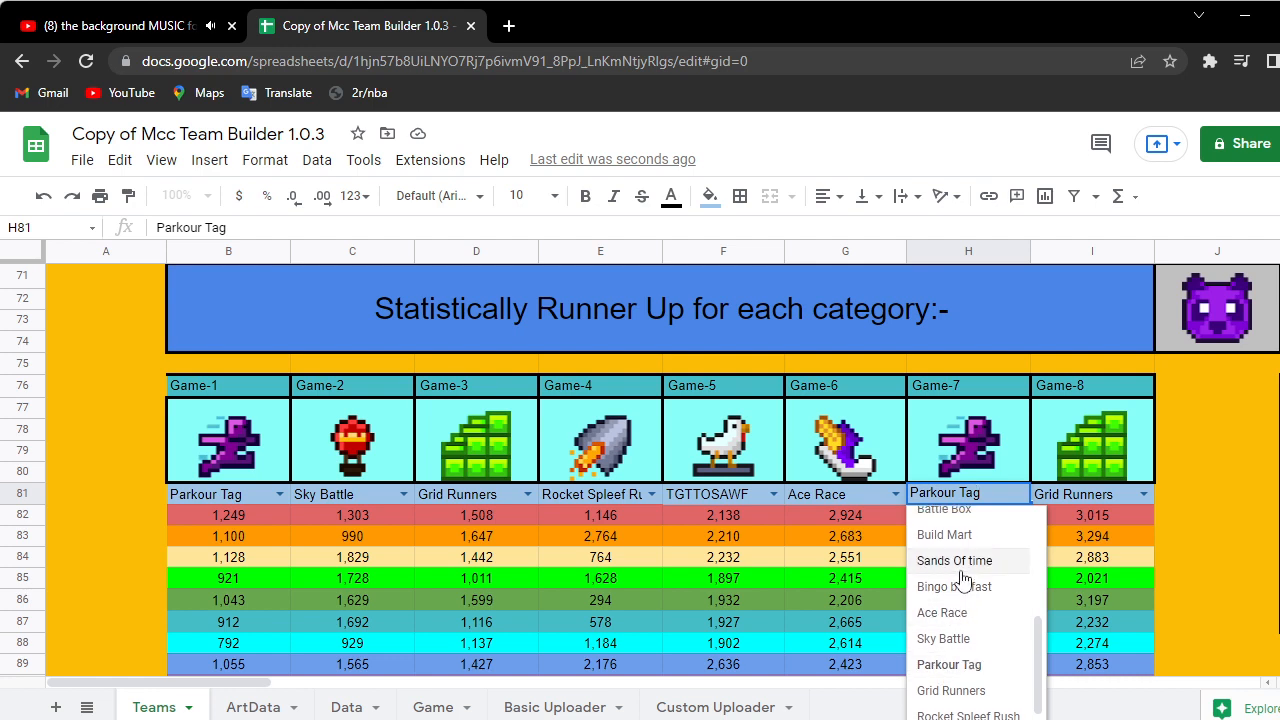
pyautogui.click(944, 534)
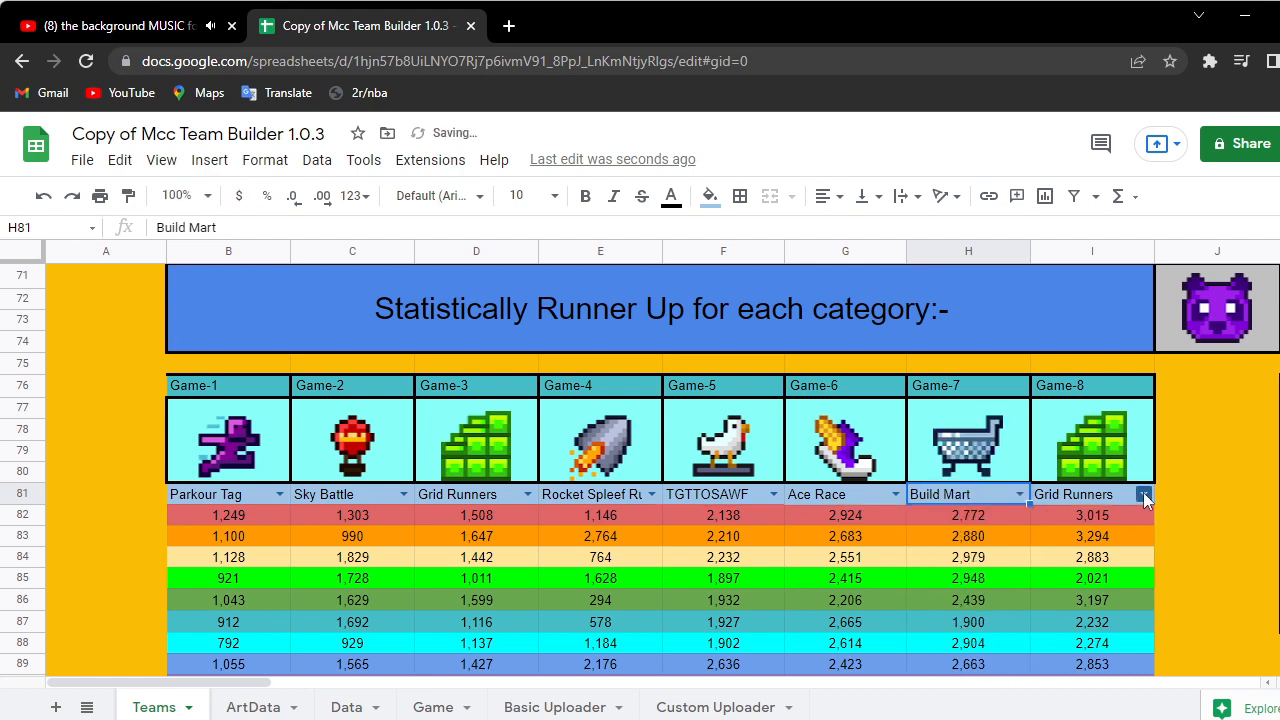
pyautogui.click(1144, 494)
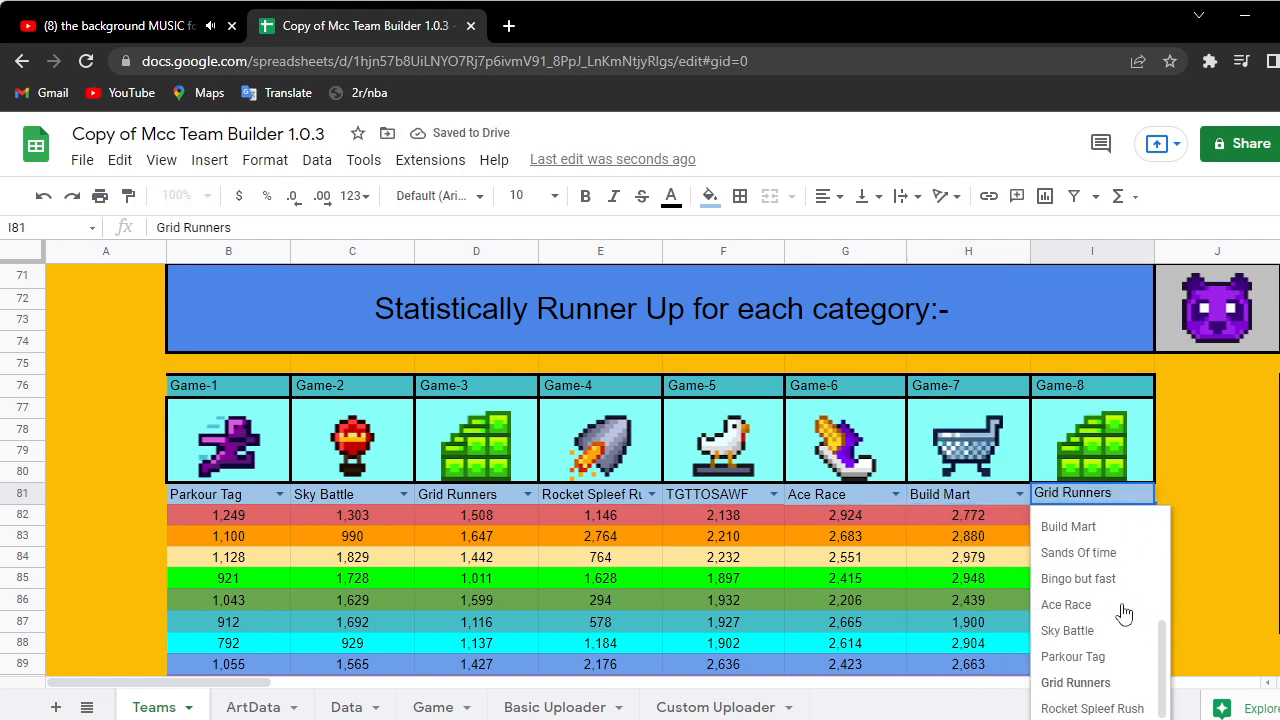
pyautogui.moveTo(1066, 604)
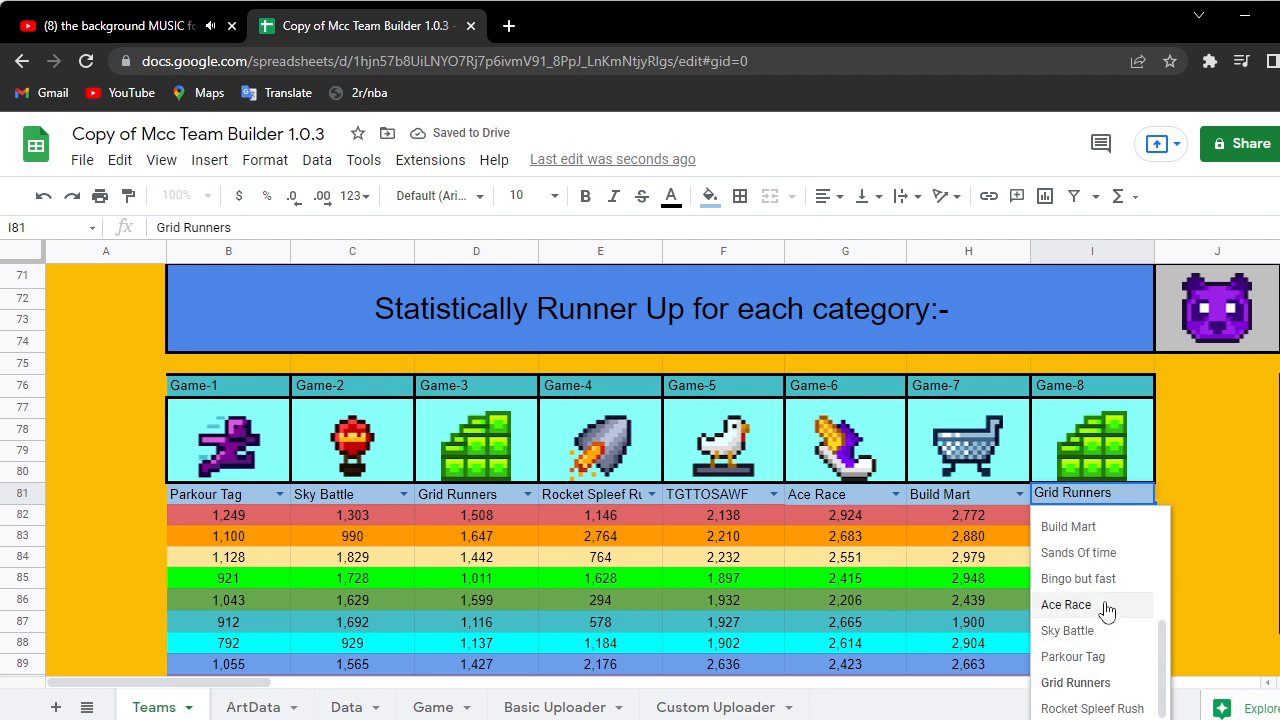
pyautogui.click(1078, 552)
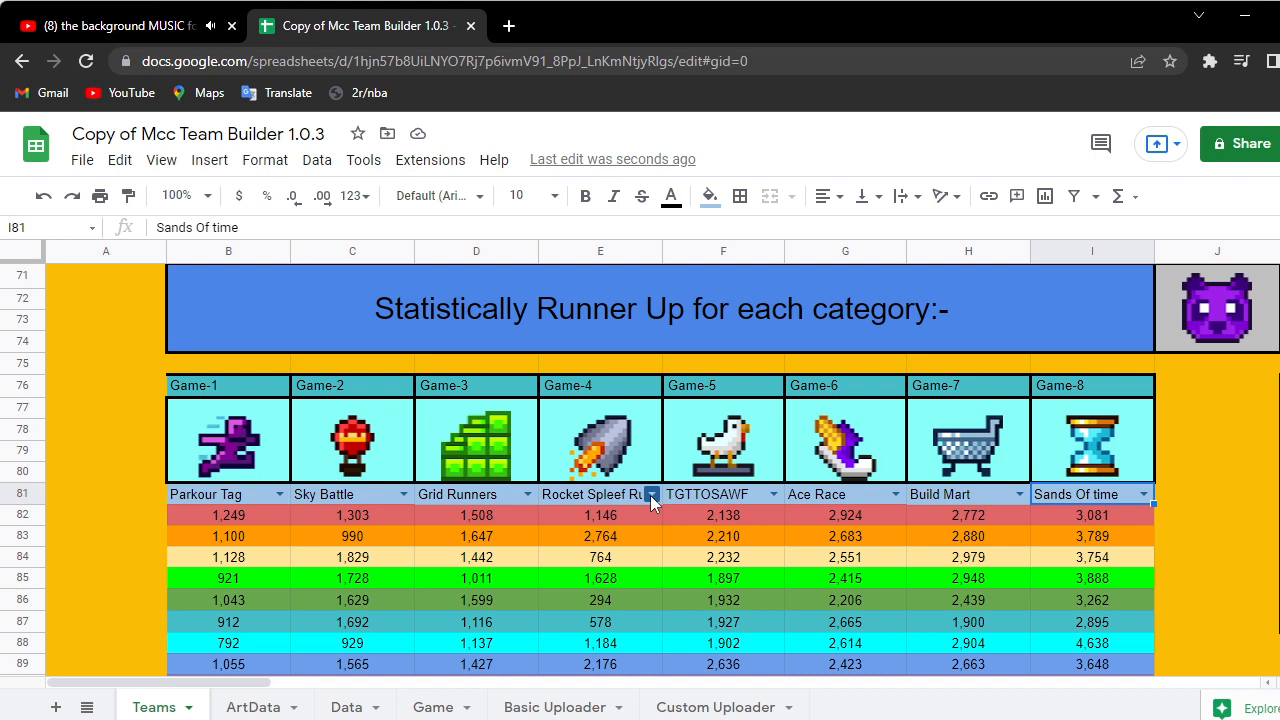
# - Change Game-4 from Rocket Spleef Rush to Battle Box
pyautogui.click(648, 492)
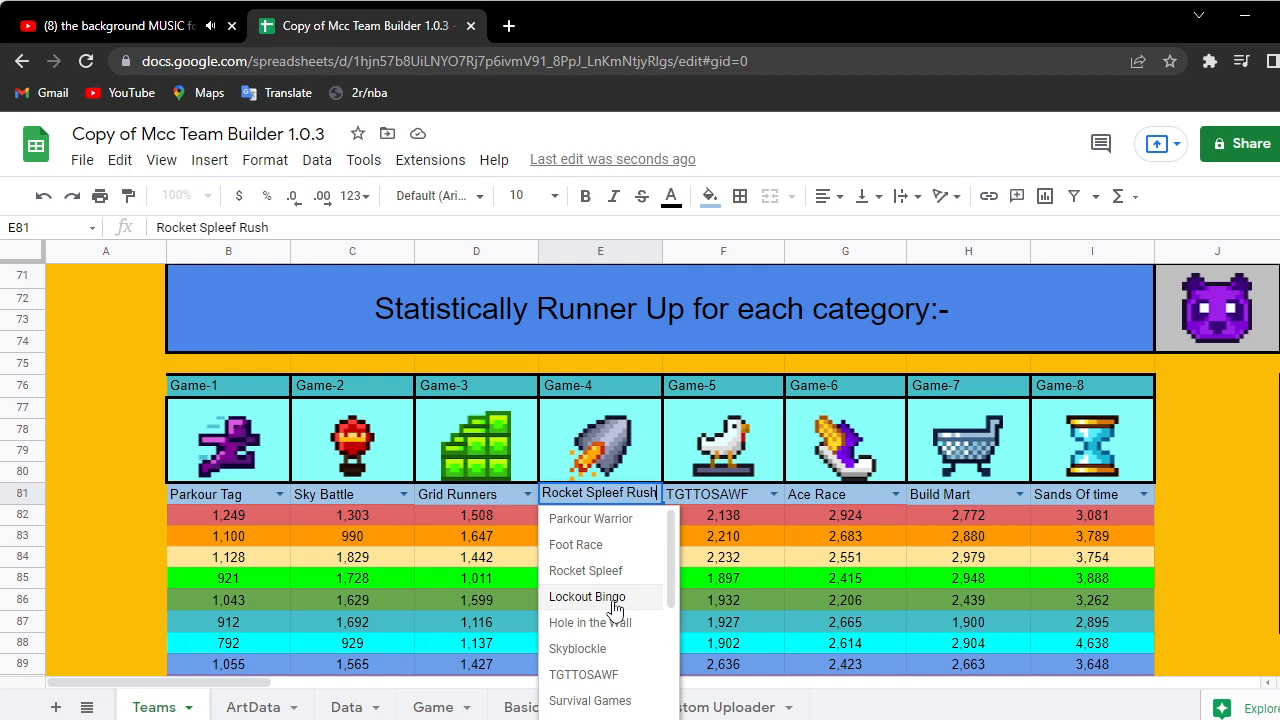
pyautogui.scroll(-3)
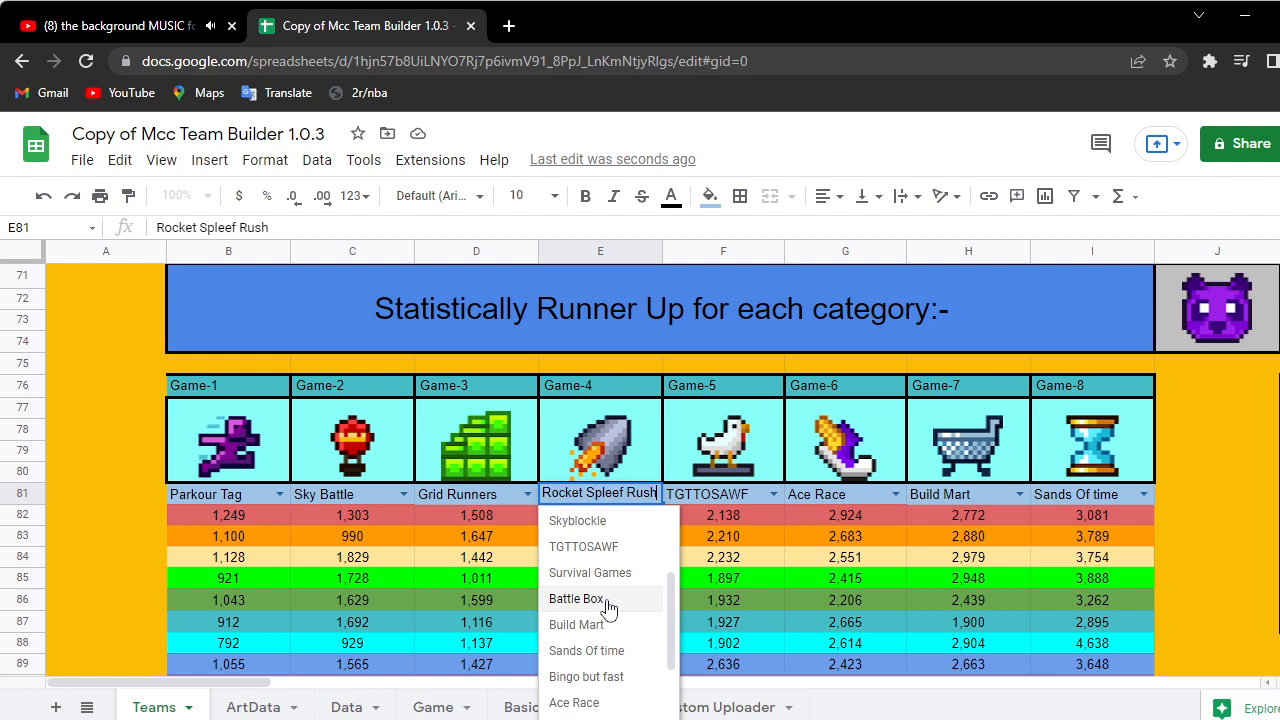
pyautogui.click(576, 598)
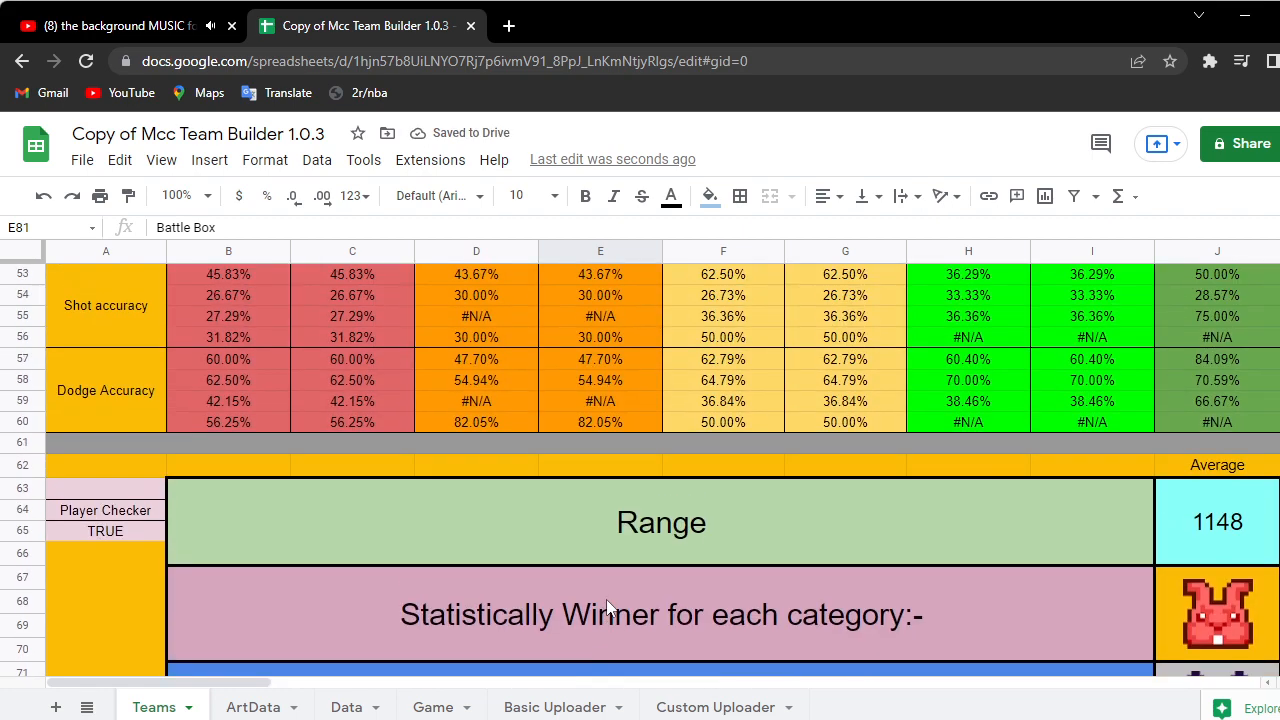
pyautogui.scroll(-3)
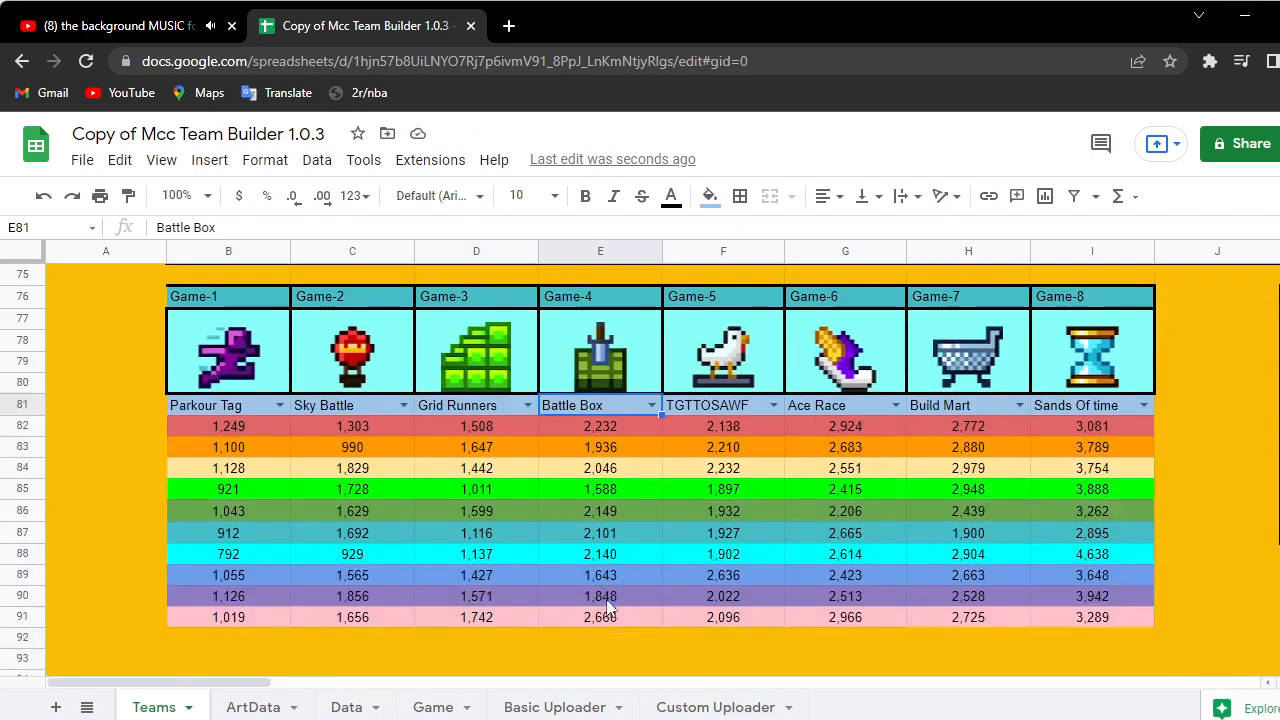
# - Scroll to the Overall Score and Leader Boards tables with per-game top-5 players
pyautogui.hscroll(3)
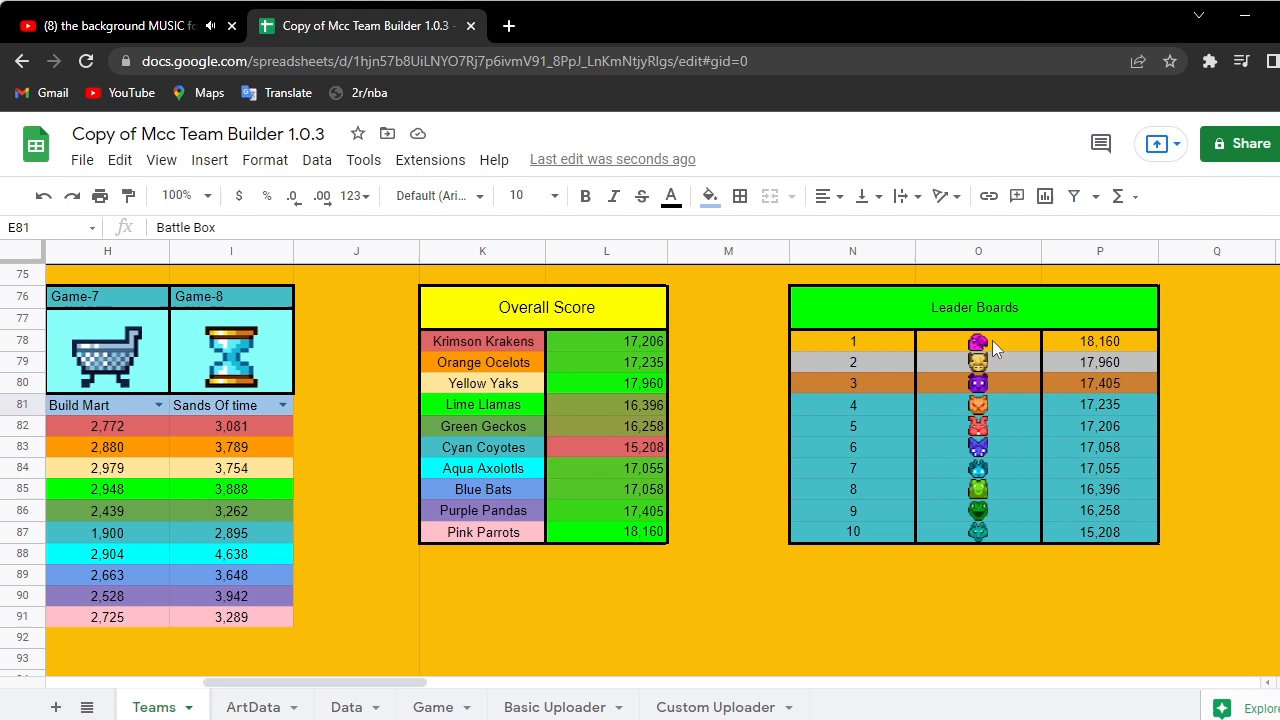
pyautogui.moveTo(992, 400)
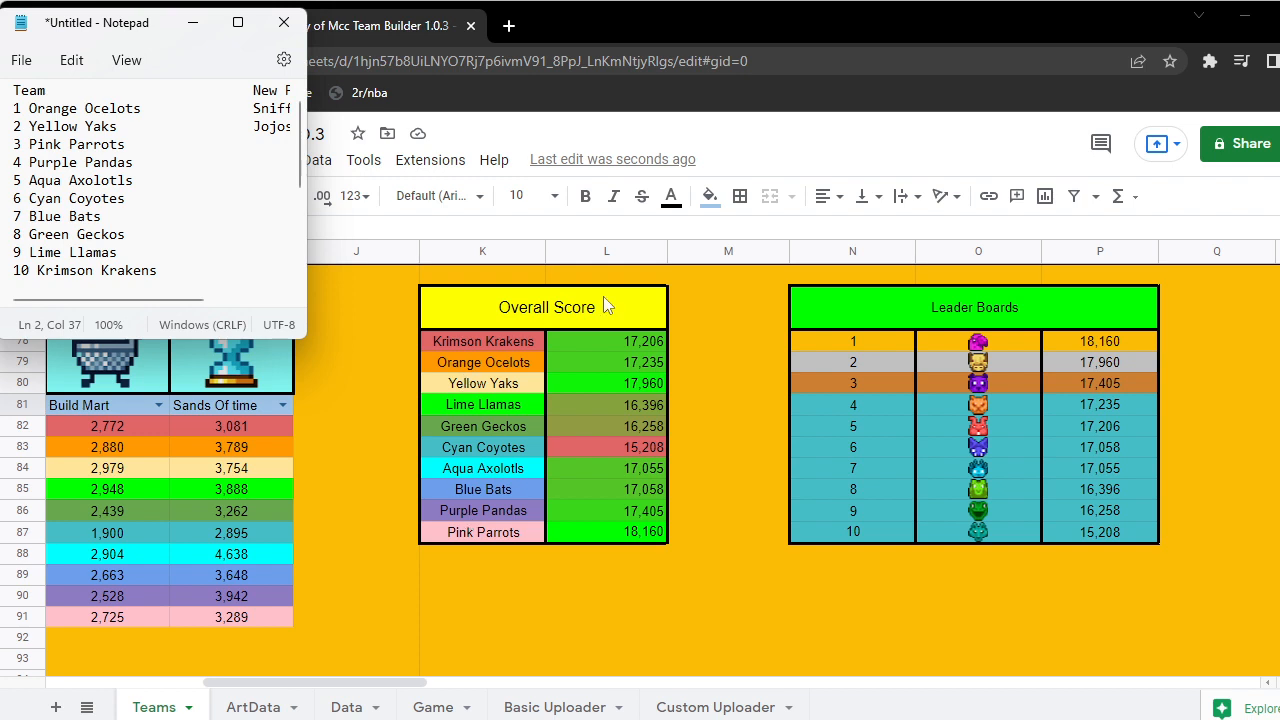
pyautogui.moveTo(1004, 406)
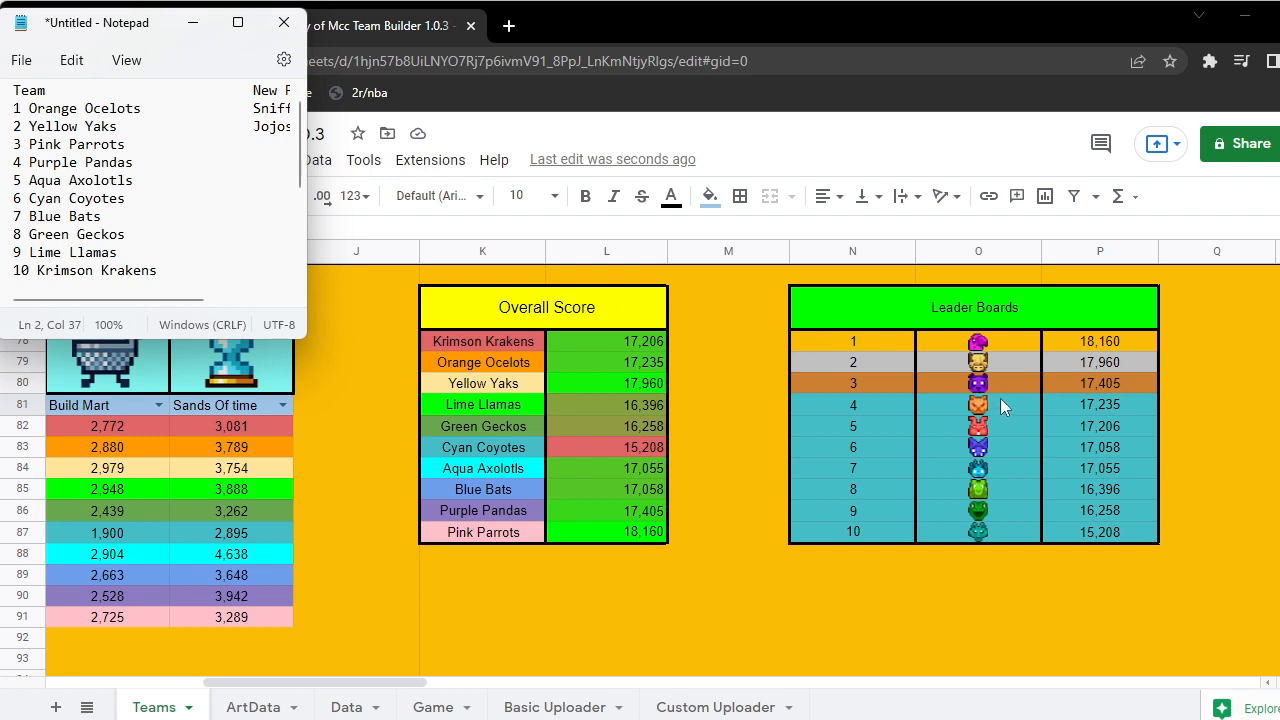
pyautogui.moveTo(984, 376)
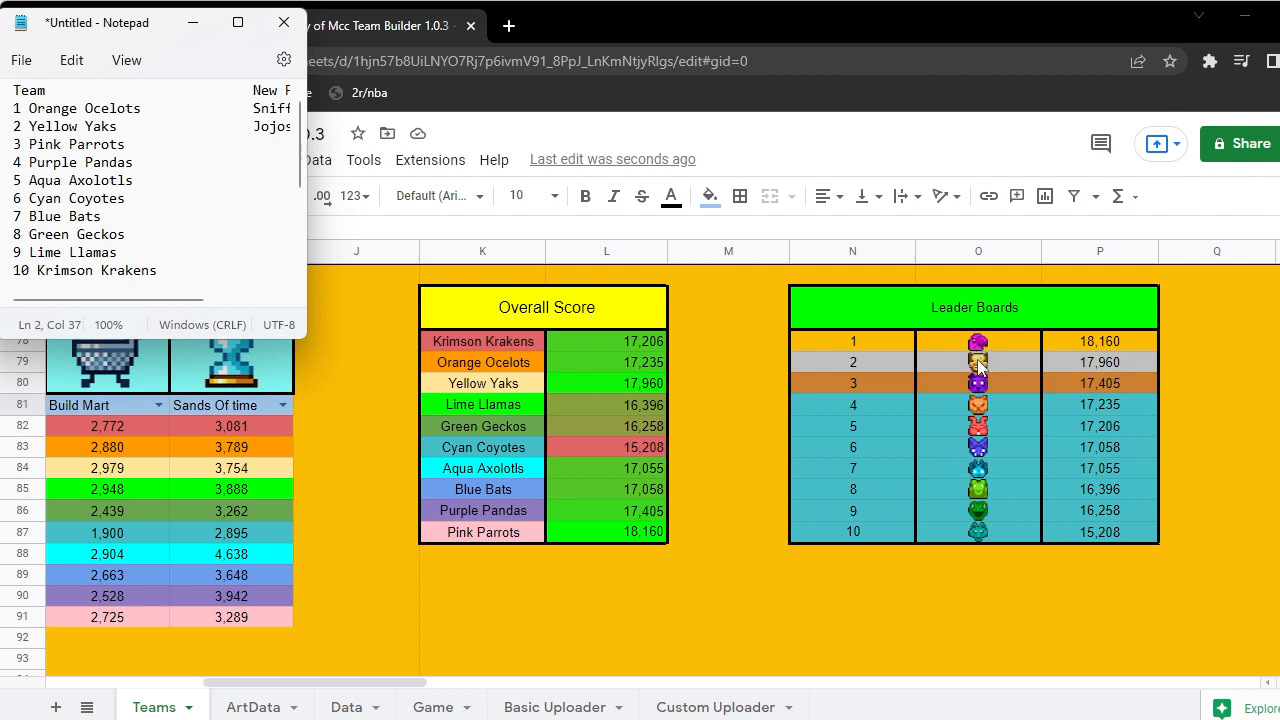
pyautogui.moveTo(1004, 442)
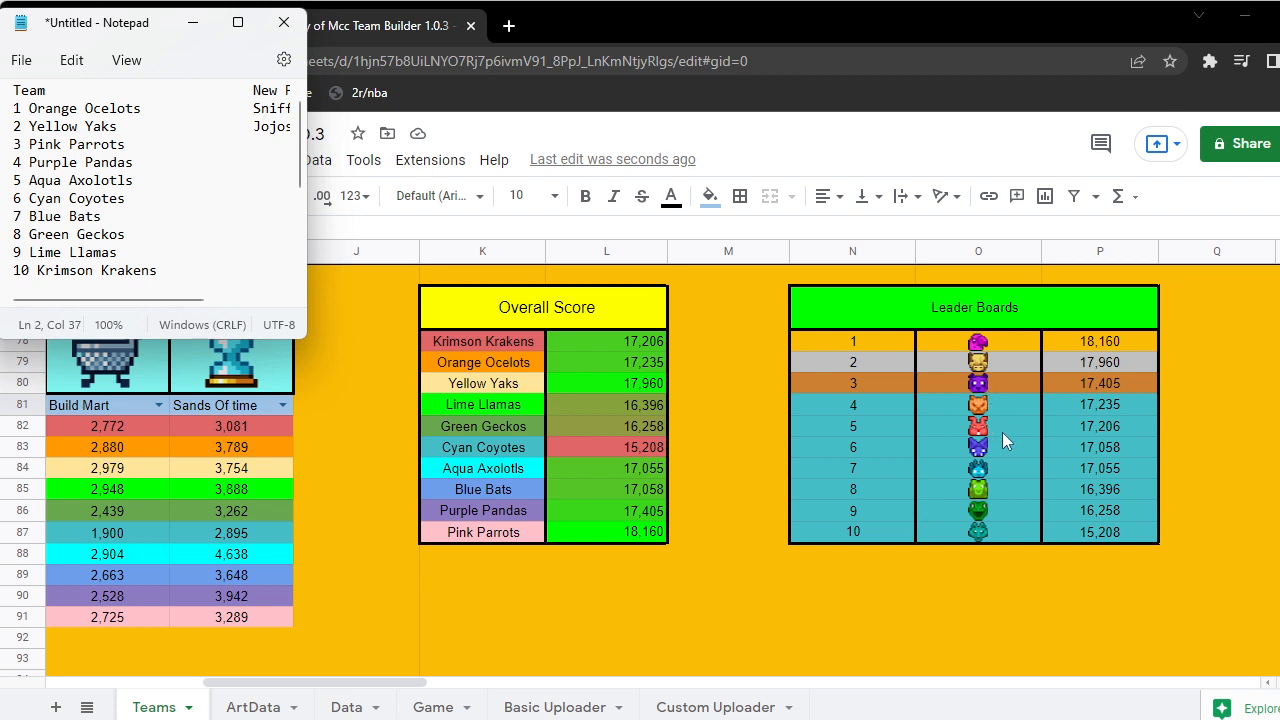
pyautogui.moveTo(1004, 452)
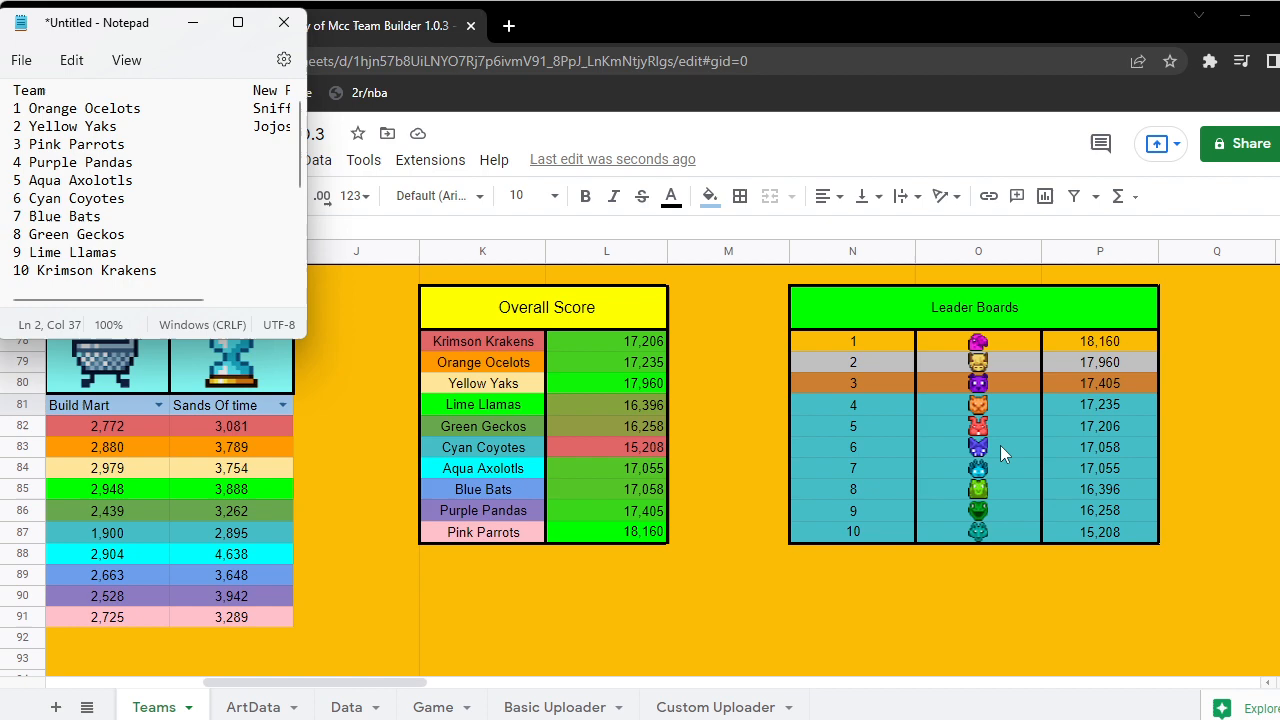
pyautogui.moveTo(964, 524)
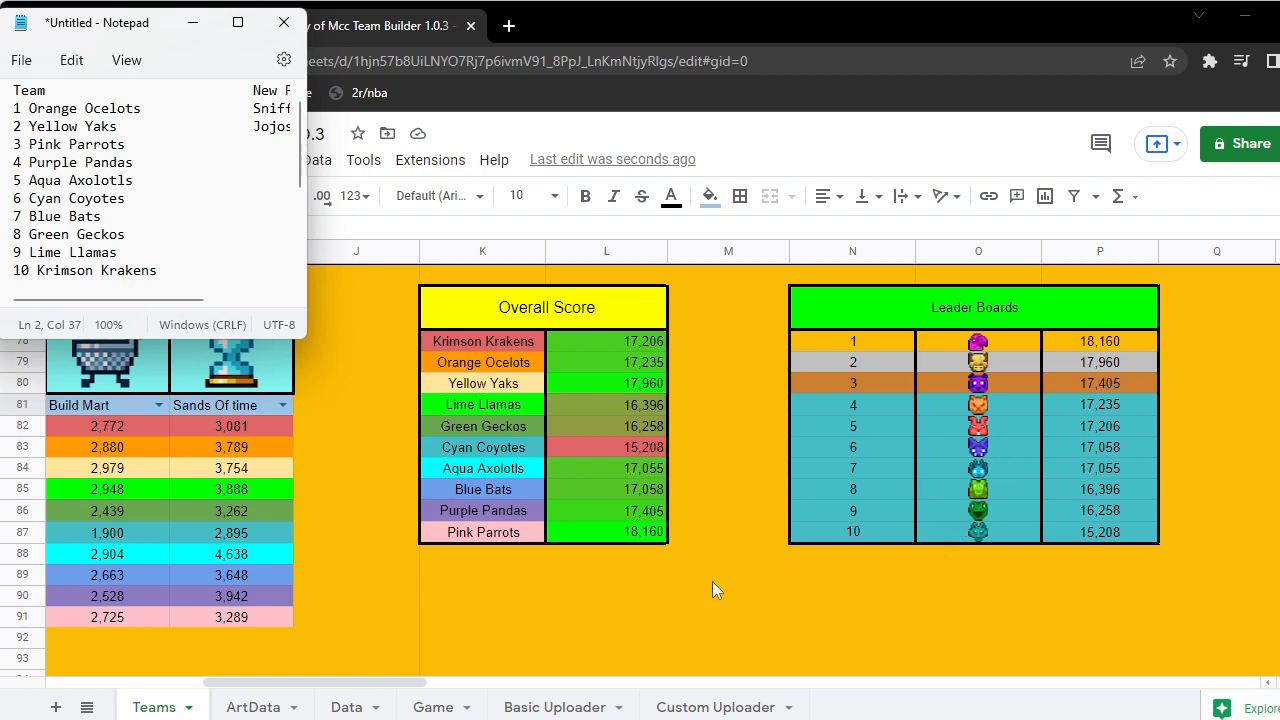
pyautogui.scroll(-3)
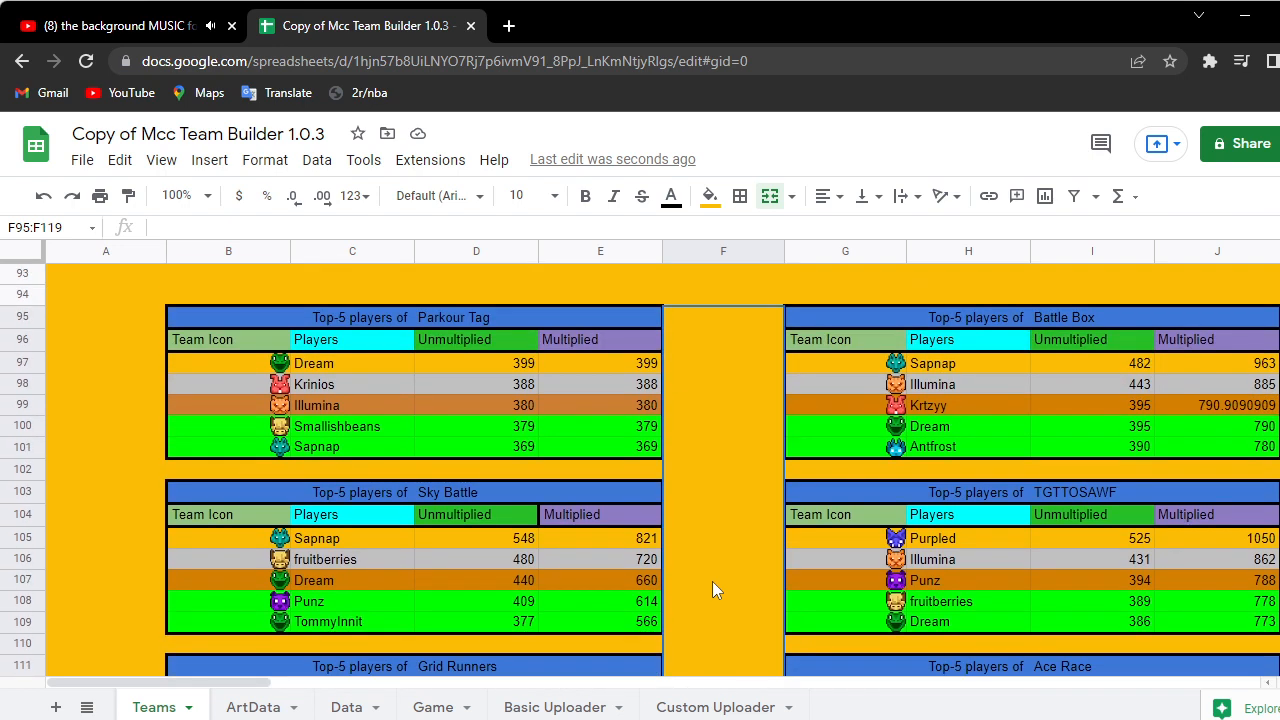
pyautogui.hscroll(3)
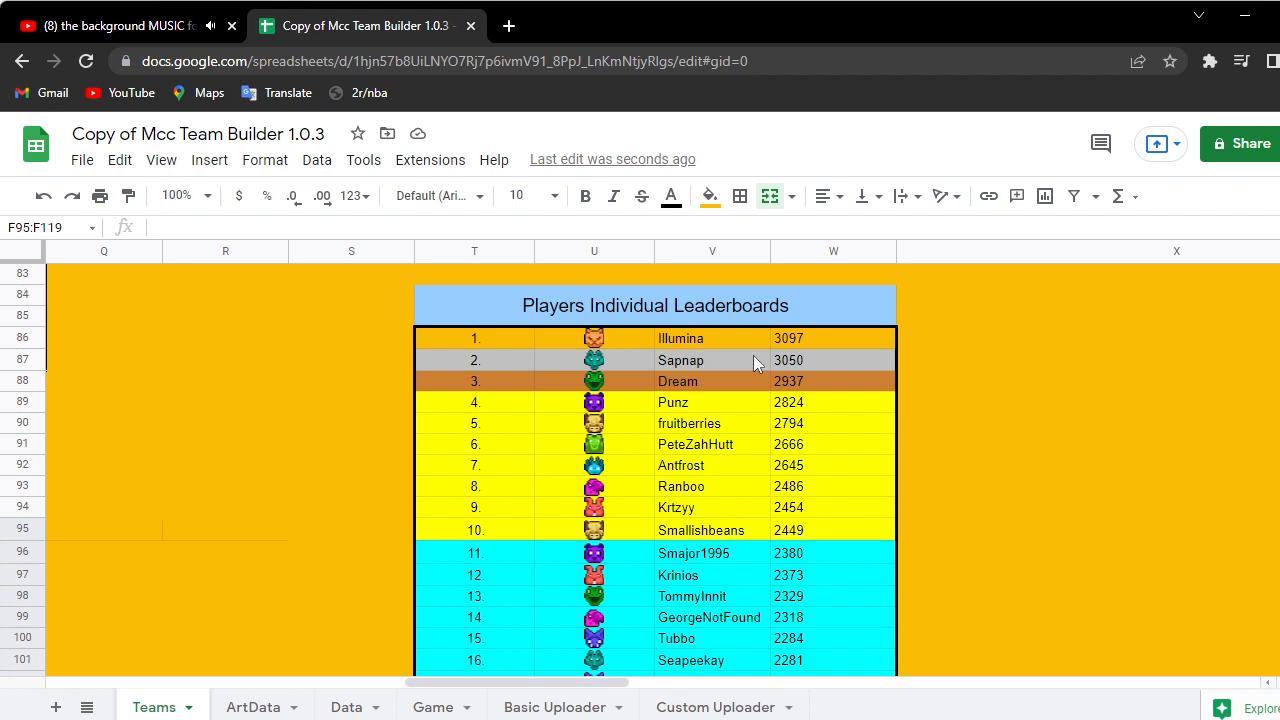
pyautogui.moveTo(758, 452)
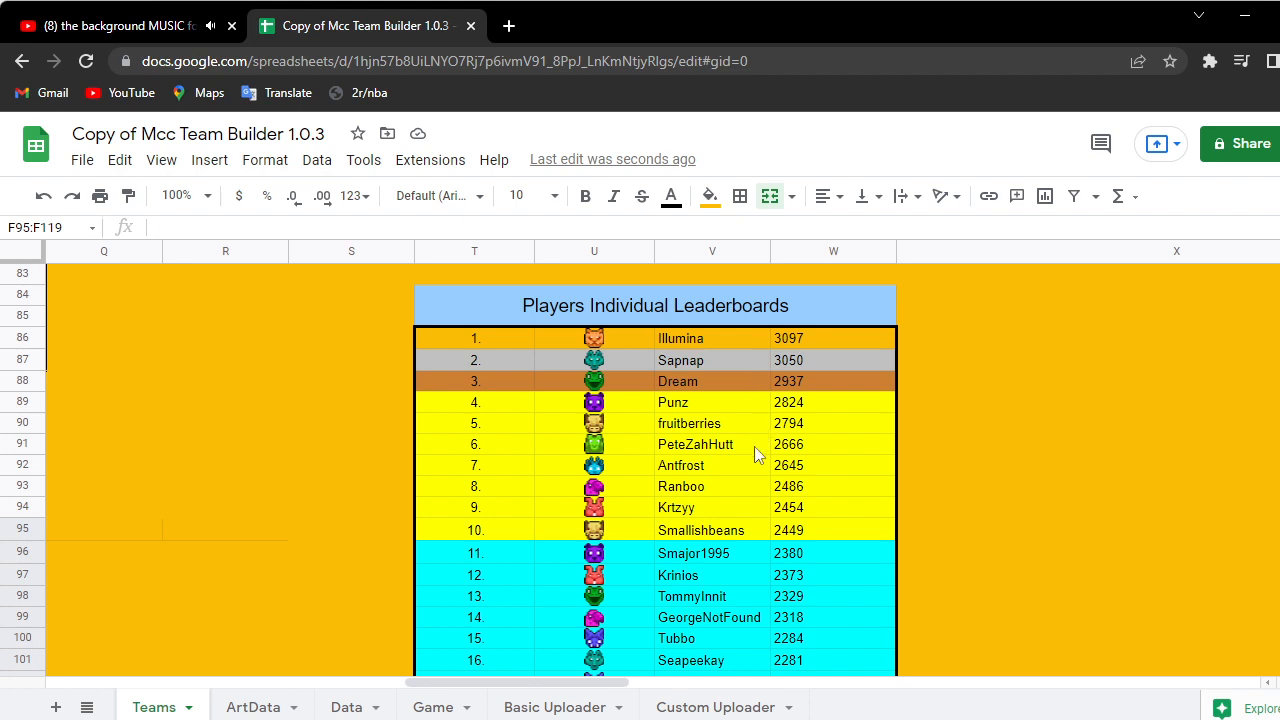
pyautogui.moveTo(740, 538)
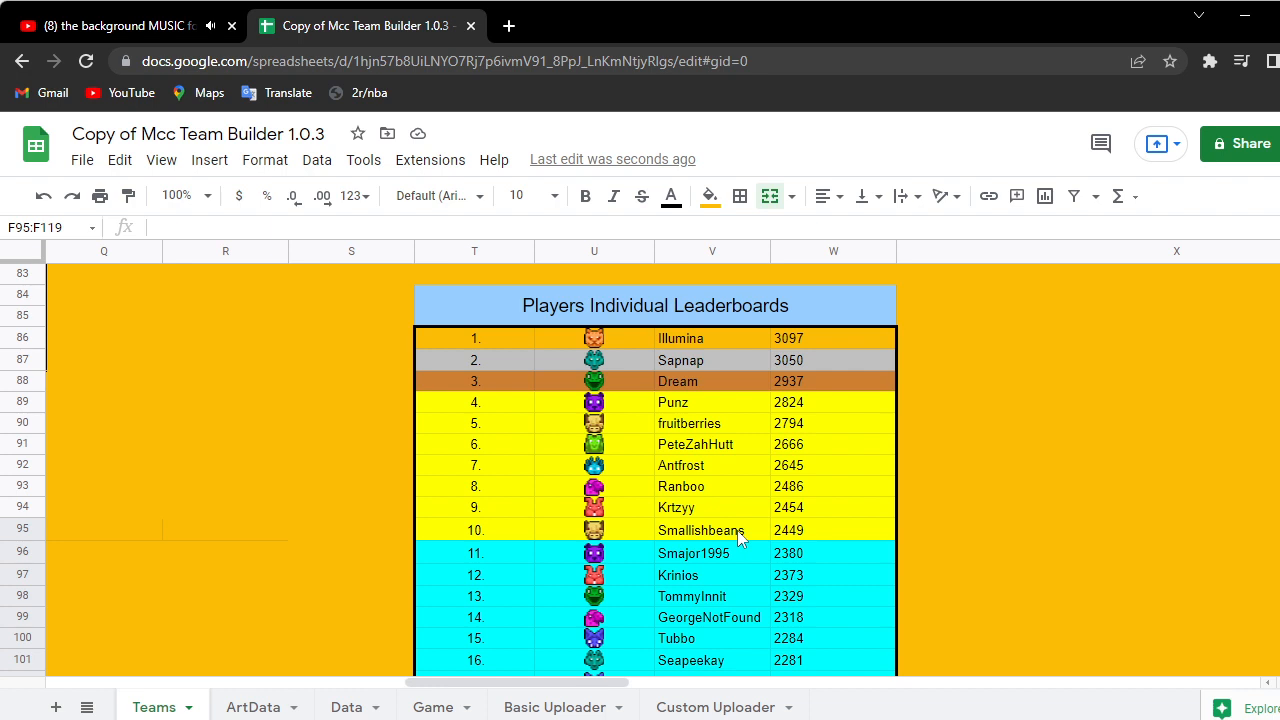
pyautogui.scroll(-3)
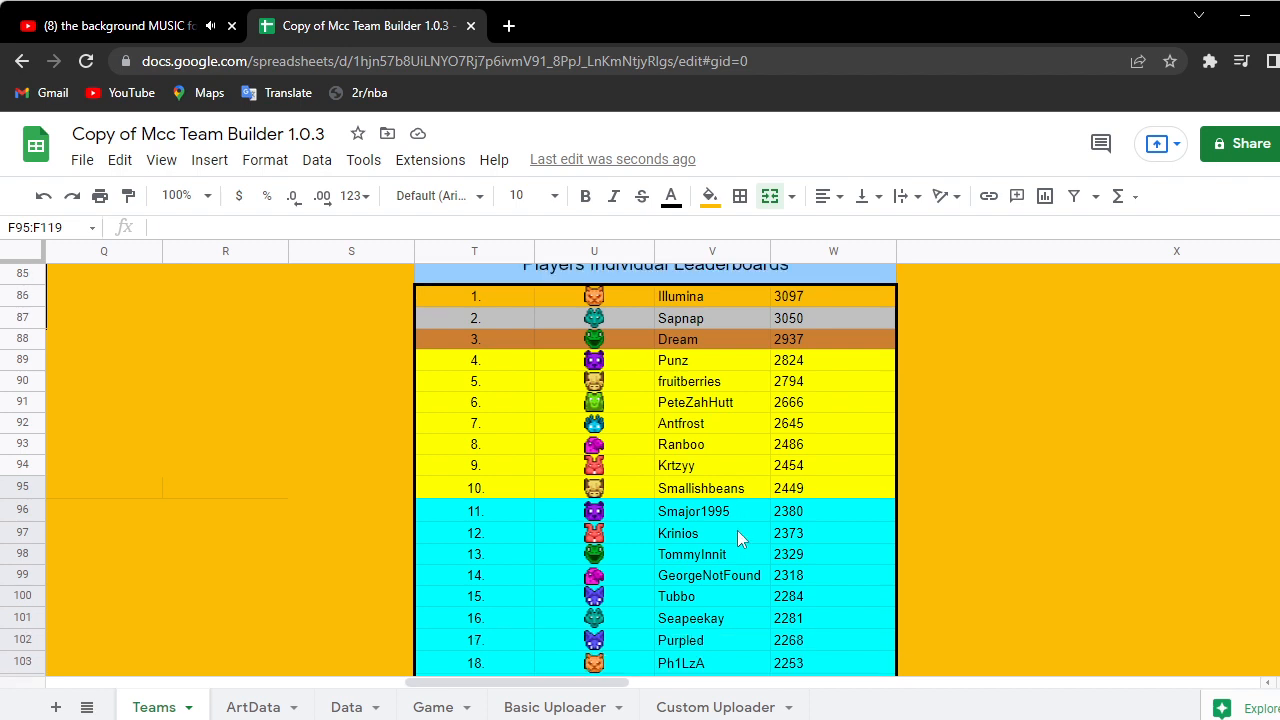
pyautogui.scroll(-3)
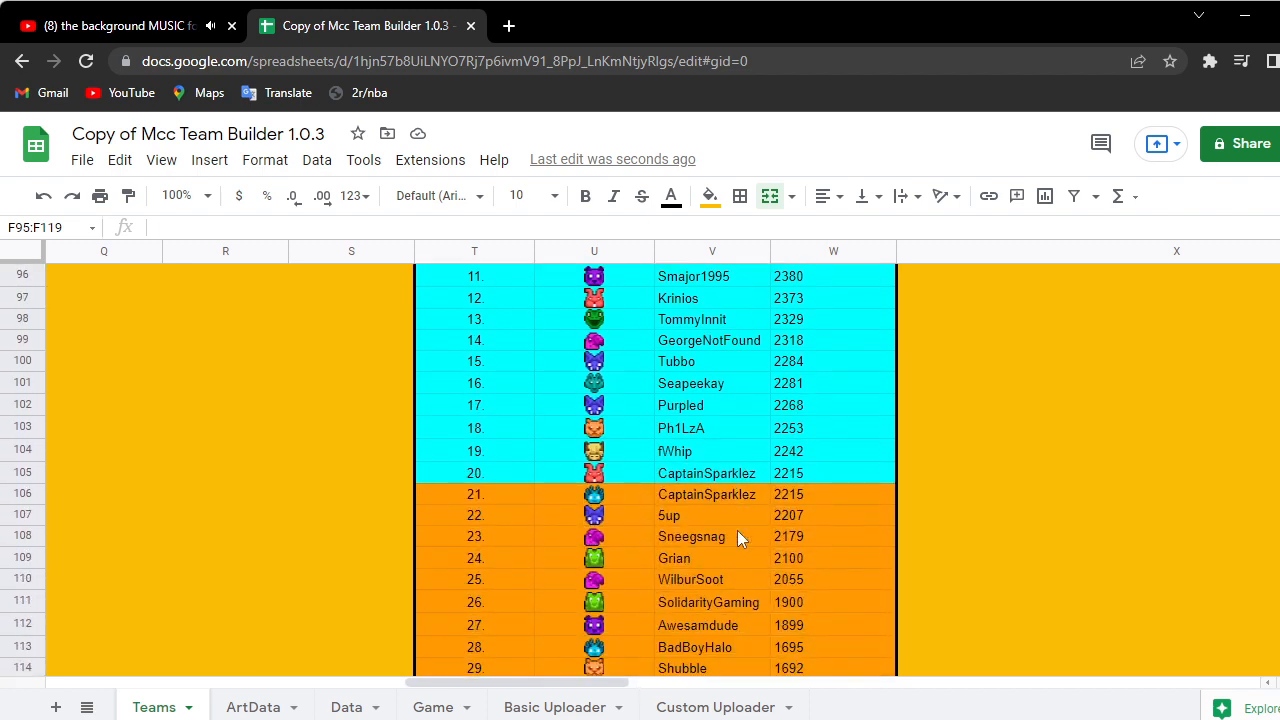
pyautogui.scroll(-3)
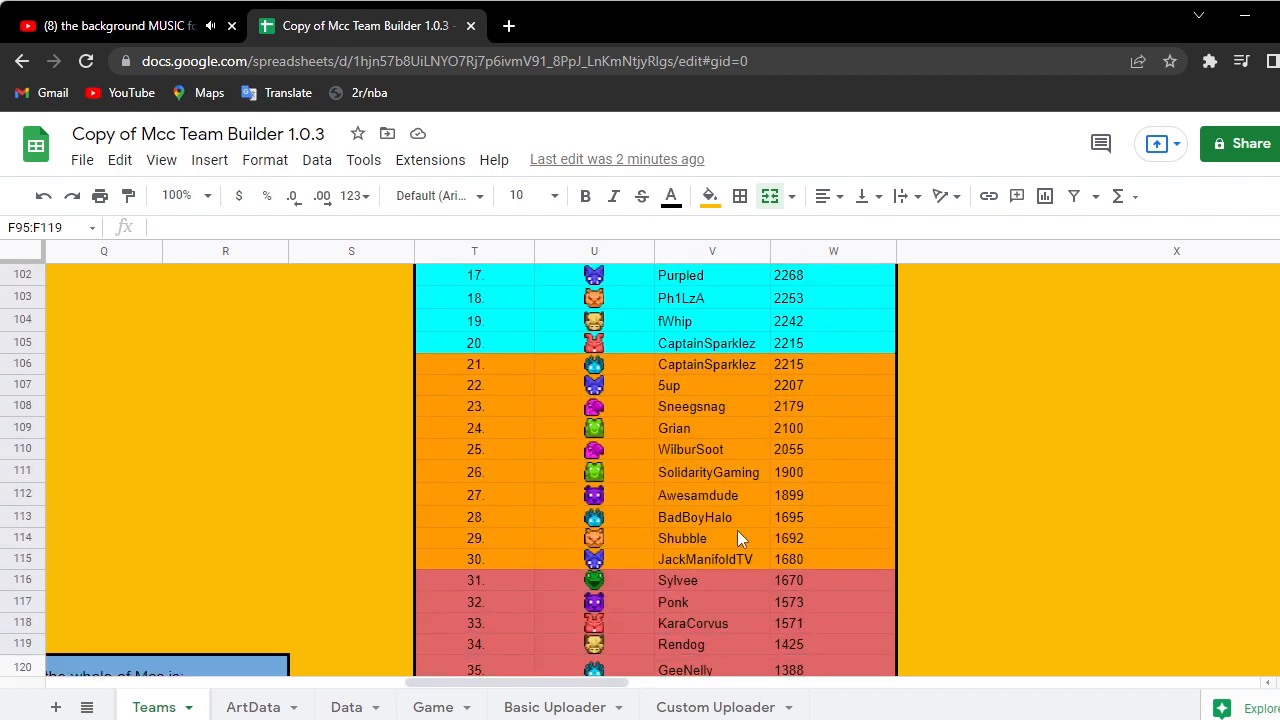
pyautogui.scroll(-3)
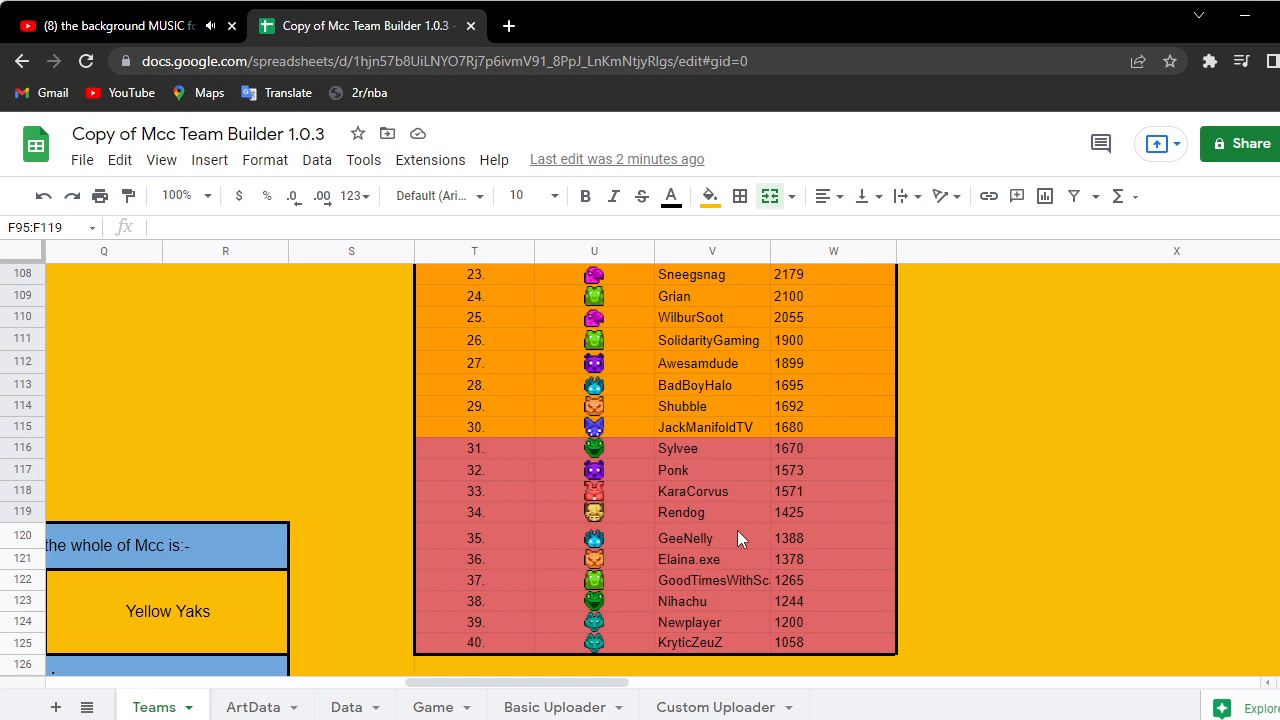
pyautogui.scroll(3)
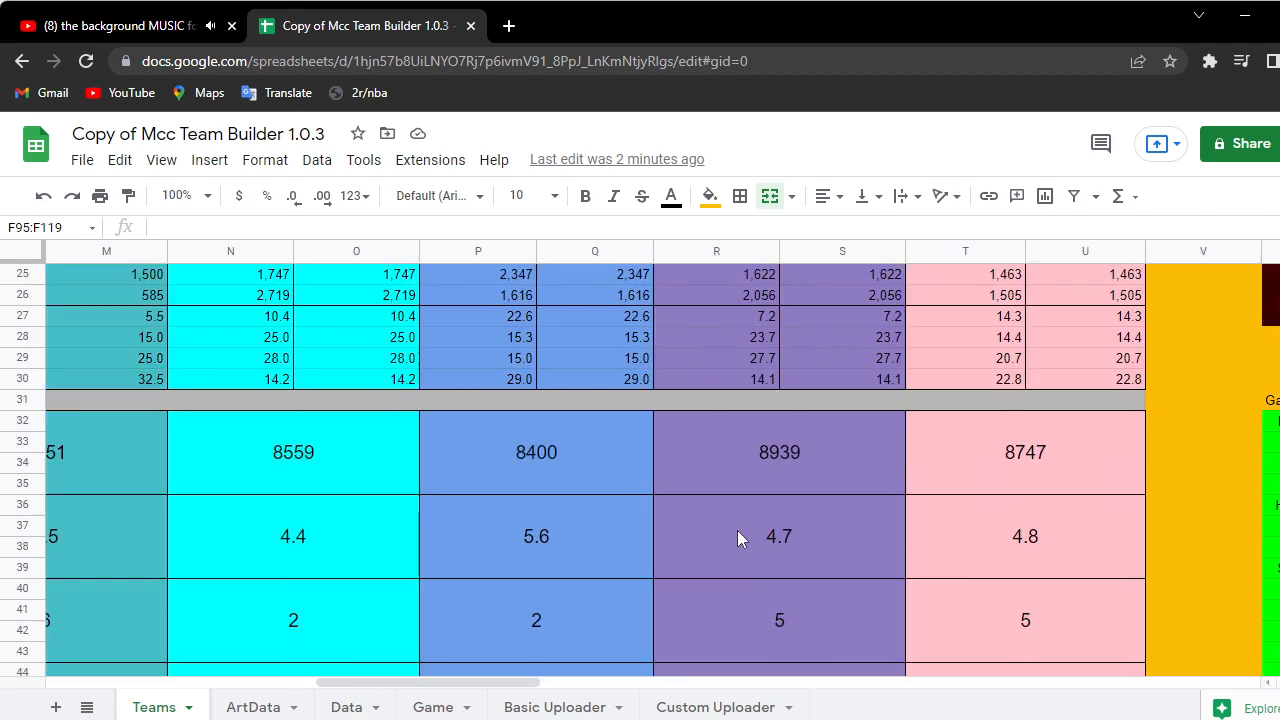
pyautogui.scroll(-3)
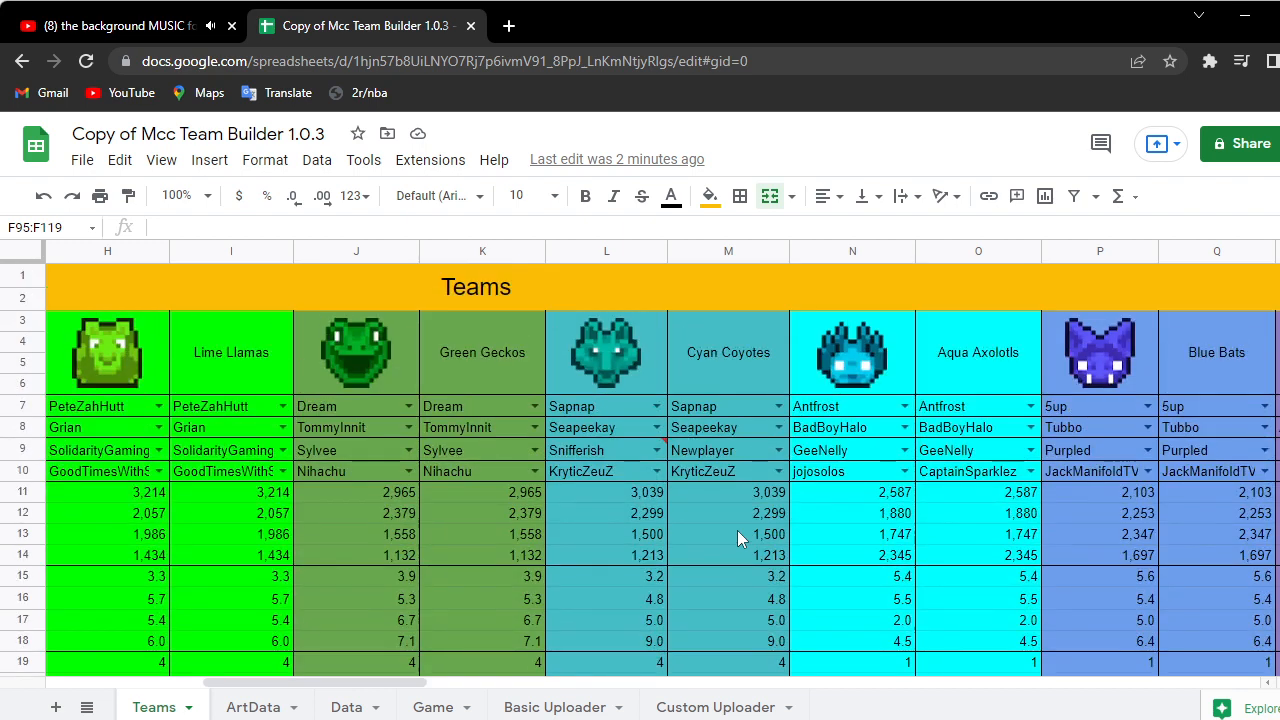
pyautogui.moveTo(680, 468)
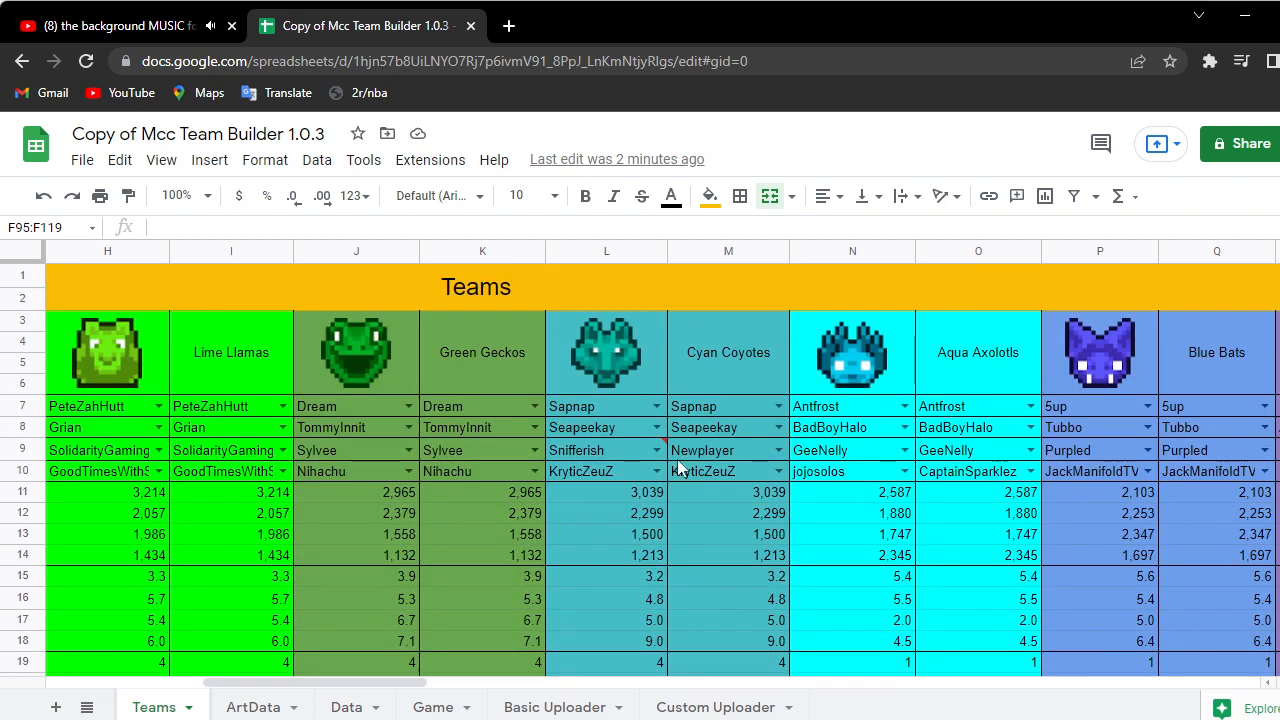
pyautogui.scroll(-3)
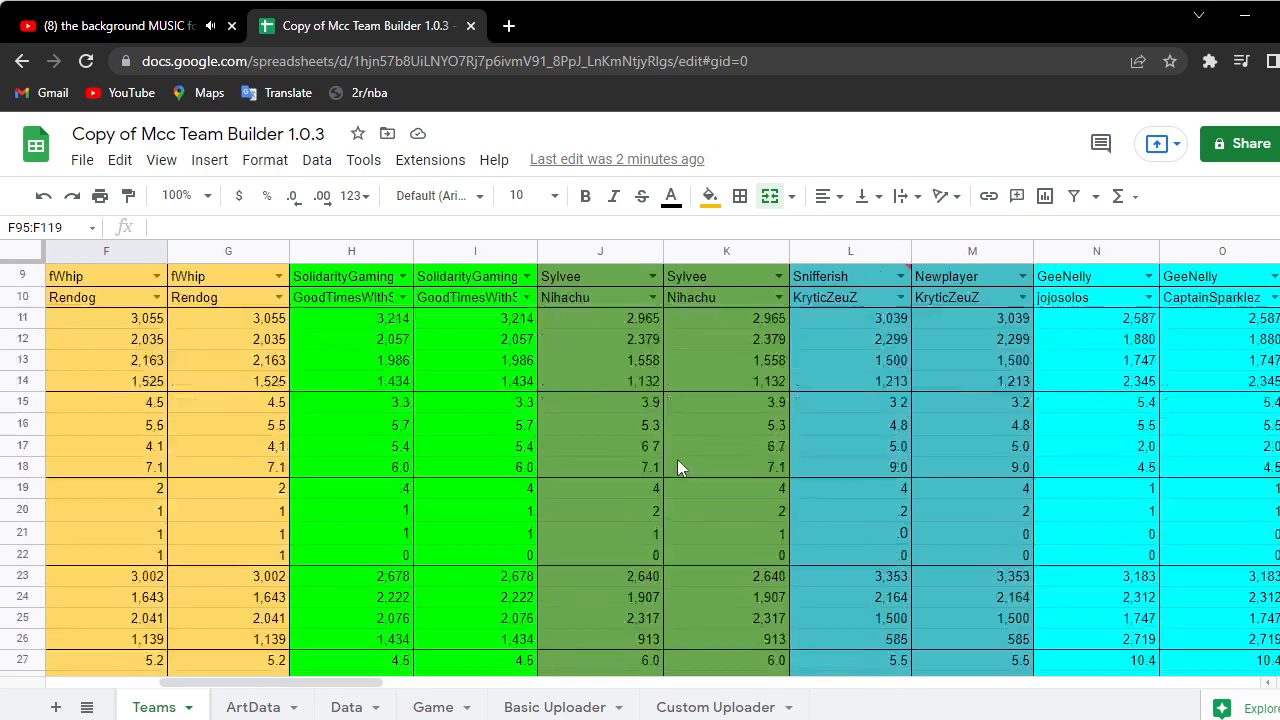
pyautogui.scroll(-3)
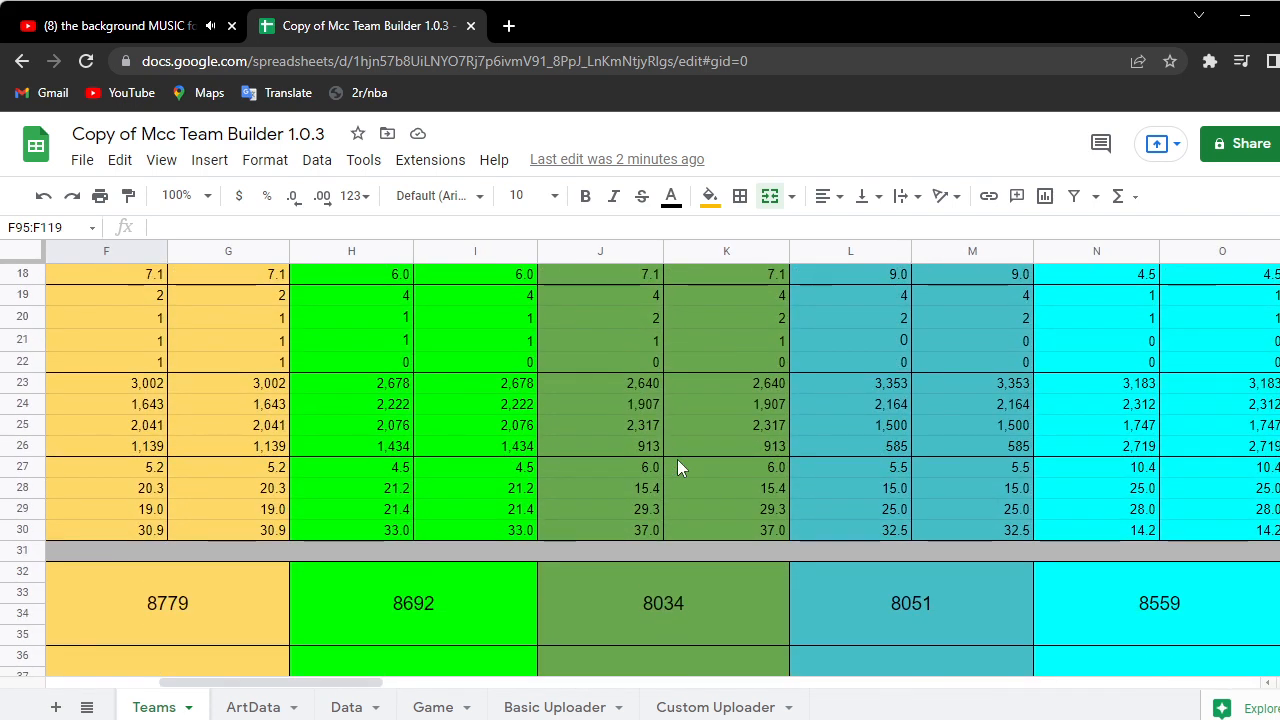
pyautogui.hscroll(-3)
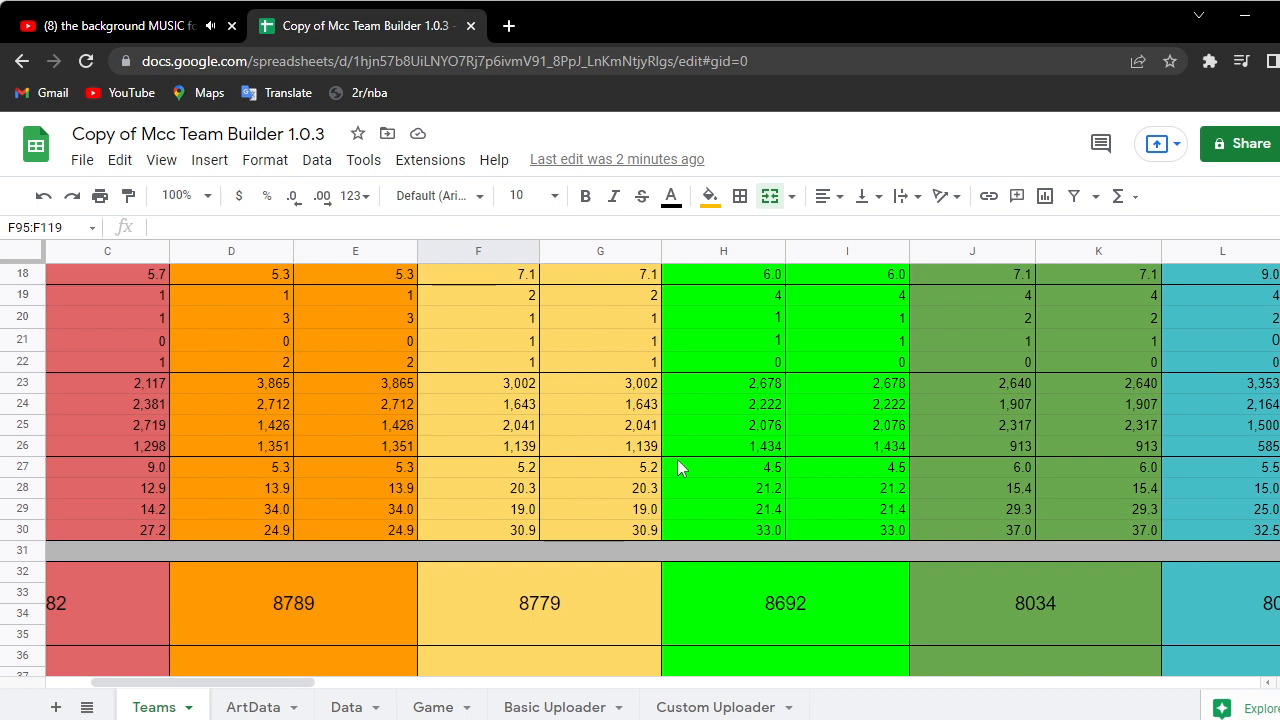
pyautogui.hscroll(3)
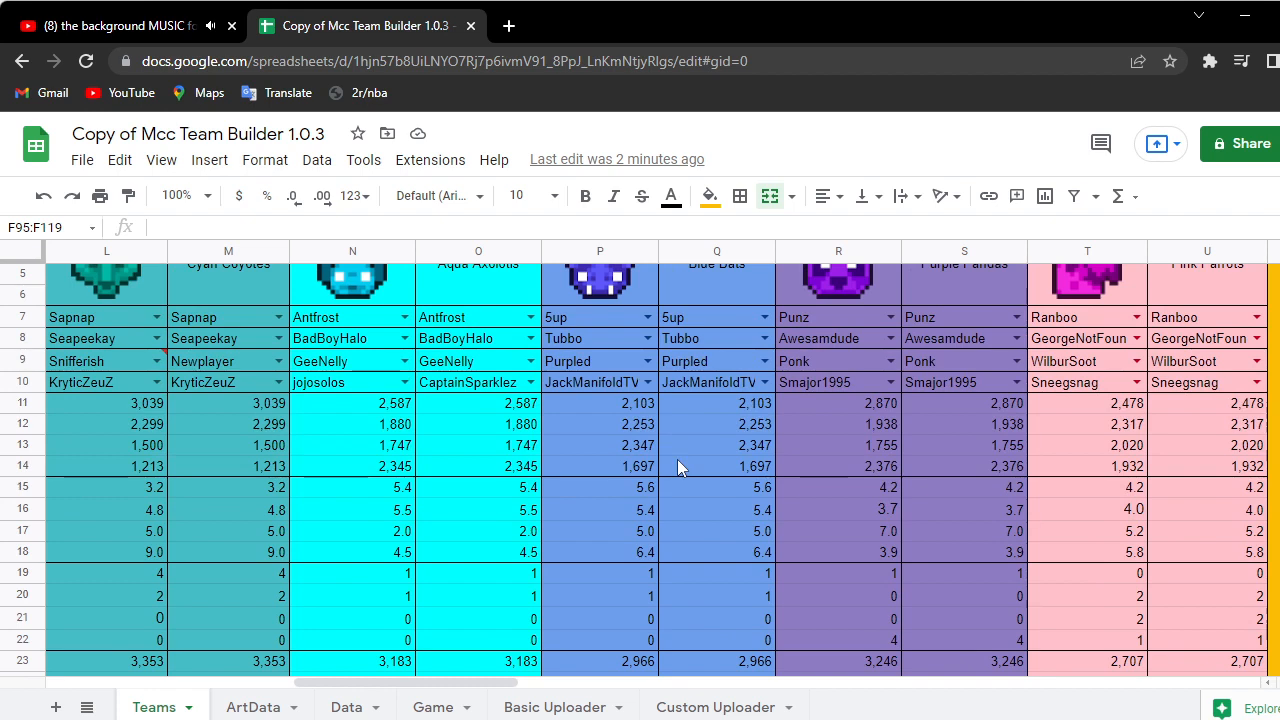
pyautogui.scroll(-3)
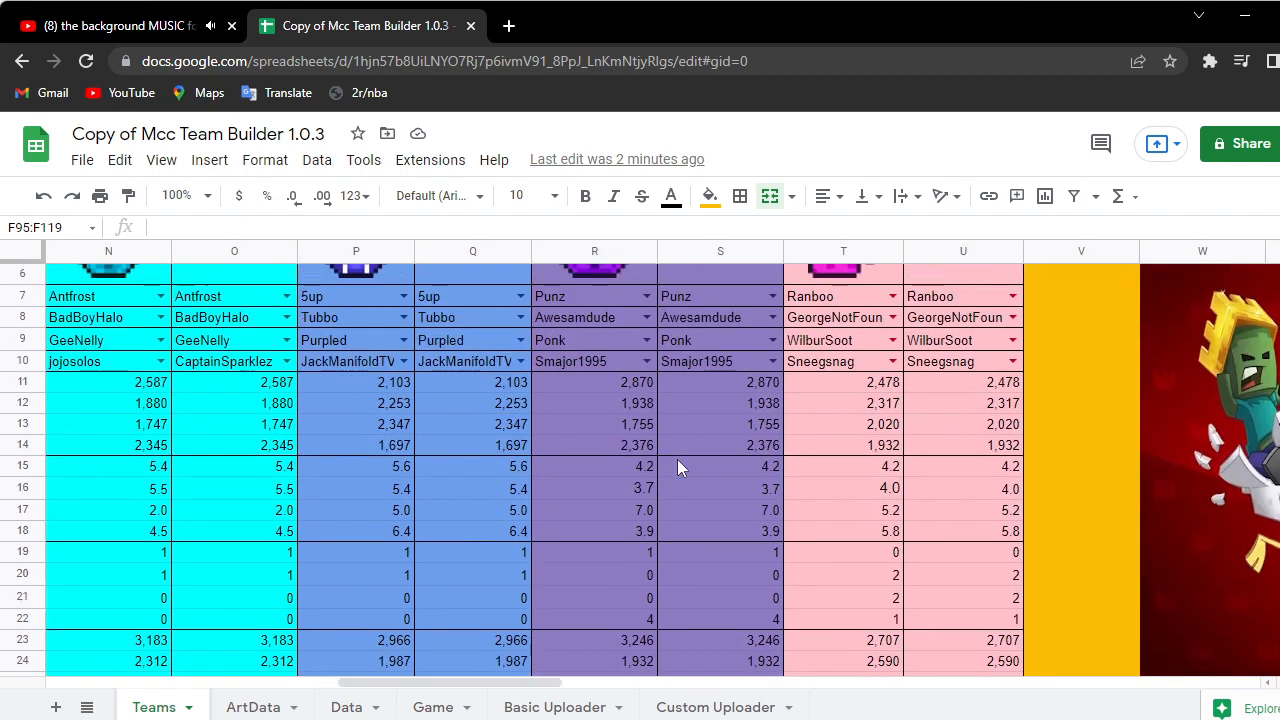
pyautogui.scroll(3)
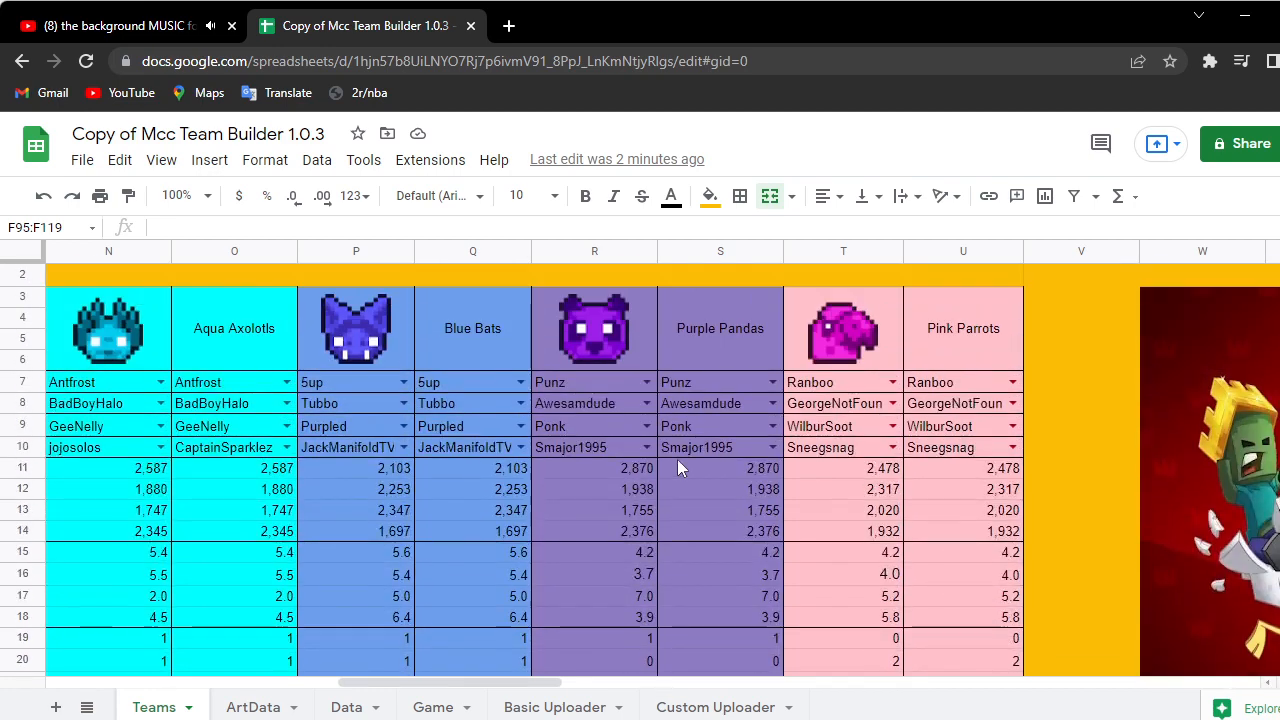
pyautogui.hscroll(-3)
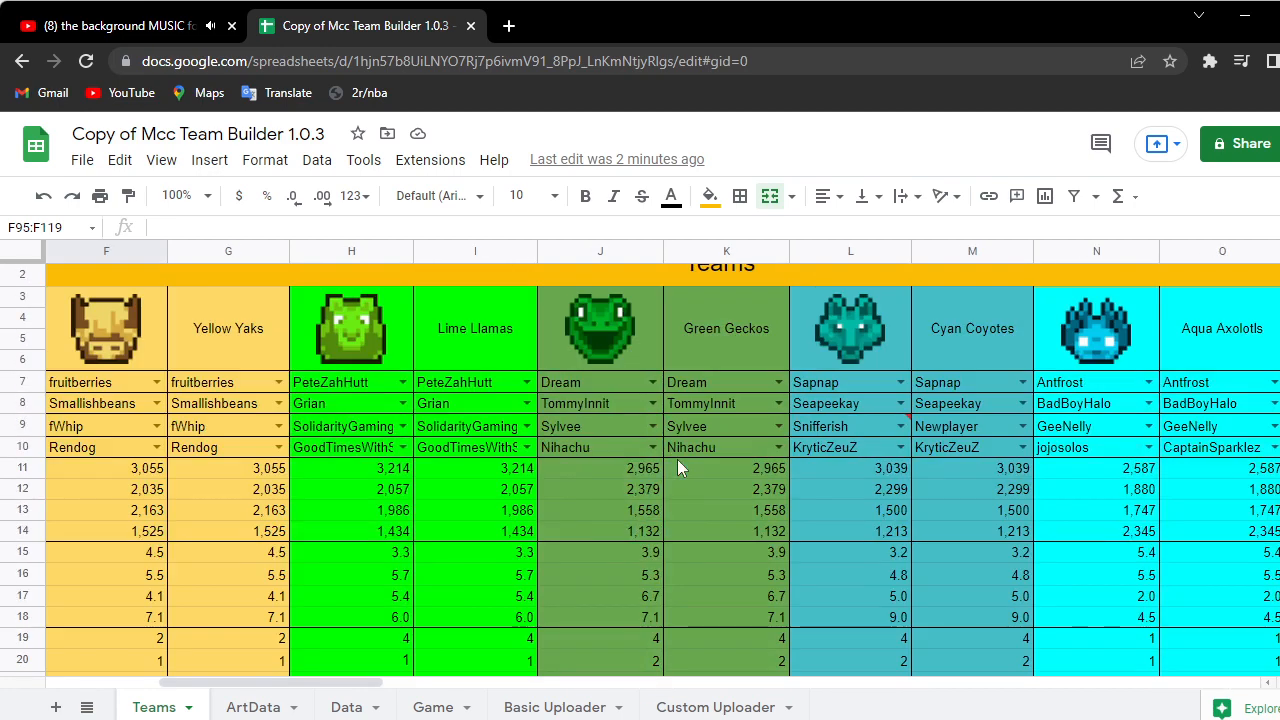
pyautogui.scroll(-3)
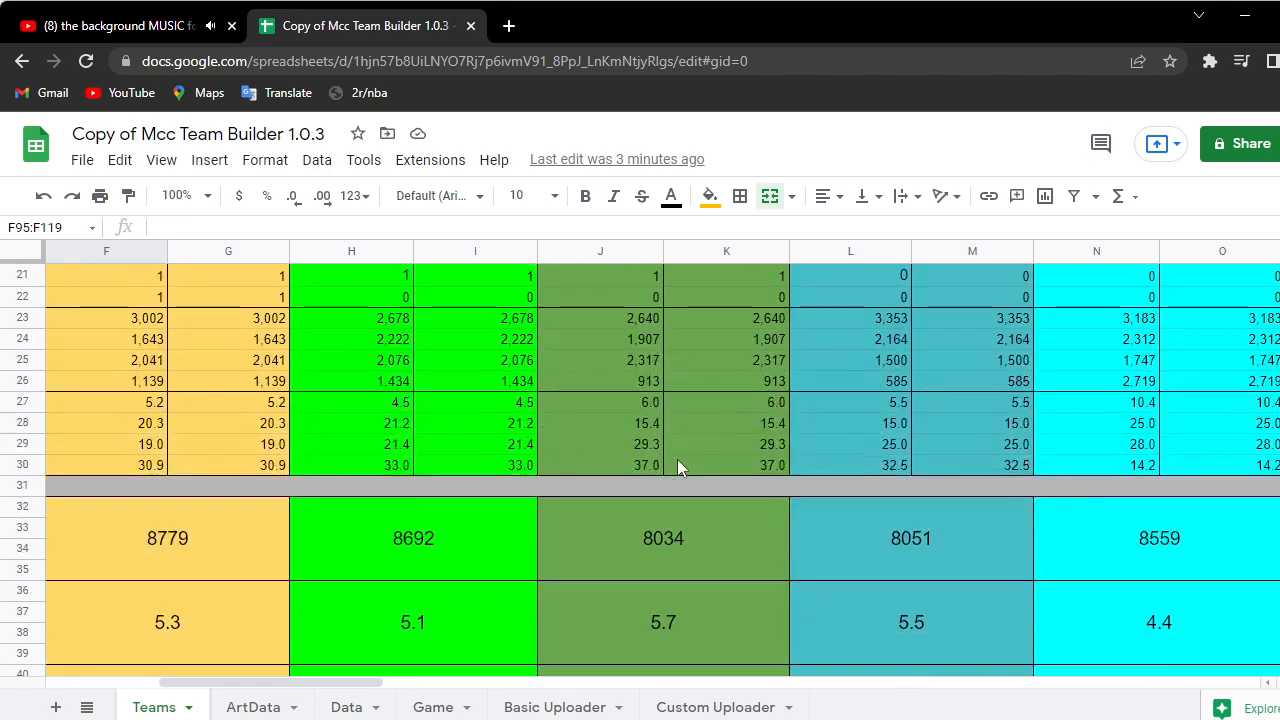
pyautogui.hscroll(-3)
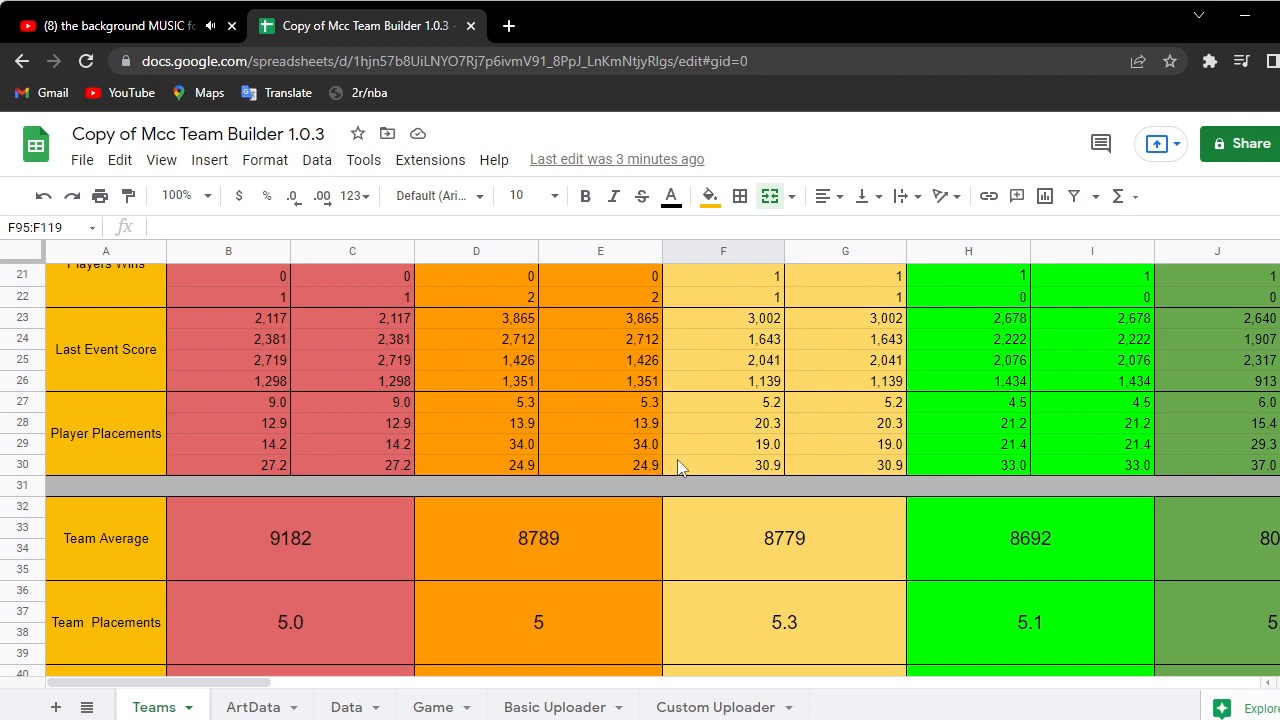
pyautogui.hscroll(3)
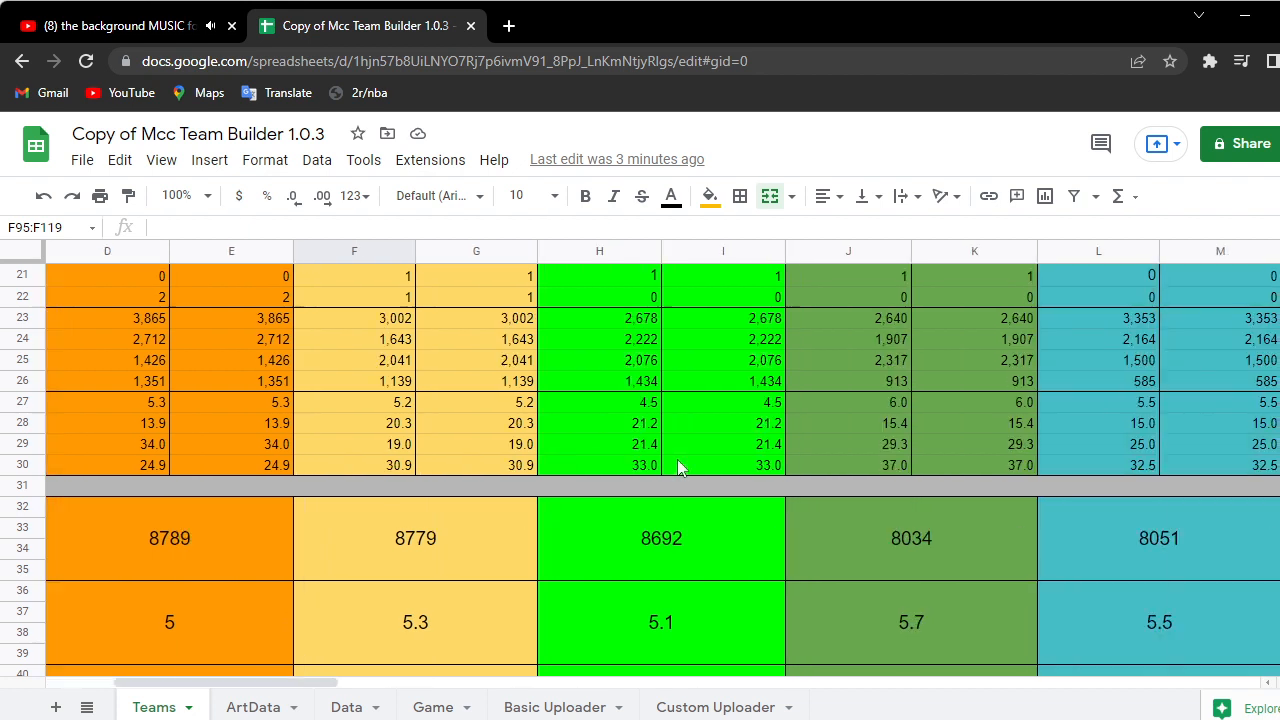
pyautogui.hscroll(3)
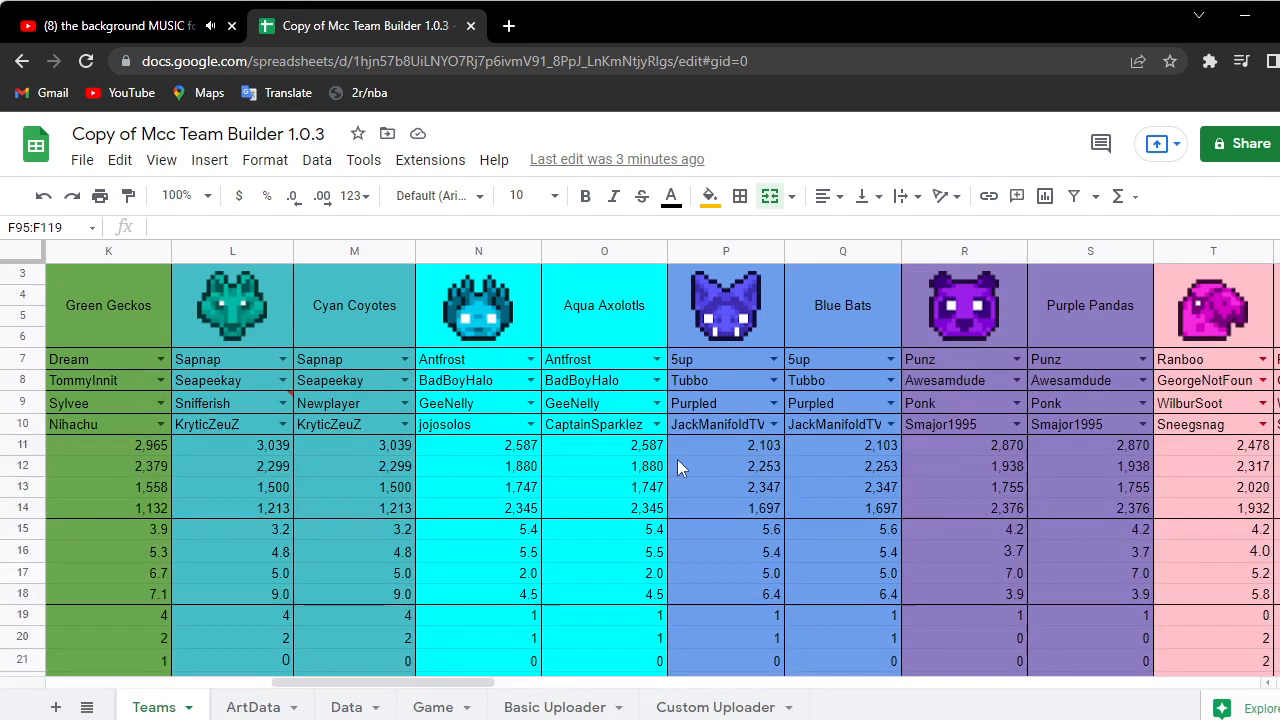
pyautogui.hscroll(-3)
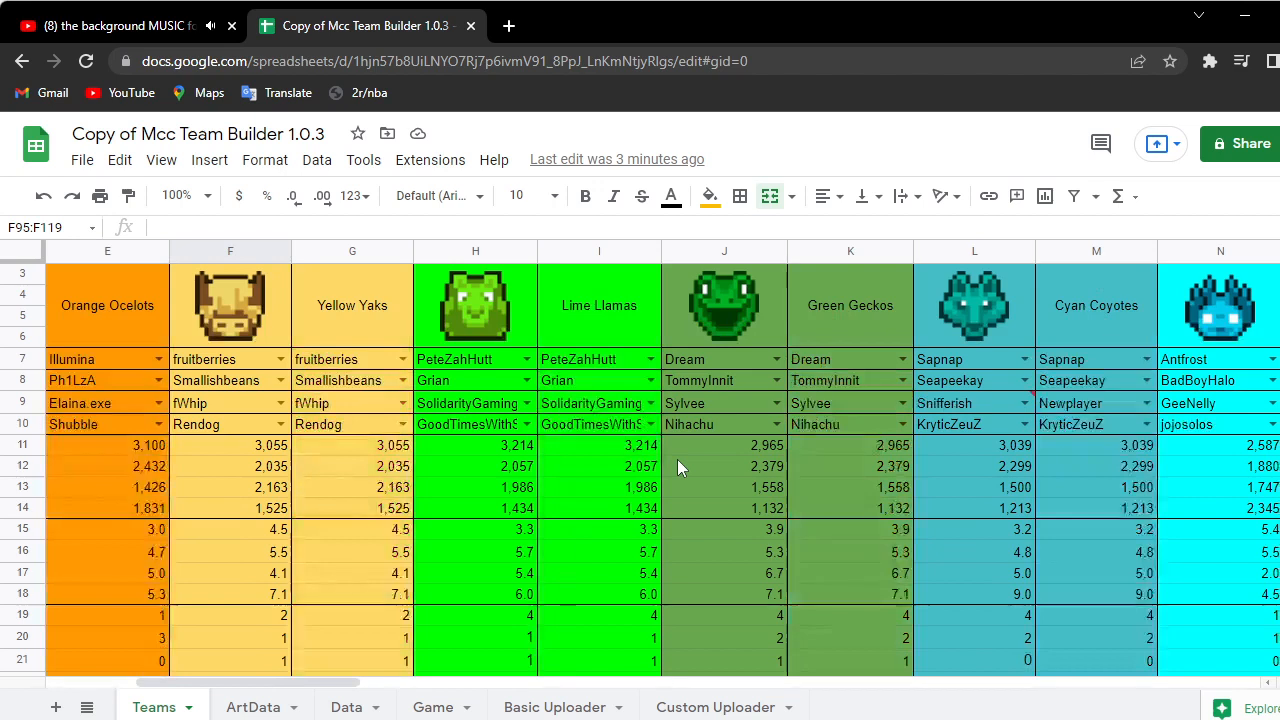
pyautogui.hscroll(-3)
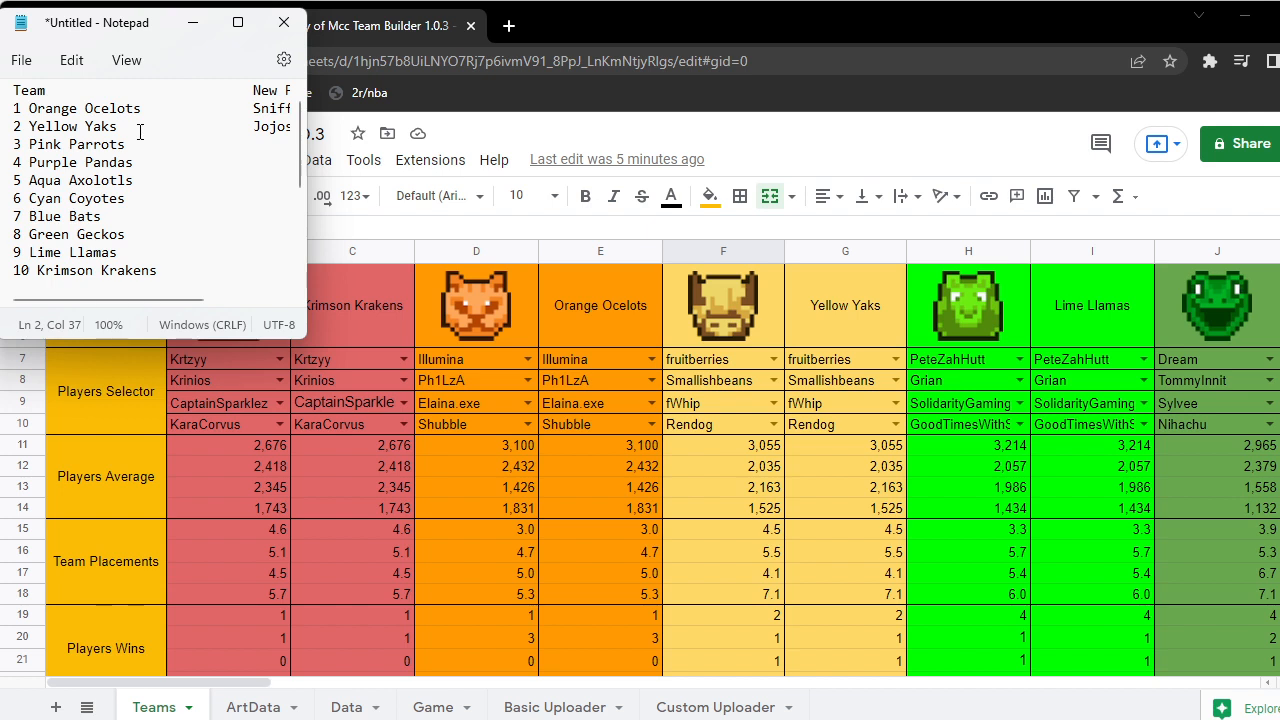
# - Rewrite line 8 as Lime Llamas and begin Green Geckos on line 9
pyautogui.click(124, 252)
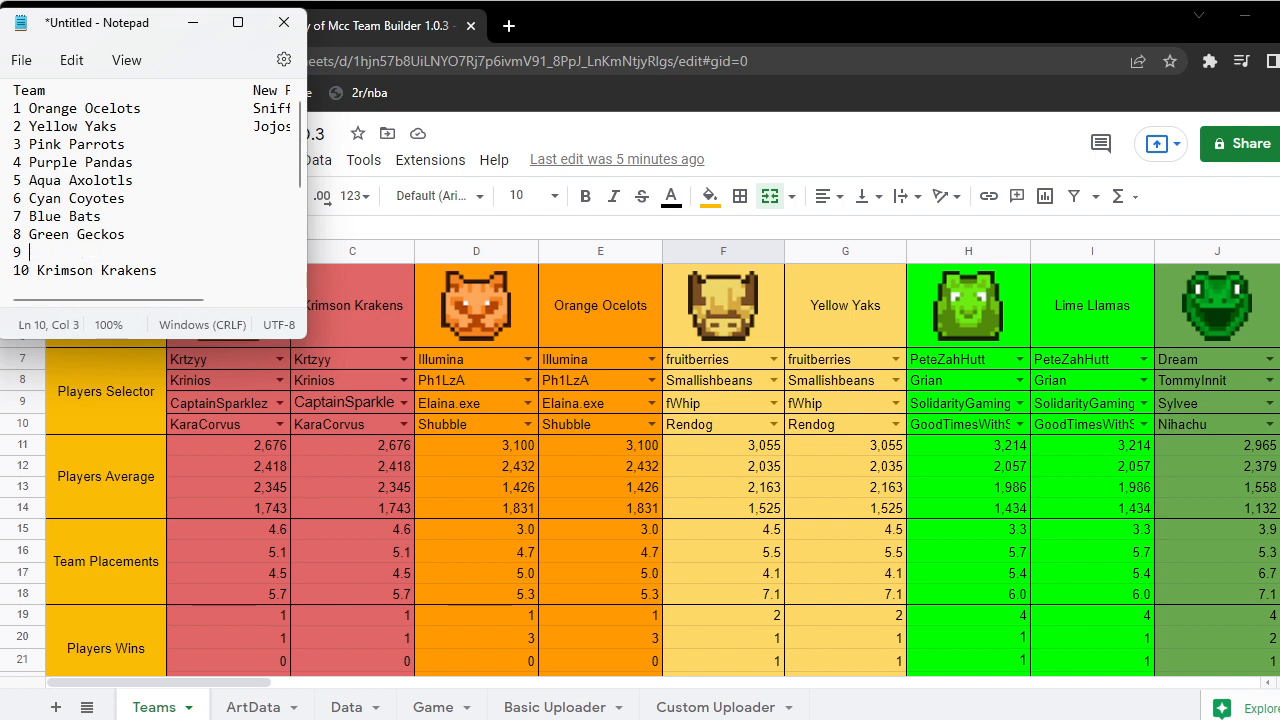
pyautogui.click(128, 232)
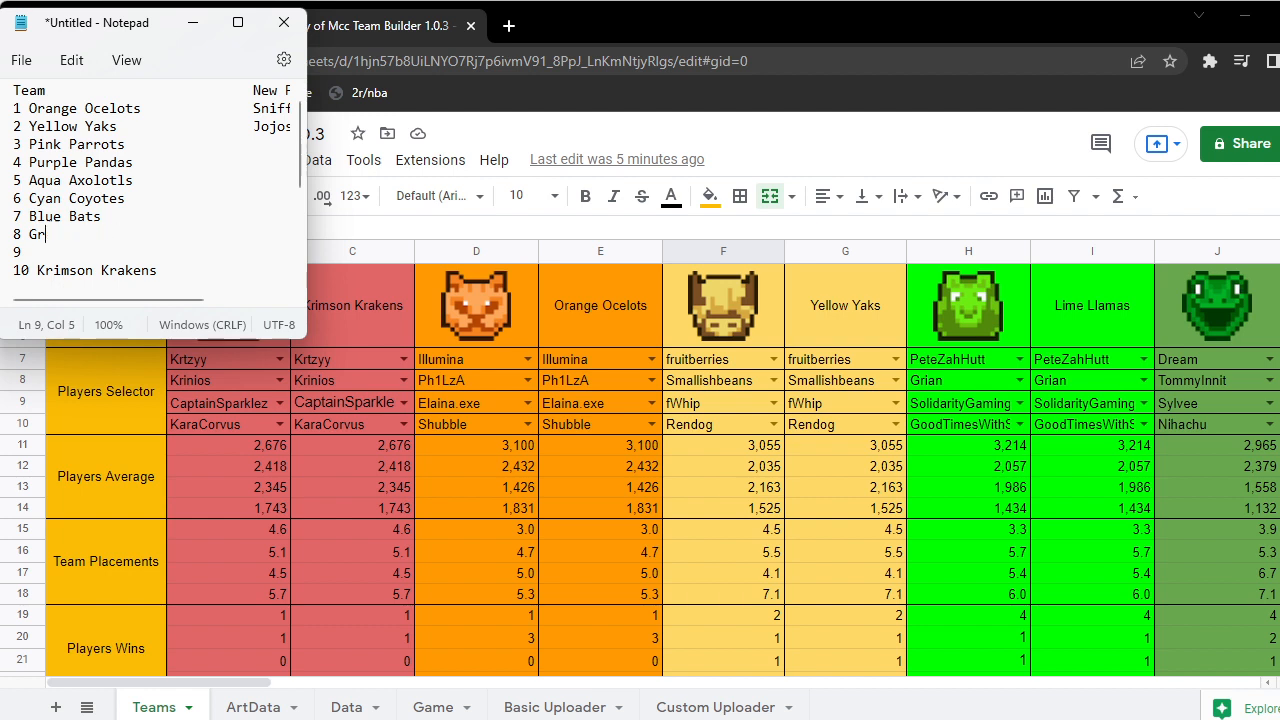
pyautogui.write('ime')
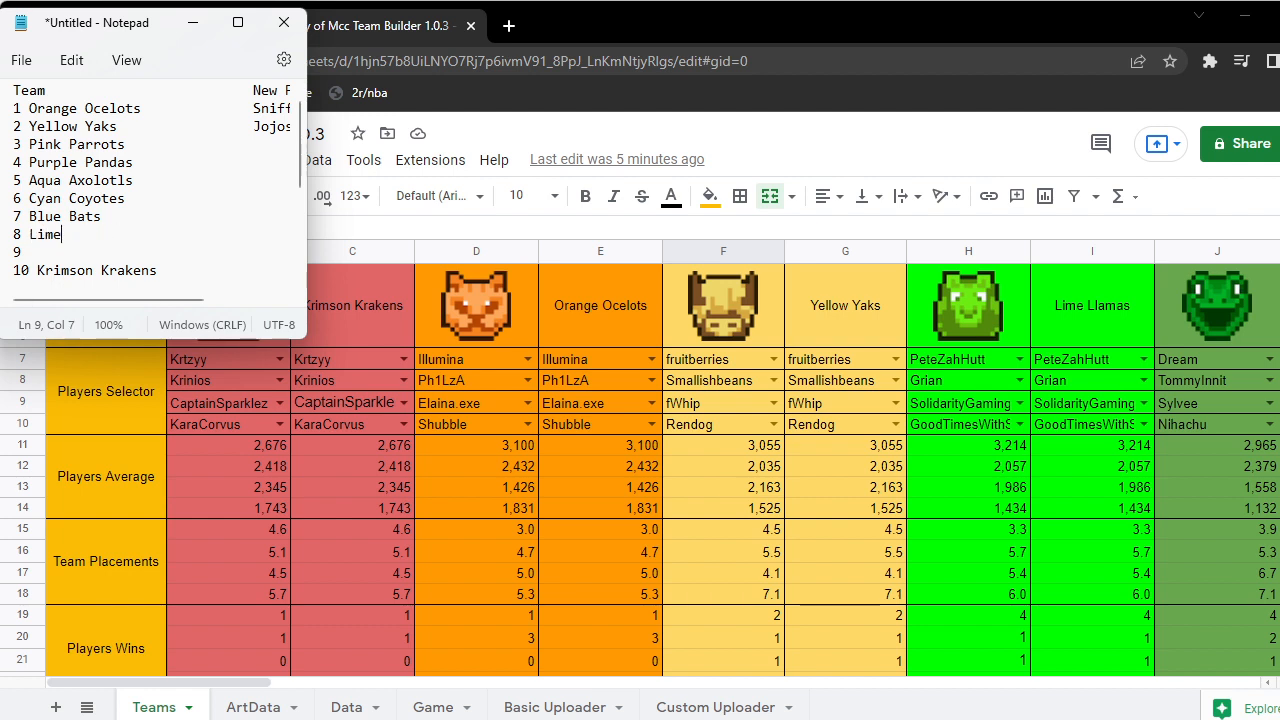
pyautogui.write('Llamas')
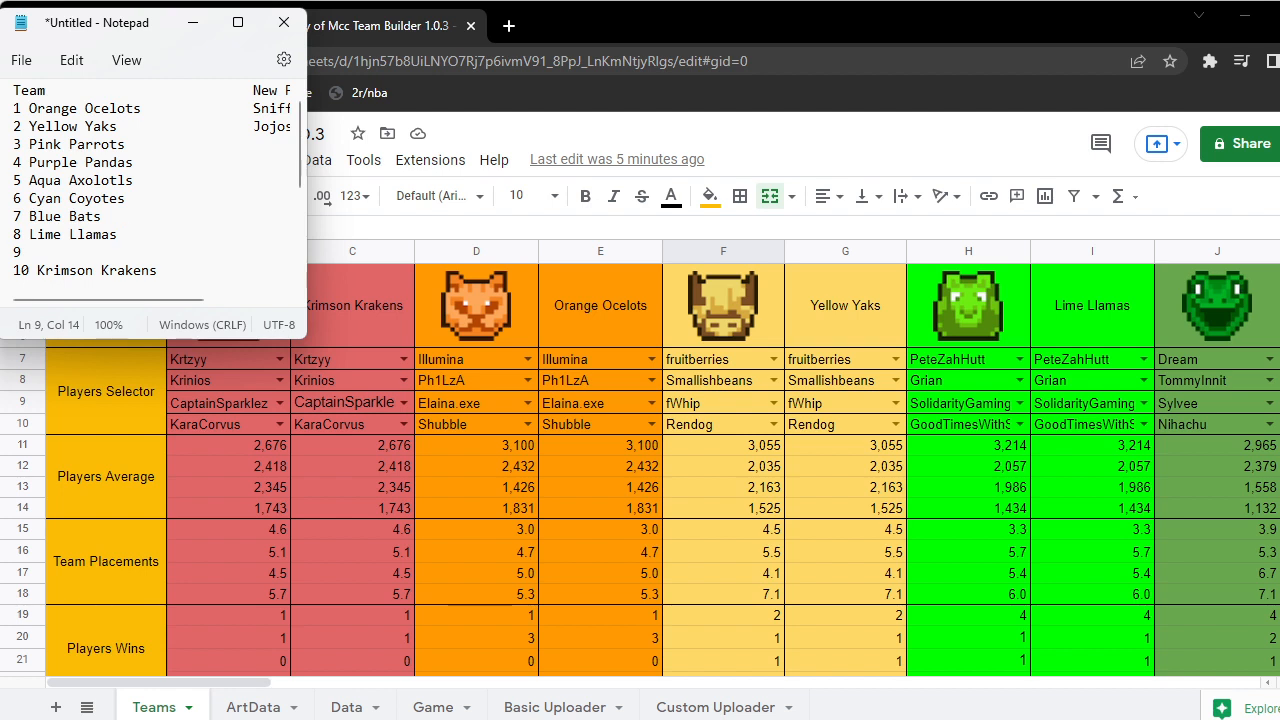
pyautogui.write('Green Geckos')
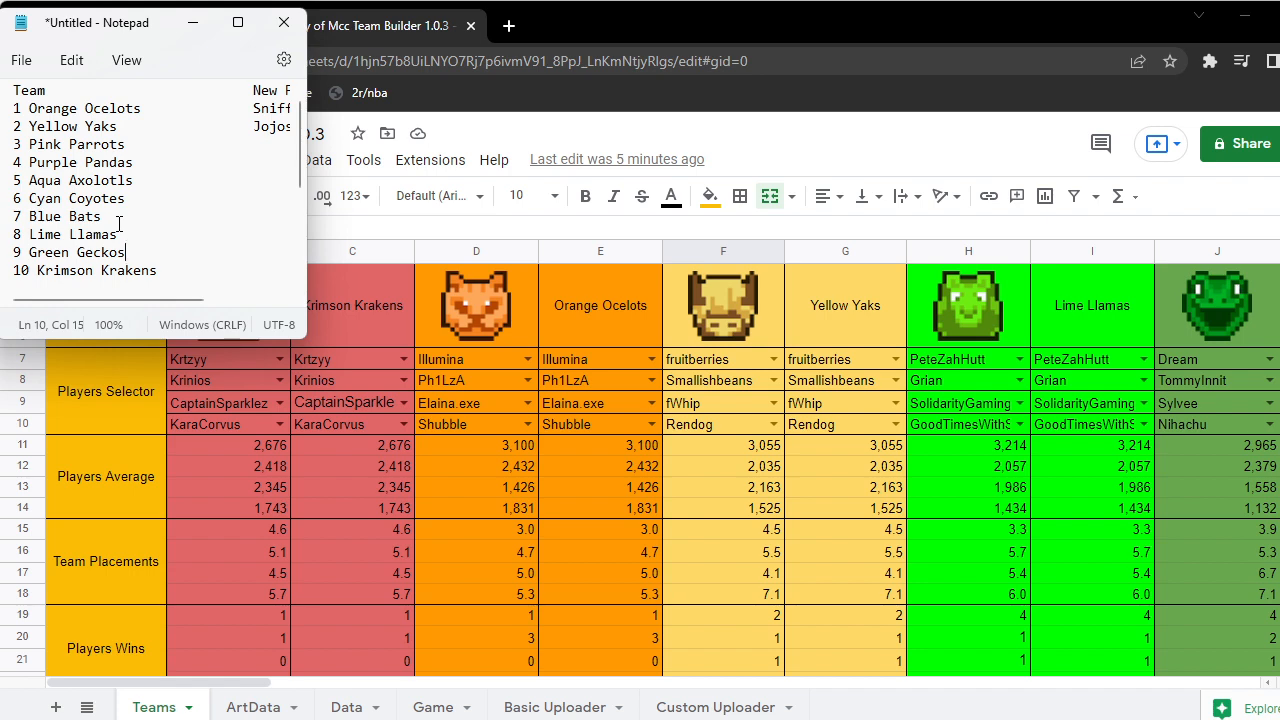
pyautogui.hscroll(3)
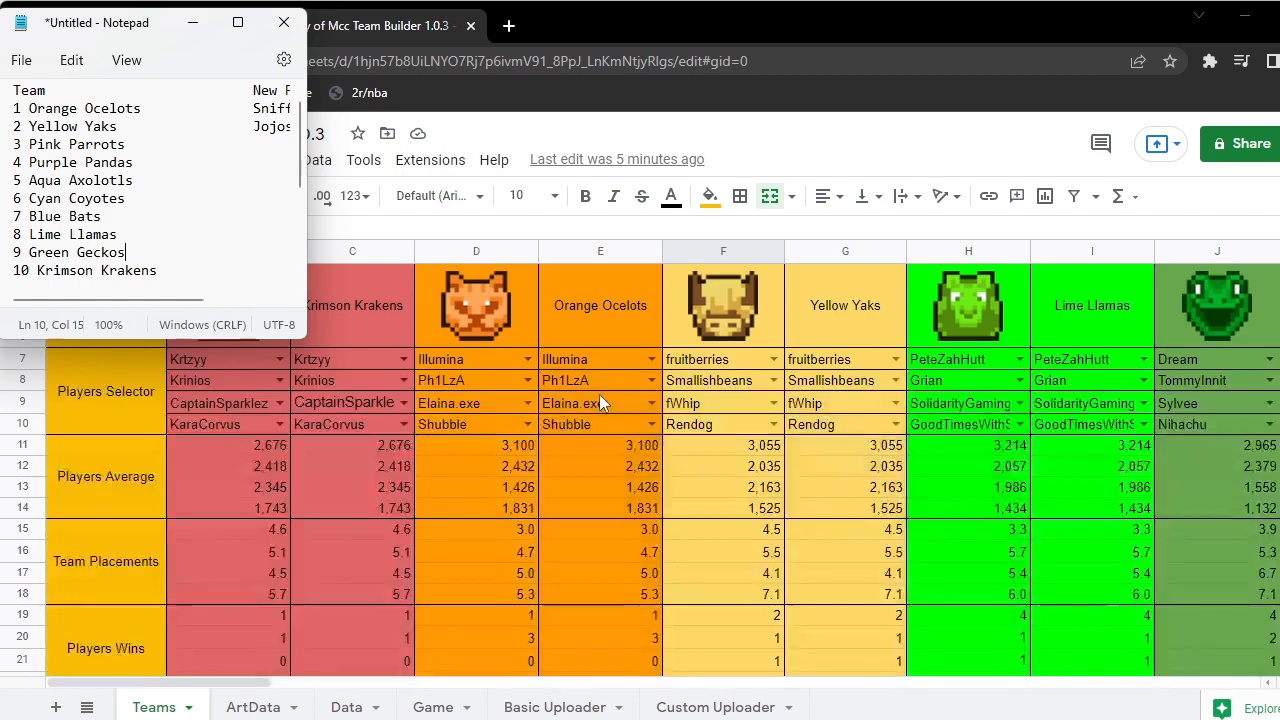
pyautogui.hscroll(3)
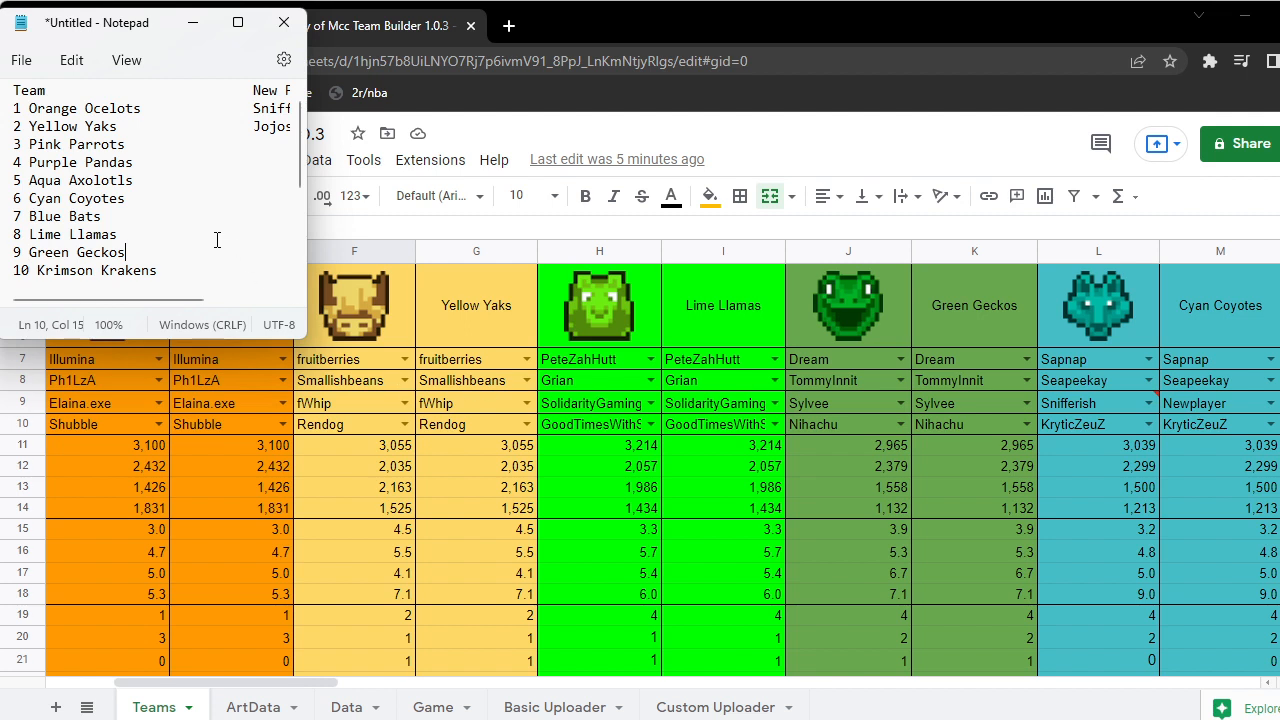
pyautogui.moveTo(184, 240)
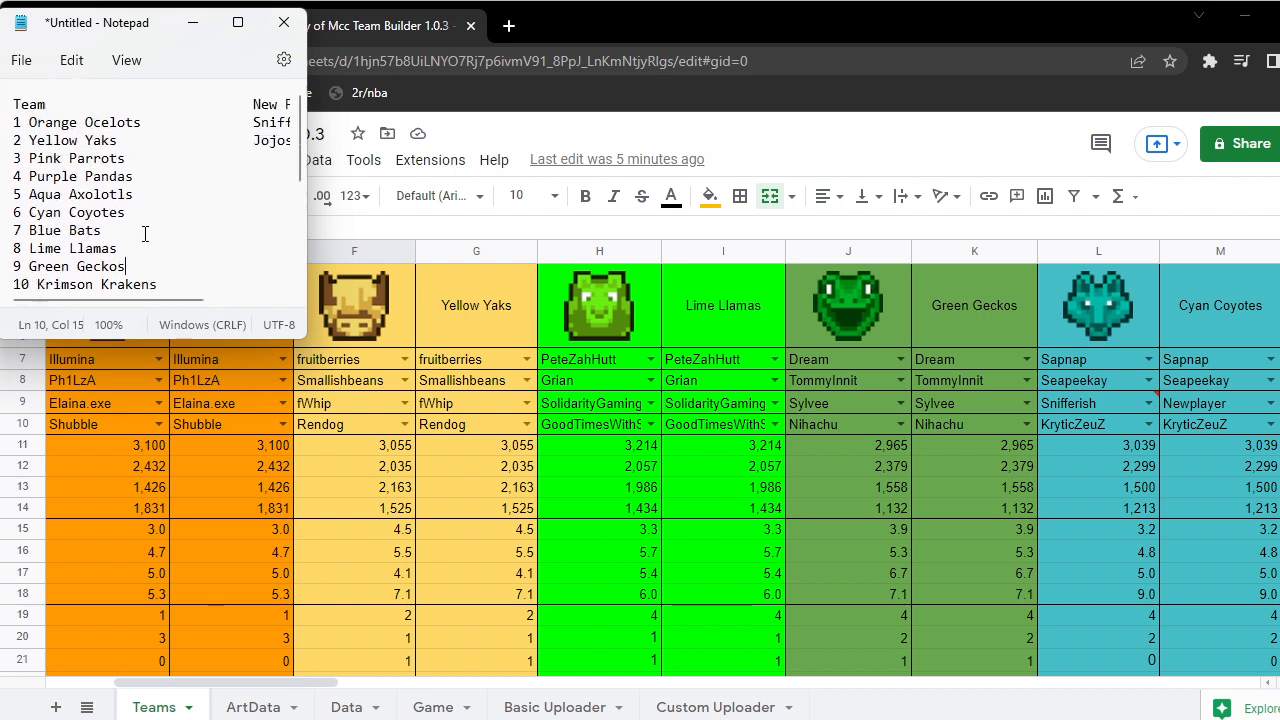
pyautogui.hscroll(3)
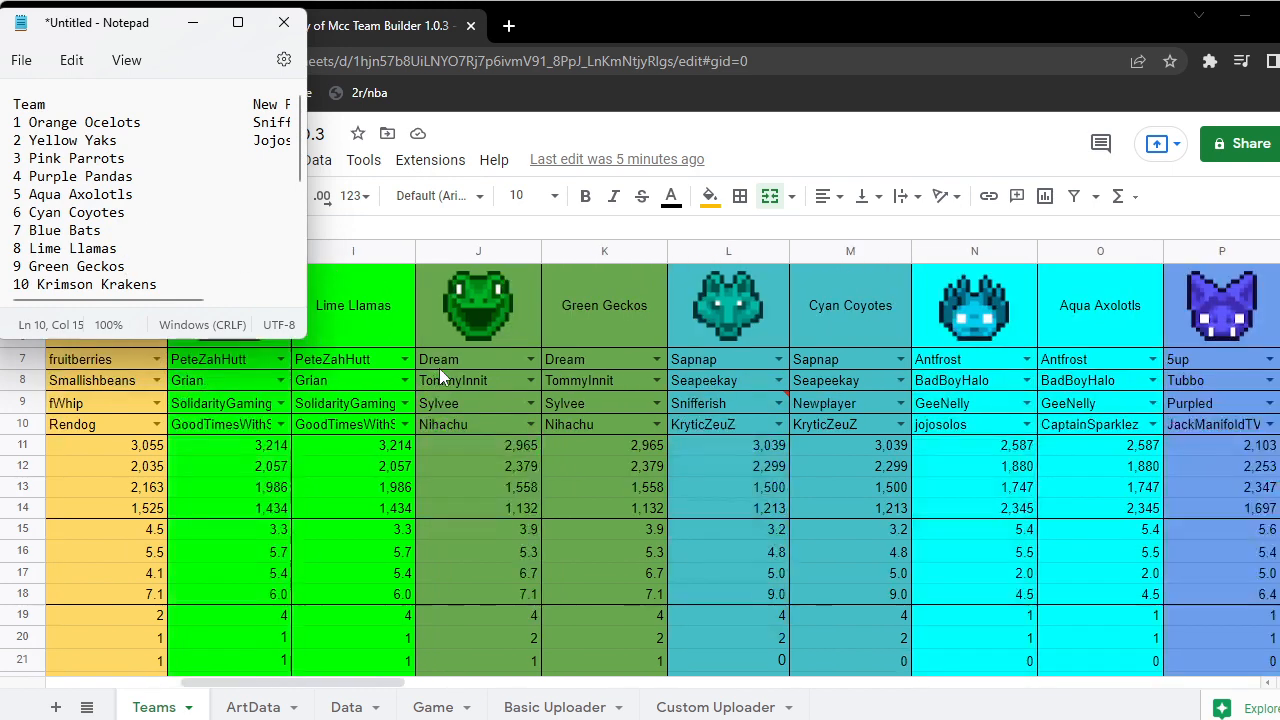
pyautogui.hscroll(-3)
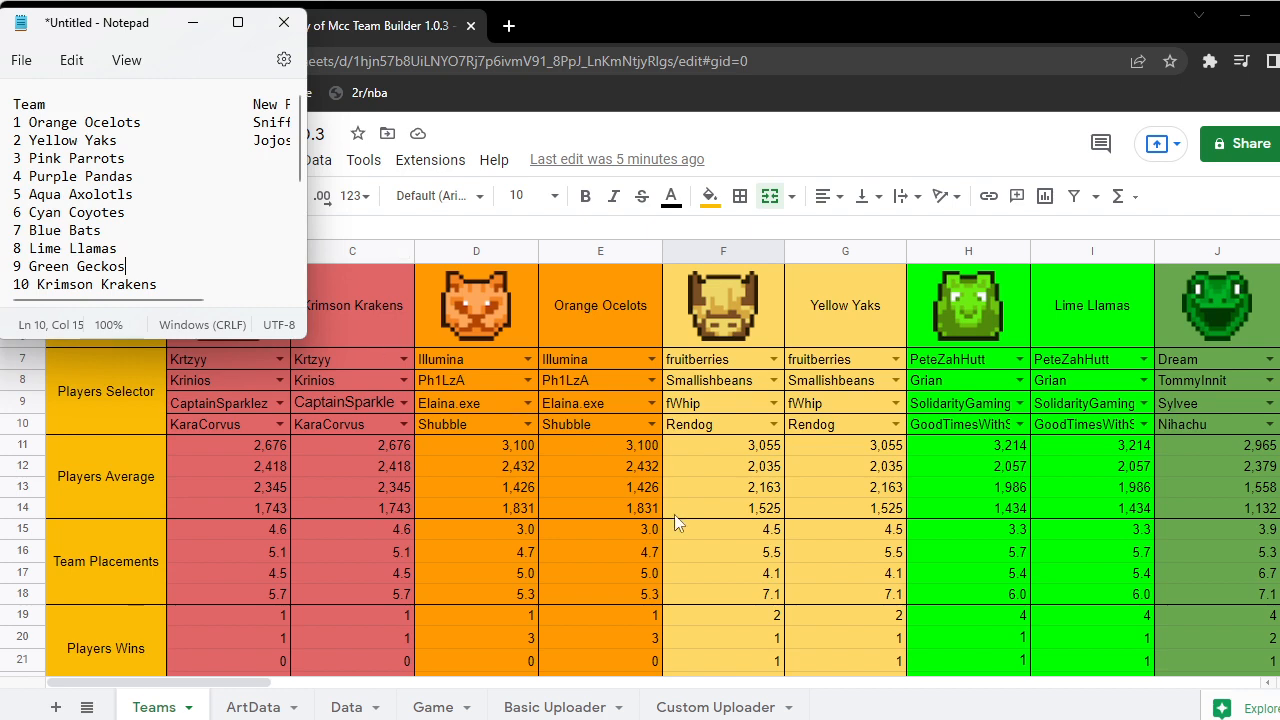
pyautogui.scroll(-3)
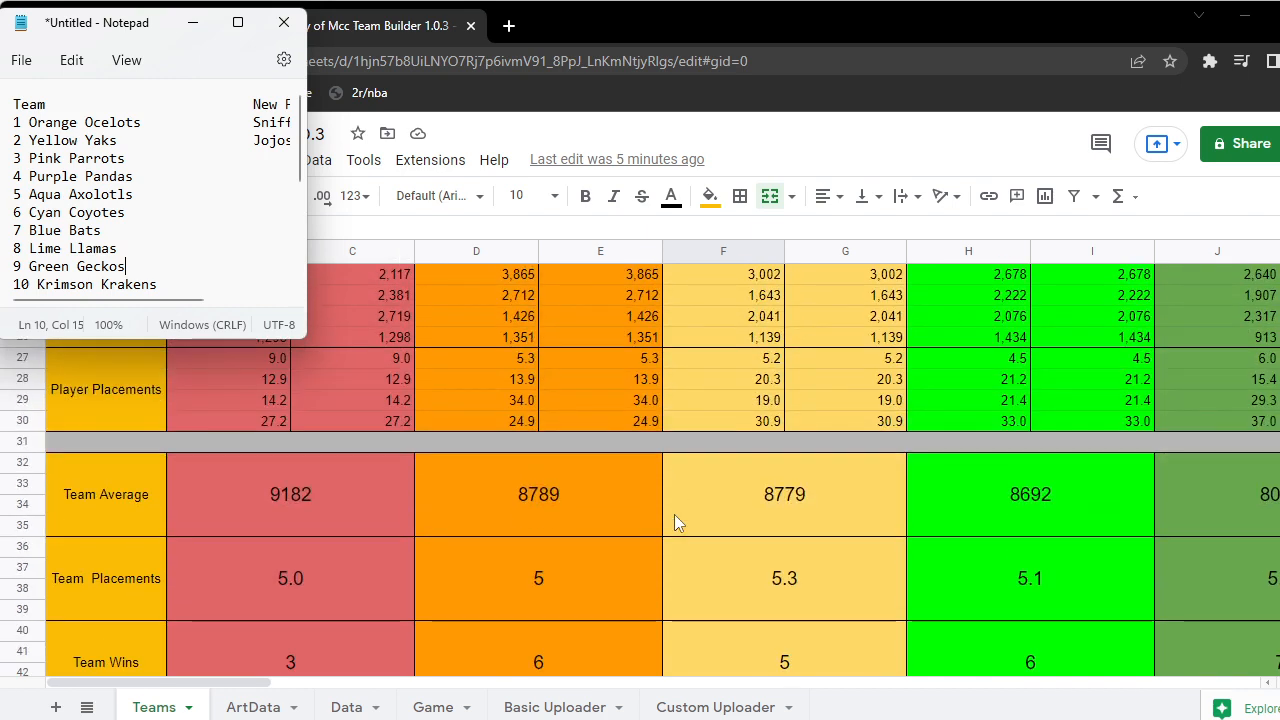